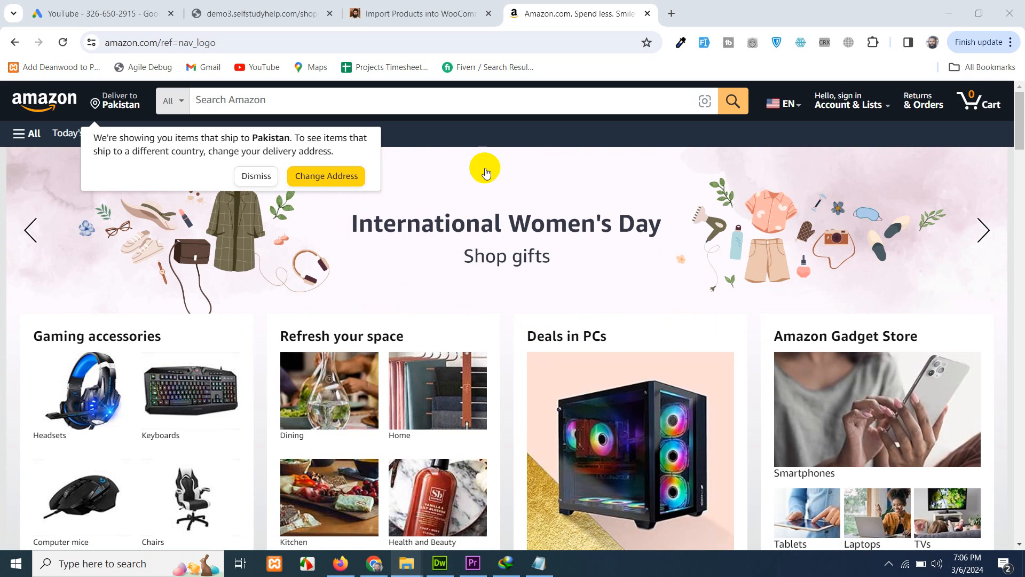
{"action": "mouse_move", "coordinate": [580, 250]}
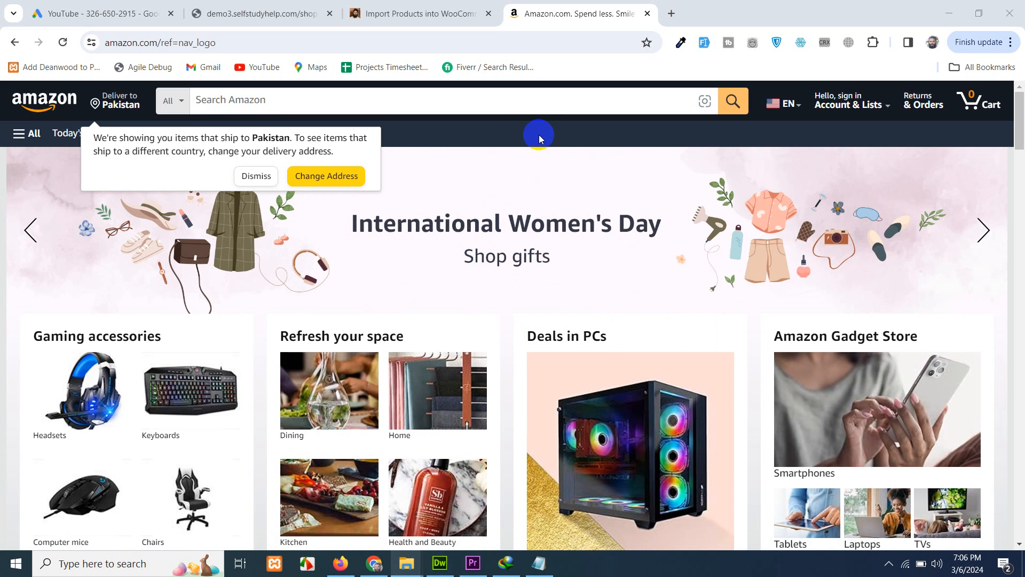
View importwoocommerce.com's Get Plugin page, then open the members-only My Profile page
{"action": "left_click", "coordinate": [418, 13]}
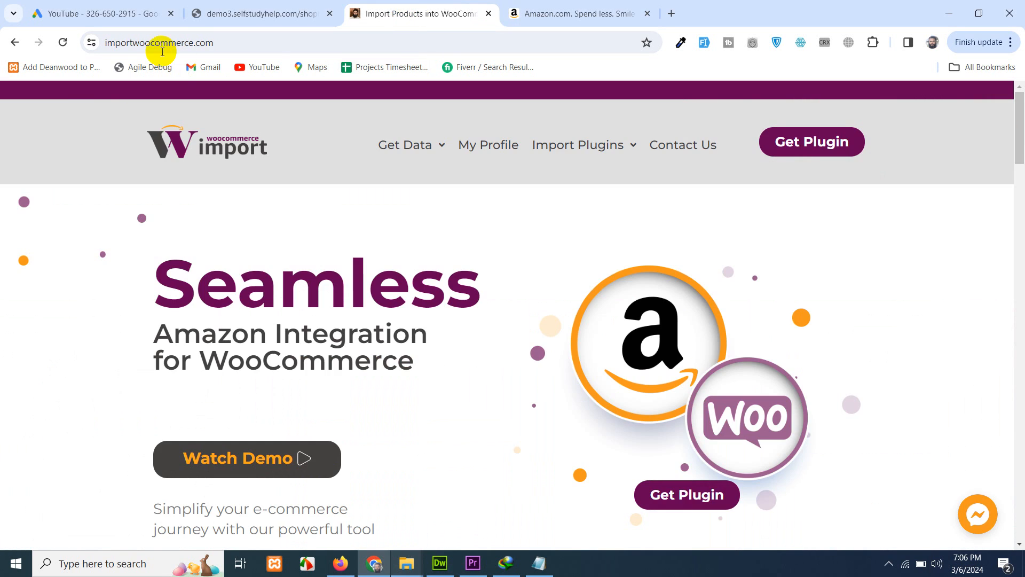
{"action": "mouse_move", "coordinate": [477, 295]}
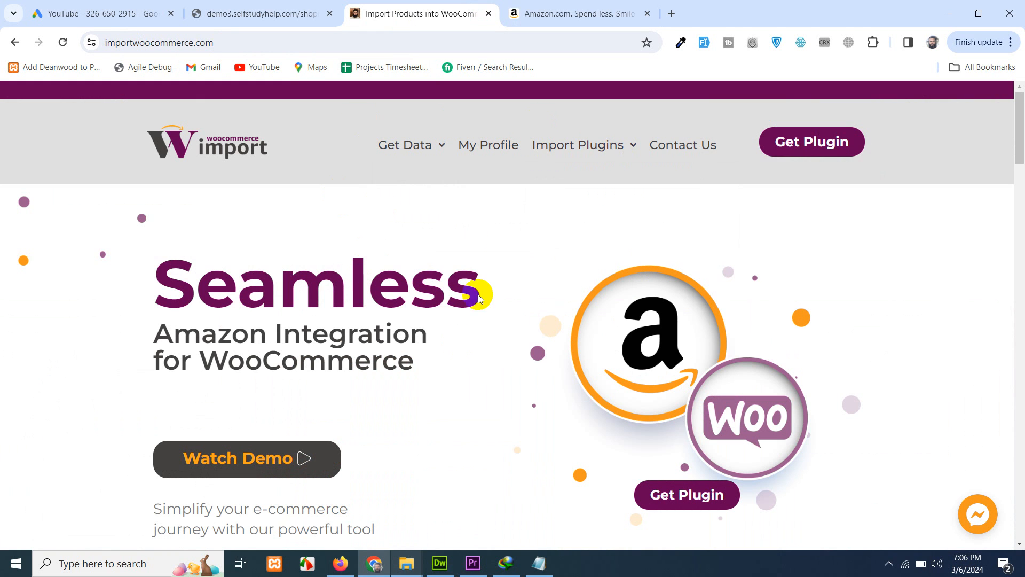
{"action": "mouse_move", "coordinate": [497, 292]}
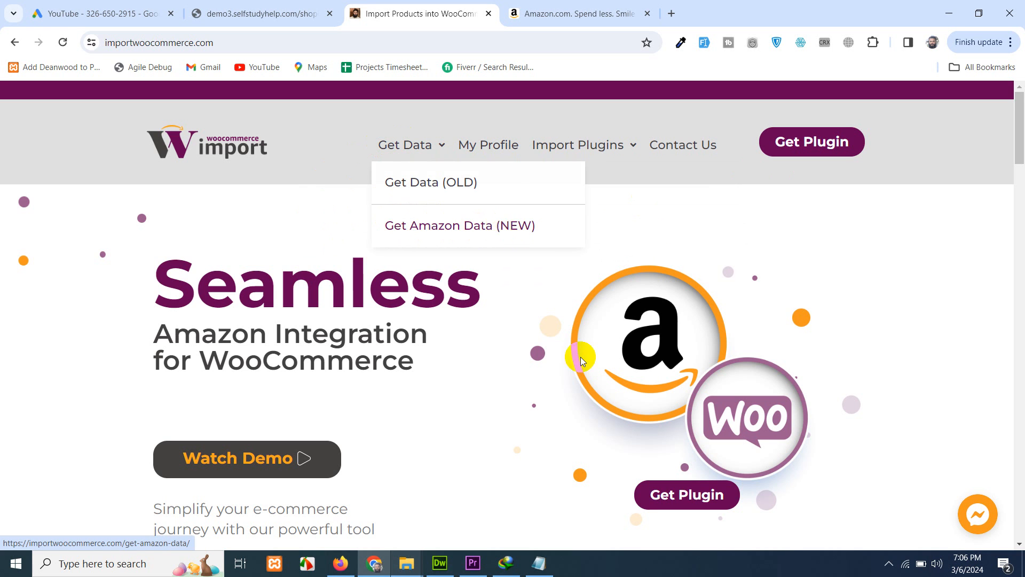
{"action": "left_click", "coordinate": [578, 13]}
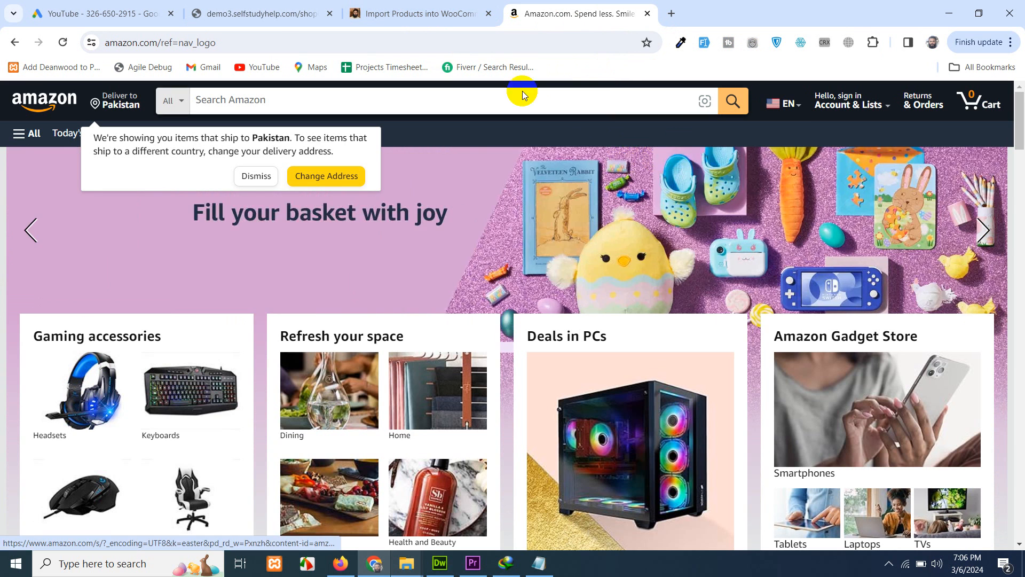
{"action": "left_click", "coordinate": [419, 13]}
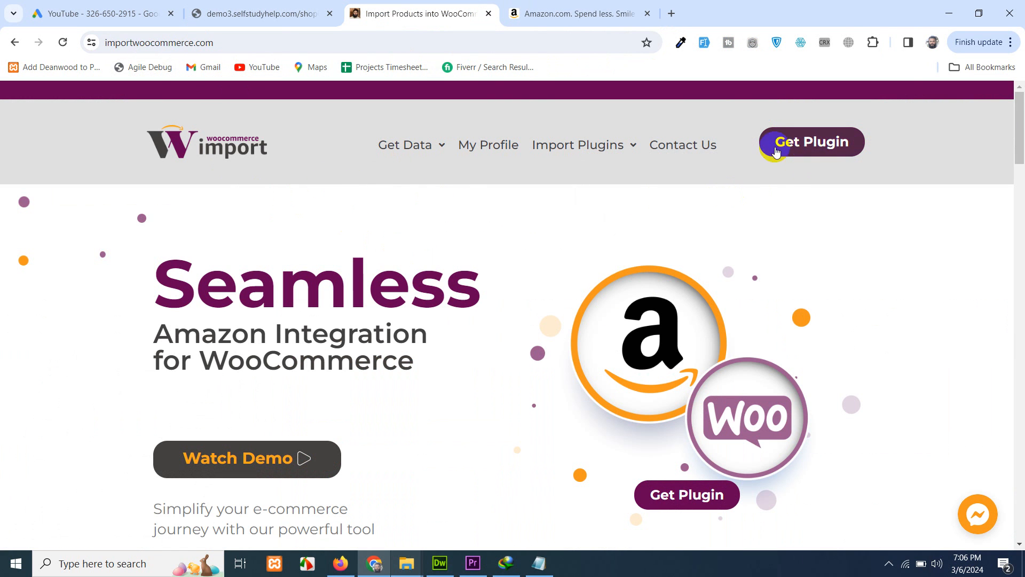
{"action": "mouse_move", "coordinate": [803, 151]}
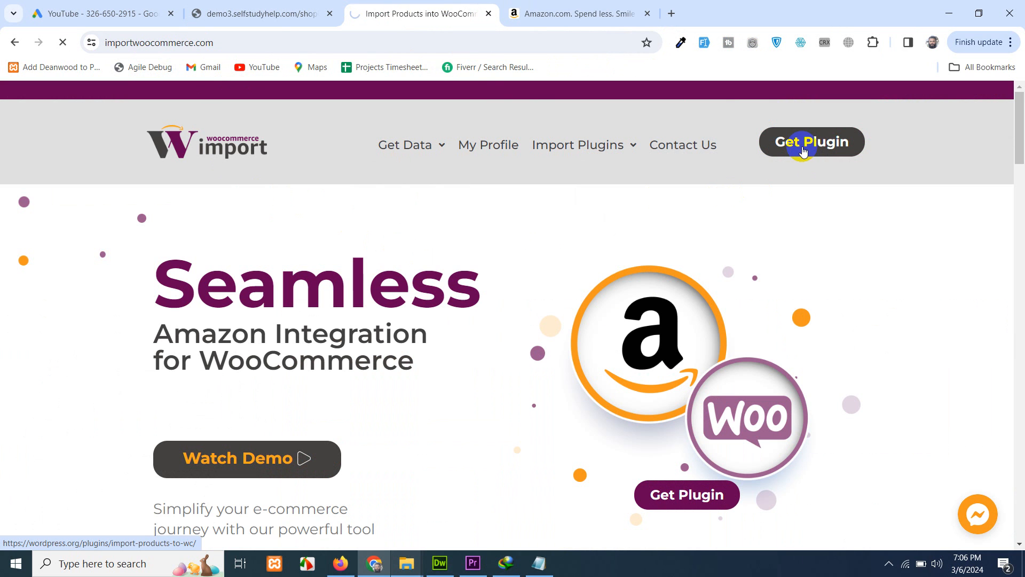
{"action": "left_click", "coordinate": [811, 142]}
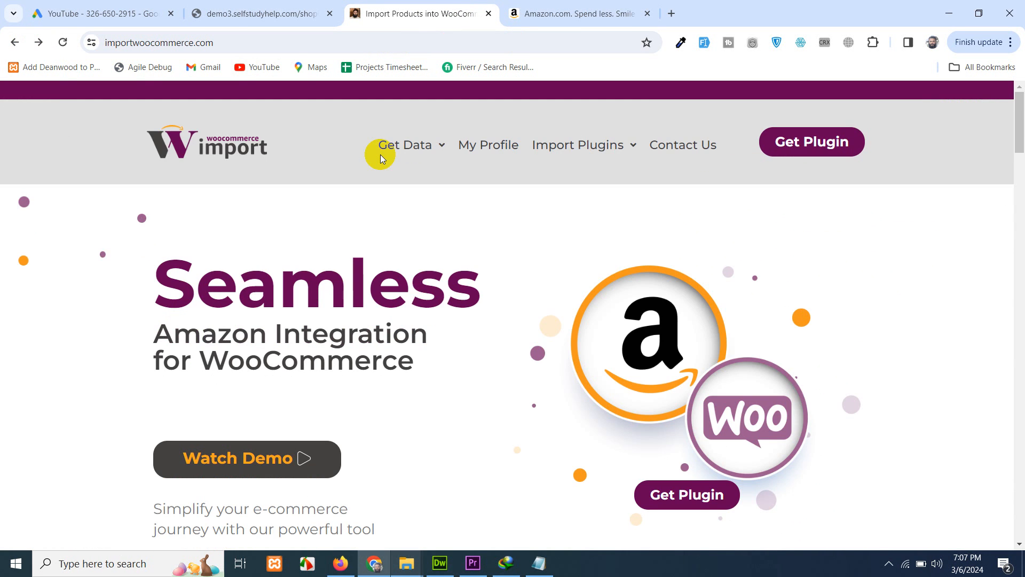
{"action": "mouse_move", "coordinate": [488, 144]}
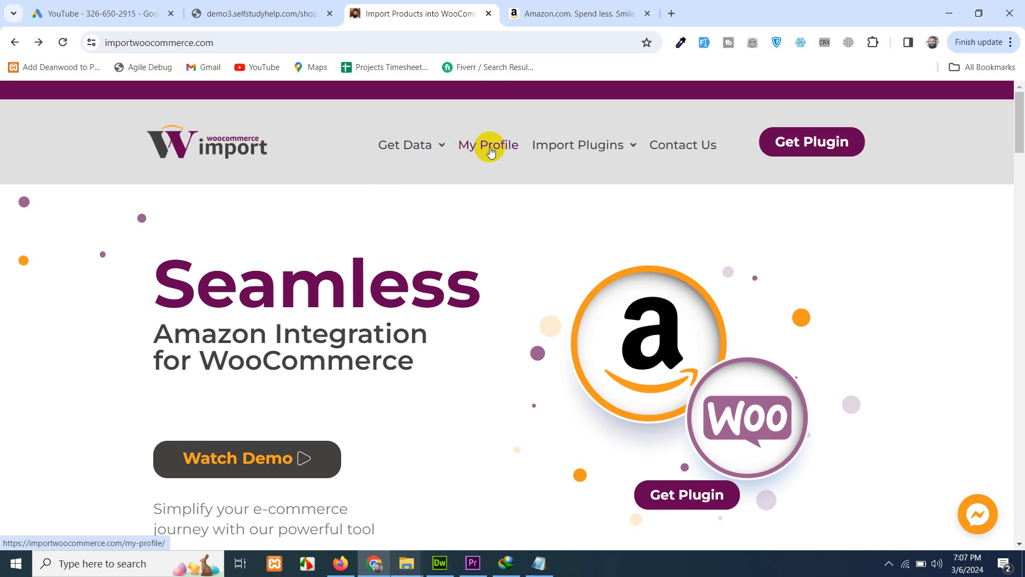
{"action": "left_click", "coordinate": [488, 145]}
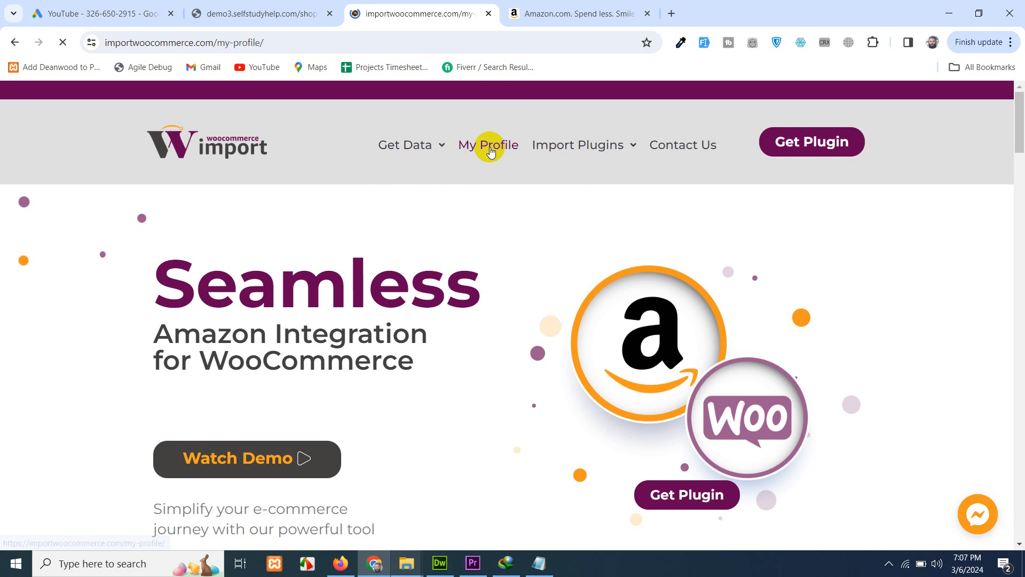
{"action": "left_click", "coordinate": [487, 145]}
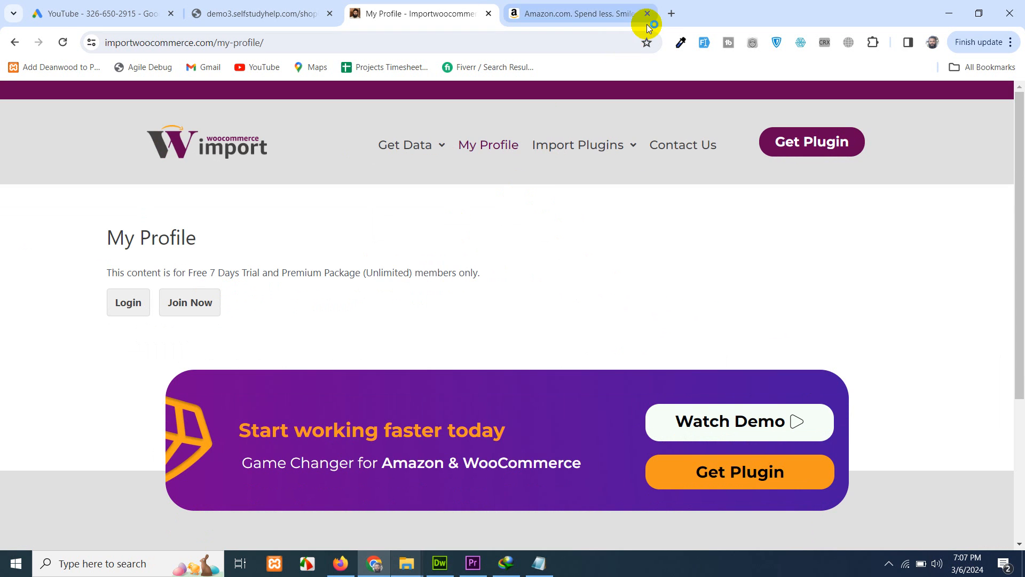
Open shop.selfstudyhelp.com in a new tab and browse its Shop page of 1,590 products
{"action": "left_click", "coordinate": [671, 12]}
{"action": "type", "text": "shop.selfstudyhelp.com"}
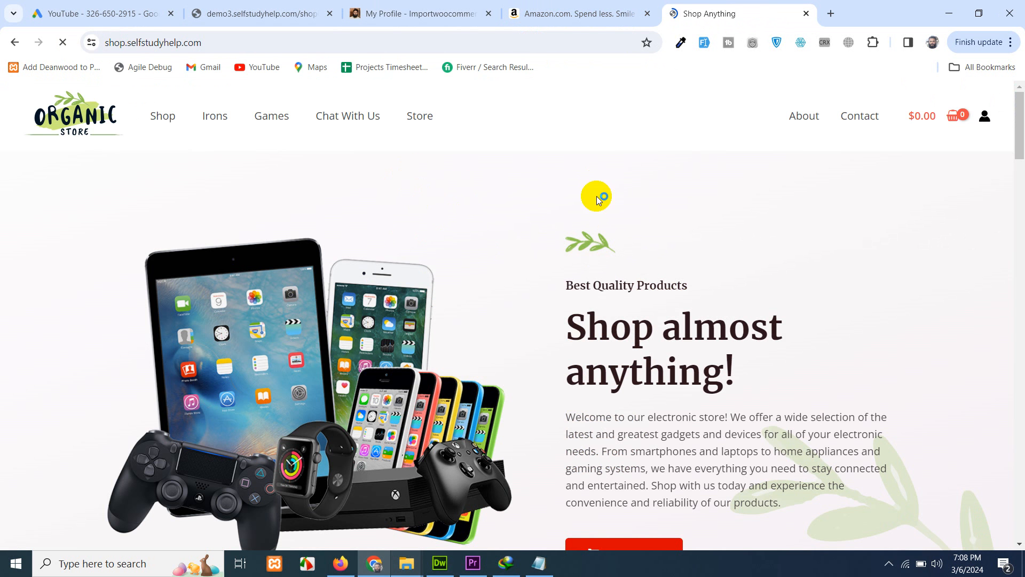
{"action": "mouse_move", "coordinate": [289, 103]}
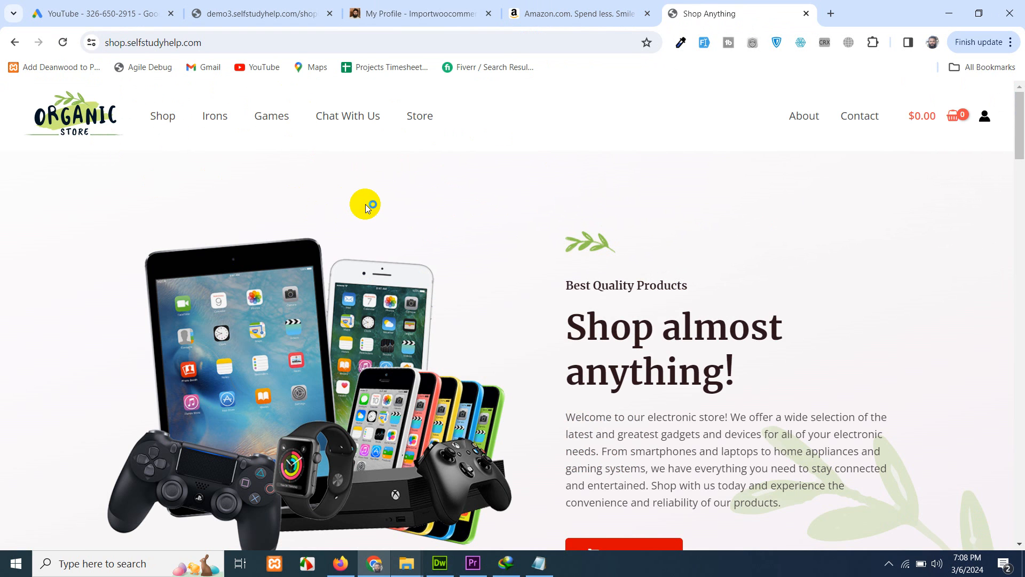
{"action": "mouse_move", "coordinate": [378, 199]}
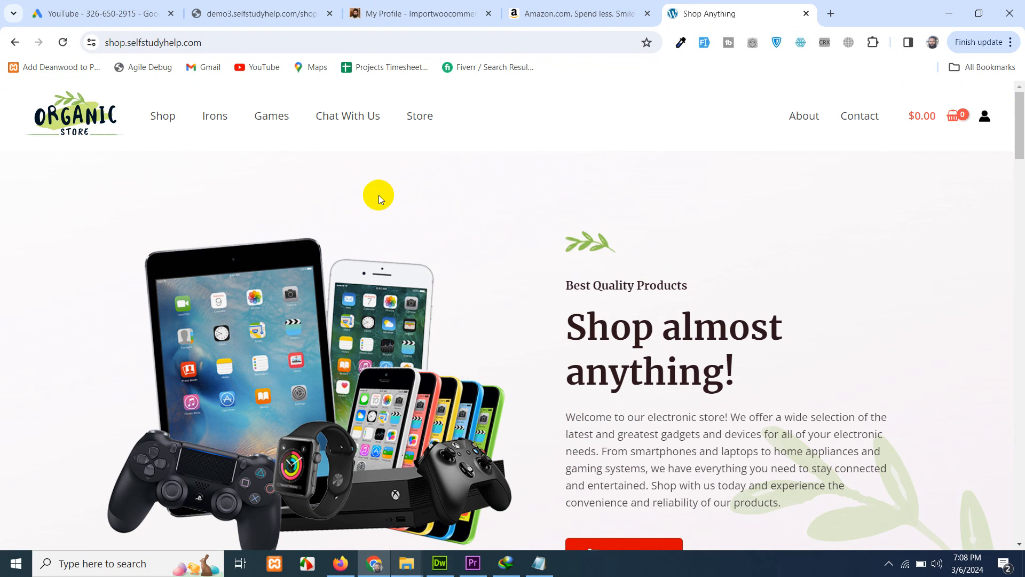
{"action": "mouse_move", "coordinate": [154, 130]}
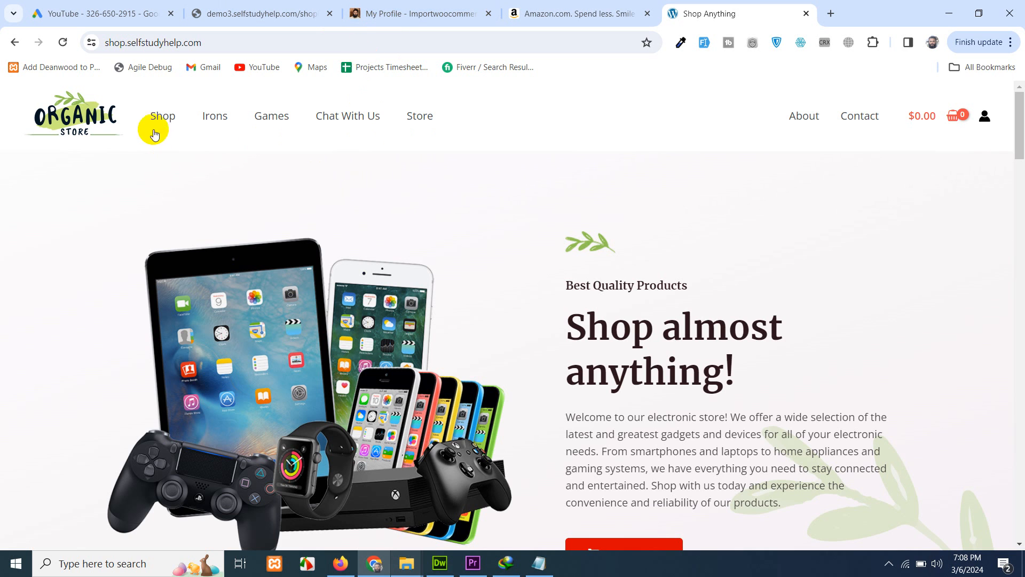
{"action": "left_click", "coordinate": [162, 116]}
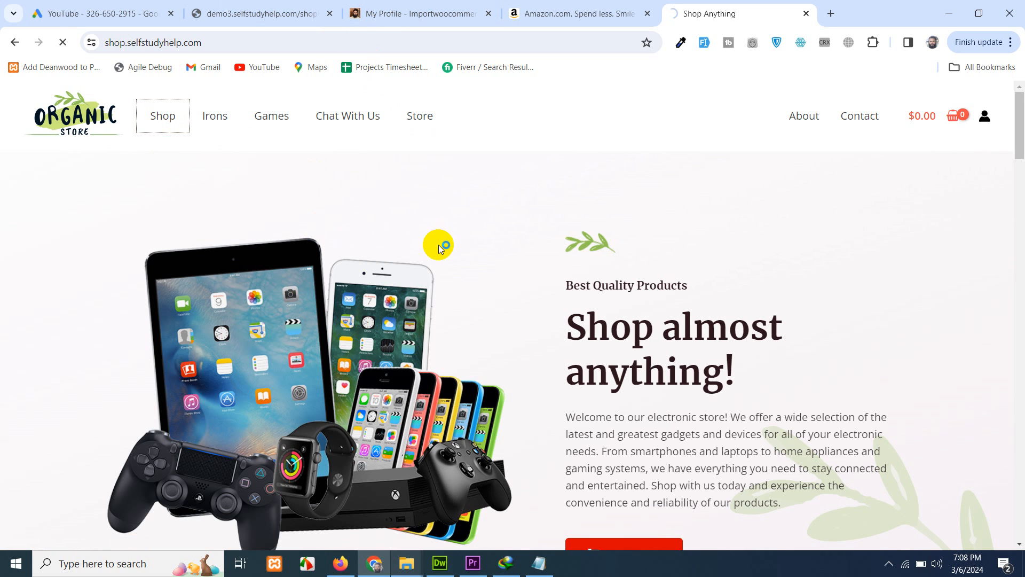
{"action": "left_click", "coordinate": [163, 116]}
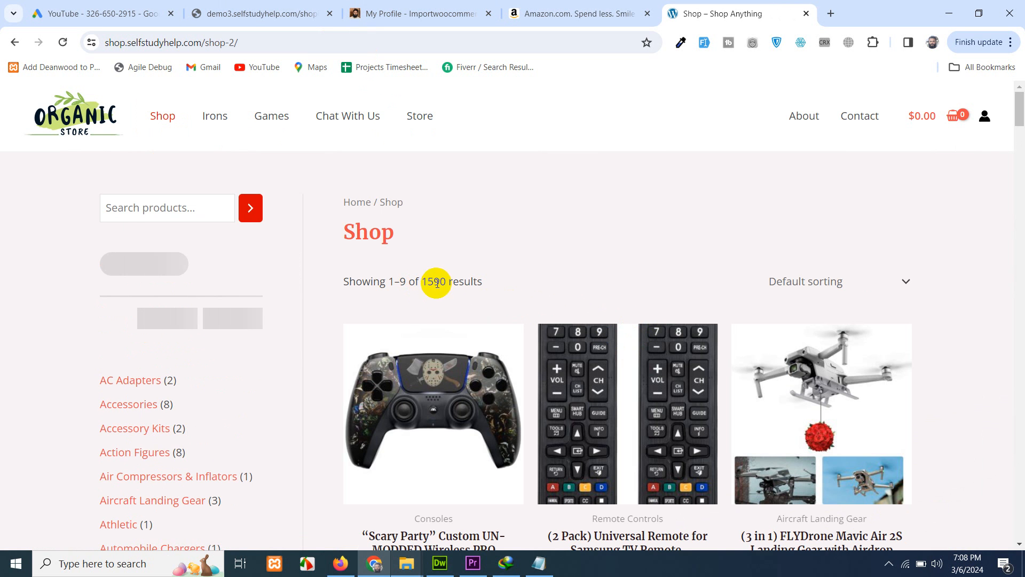
{"action": "scroll", "scroll_direction": "down", "scroll_amount": 3}
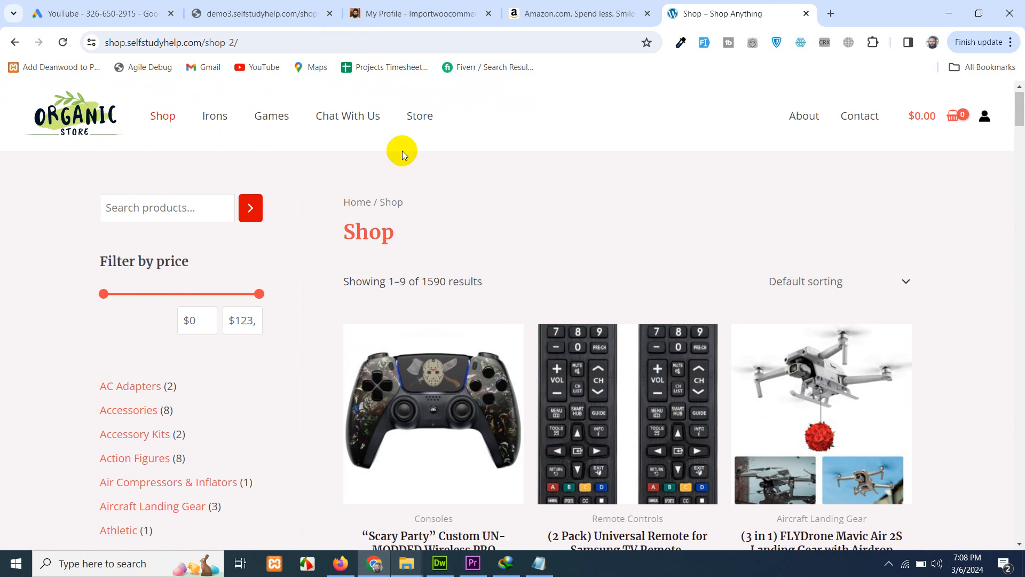
Load the store's /wp-admin login page and fill in the saved administrator credentials
{"action": "left_click", "coordinate": [238, 42]}
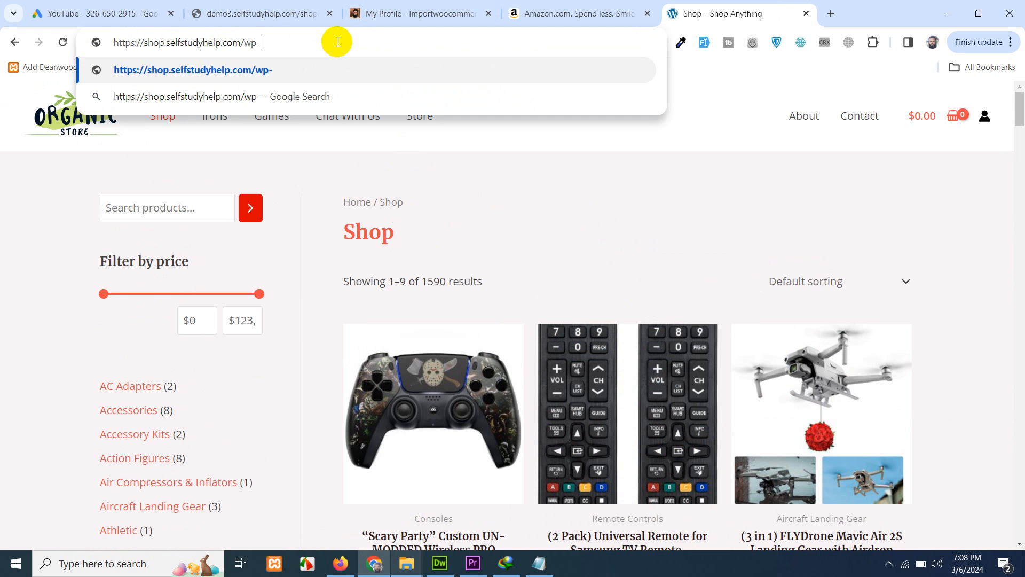
{"action": "key", "text": "Enter"}
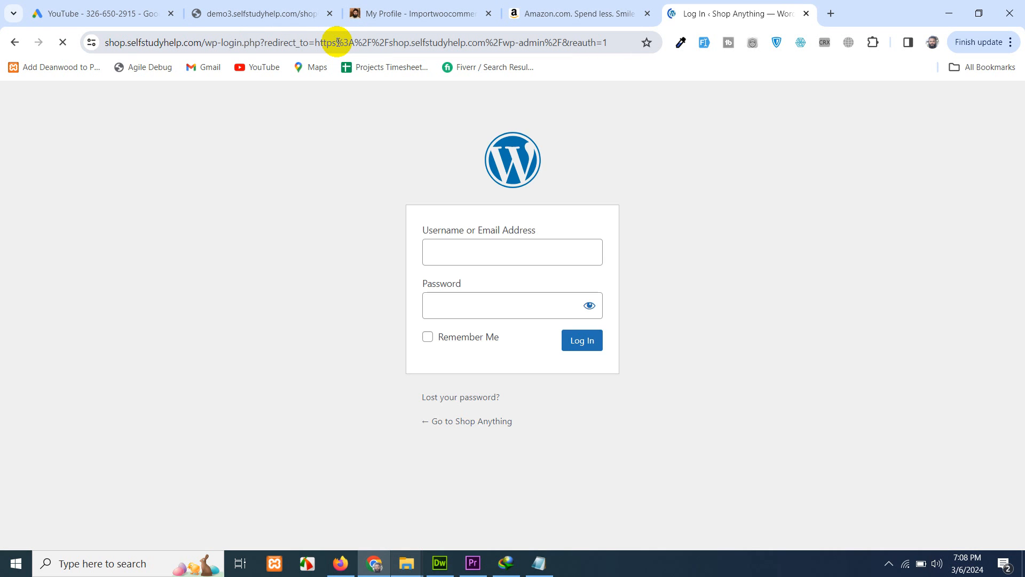
{"action": "left_click", "coordinate": [512, 252]}
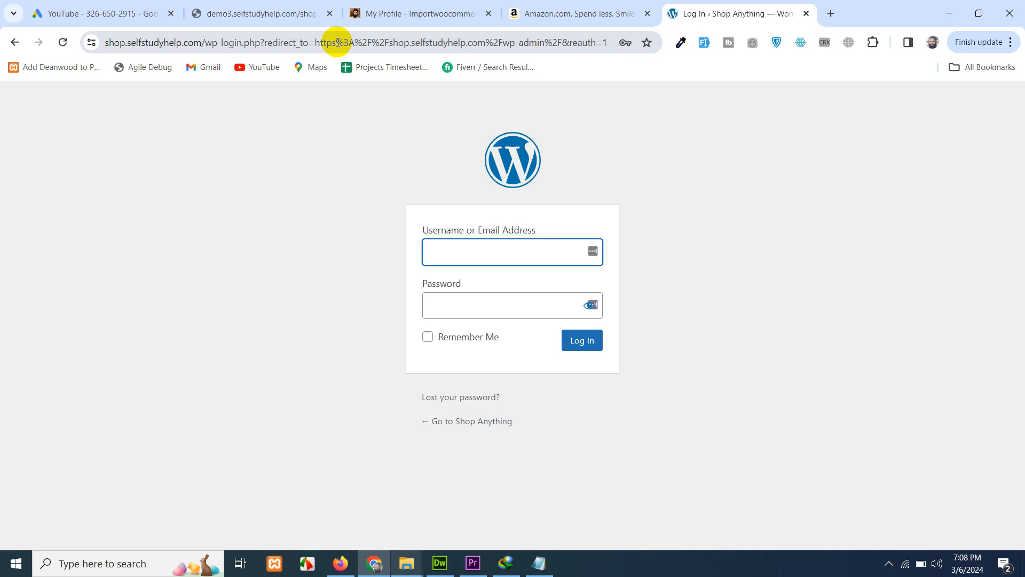
{"action": "left_click", "coordinate": [510, 252]}
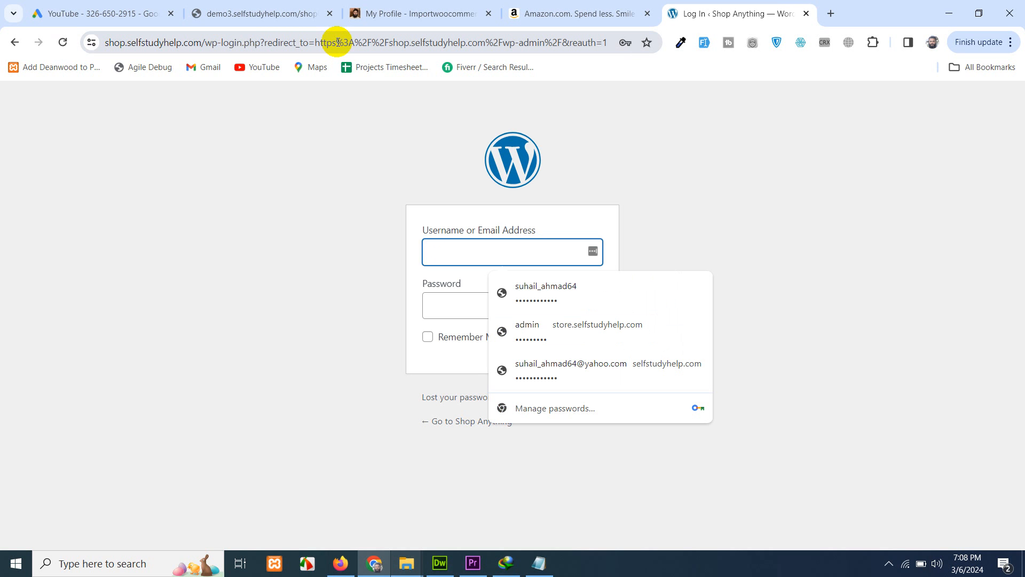
{"action": "type", "text": "admi"}
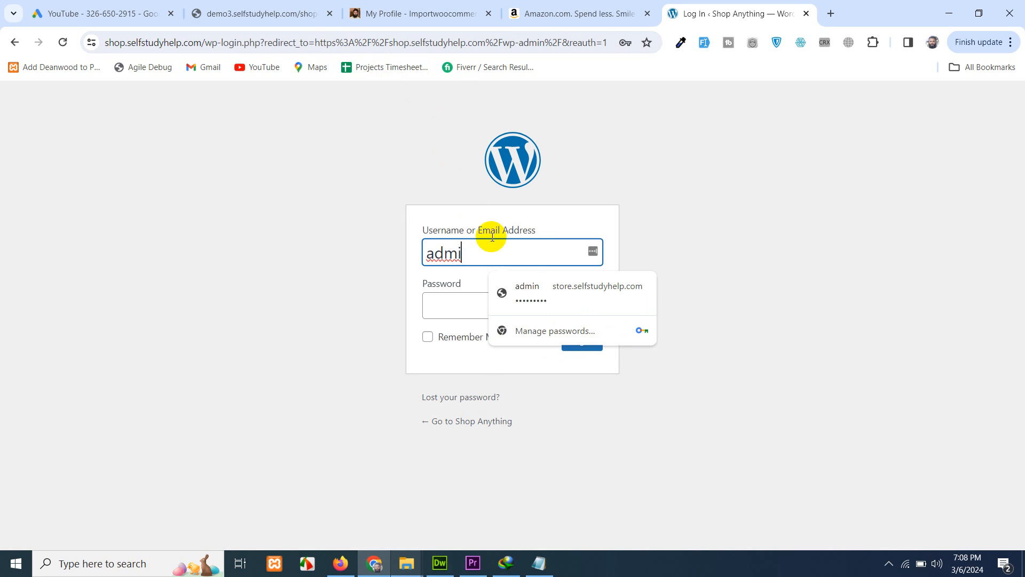
{"action": "left_click", "coordinate": [527, 292]}
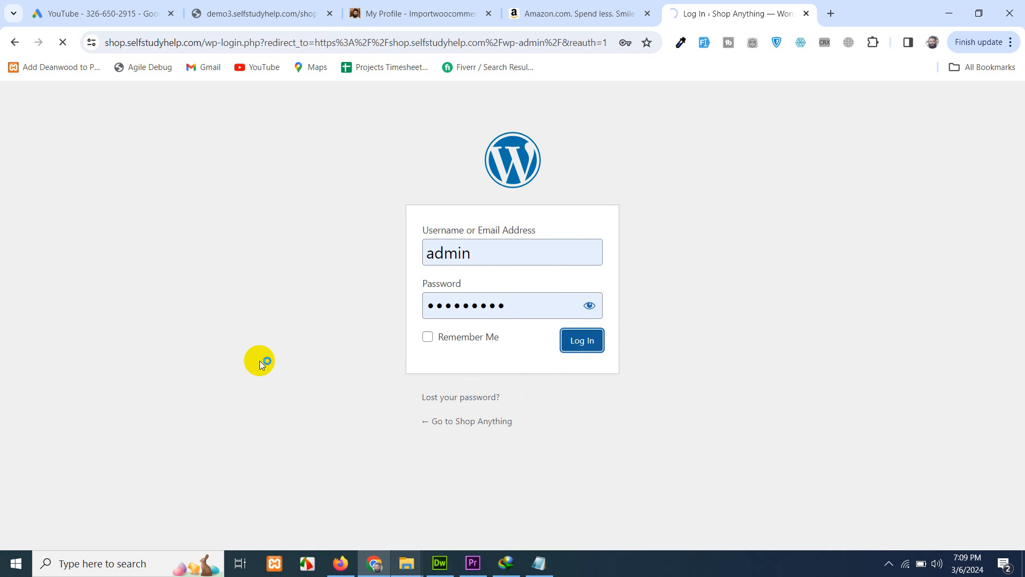
Log in and search new plugins for 'amazon to', finding the active Amazon Products to WooCommerce
{"action": "left_click", "coordinate": [579, 340]}
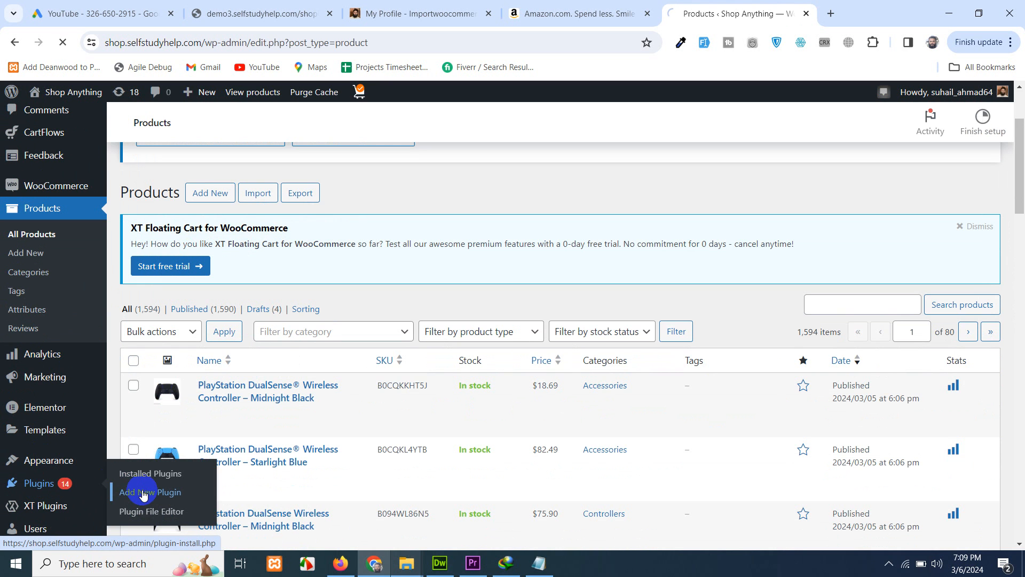
{"action": "left_click", "coordinate": [151, 491]}
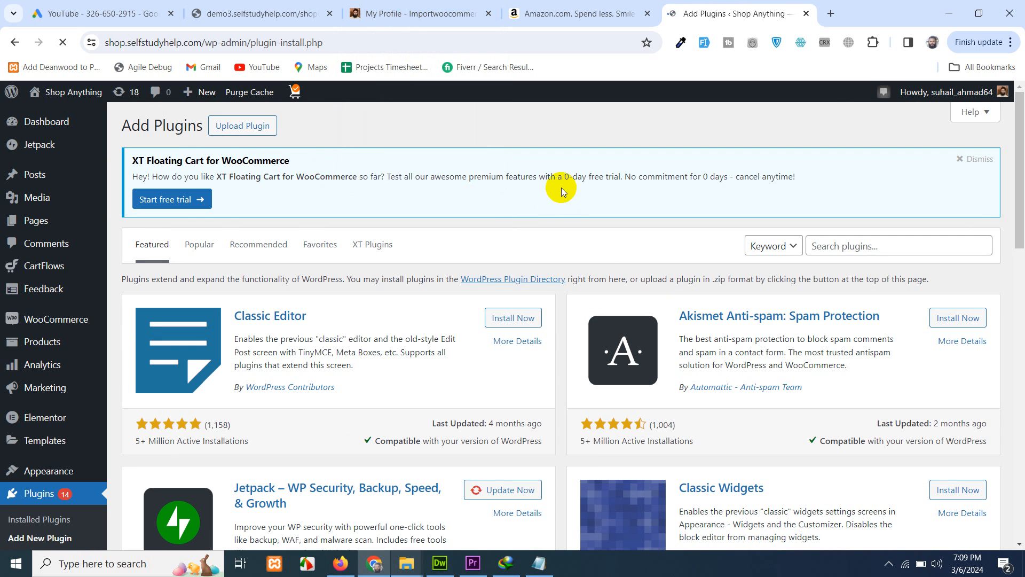
{"action": "left_click", "coordinate": [898, 245]}
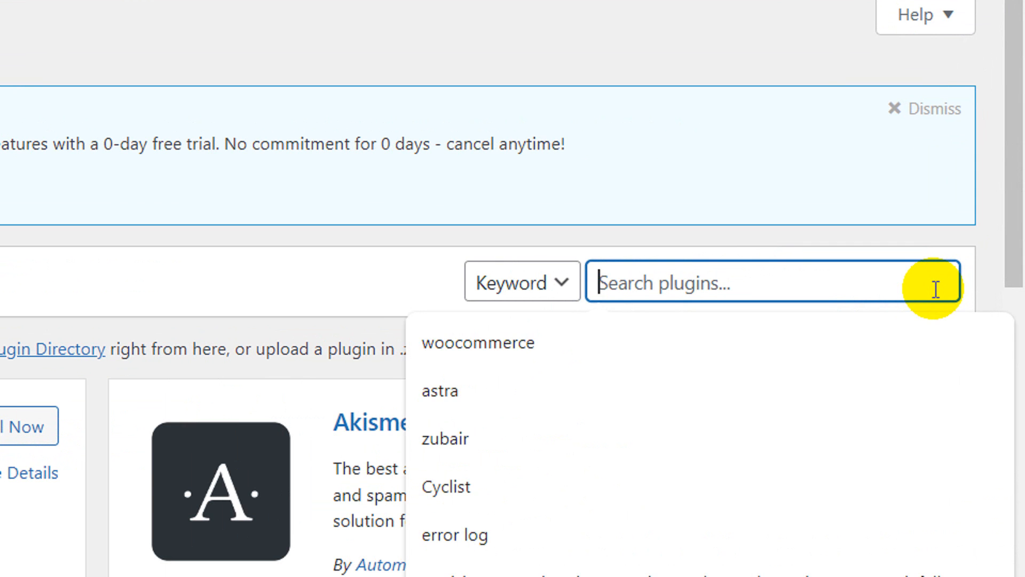
{"action": "type", "text": "amazon to woocommerce"}
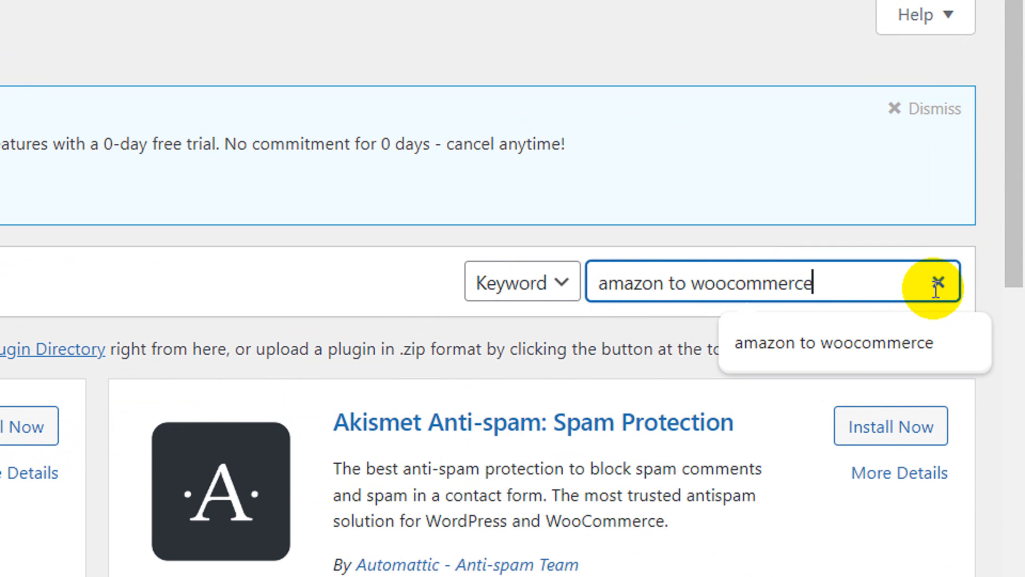
{"action": "key", "text": "Enter"}
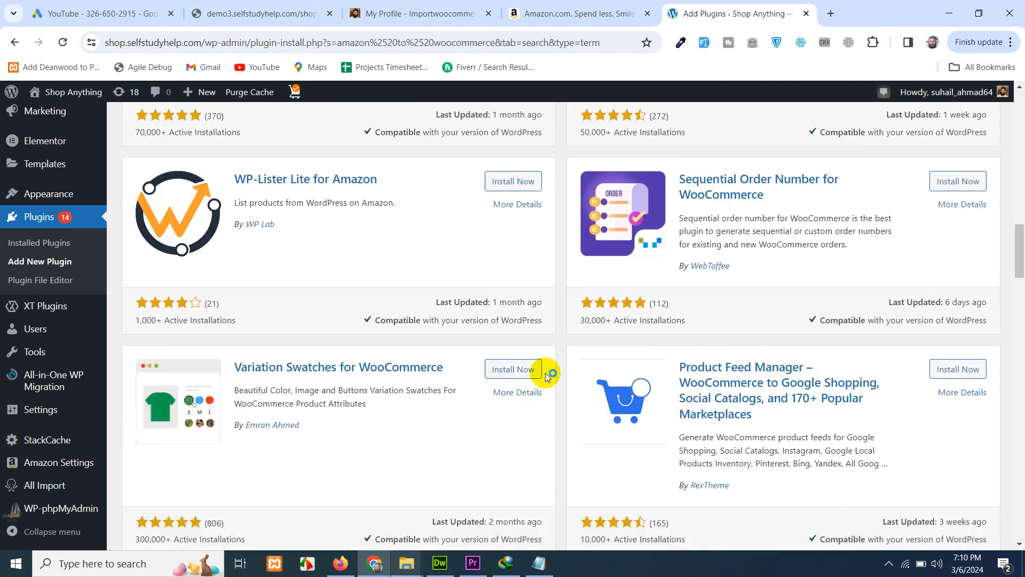
{"action": "scroll", "scroll_direction": "down", "scroll_amount": 3}
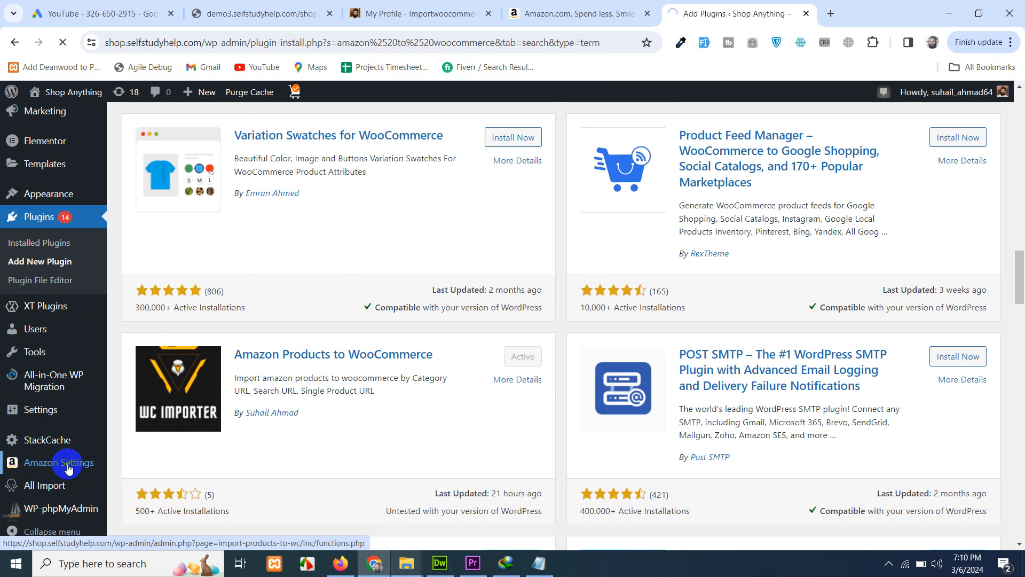
In Amazon importer settings, keep affiliate external product type and clear the markup ratio
{"action": "left_click", "coordinate": [57, 462]}
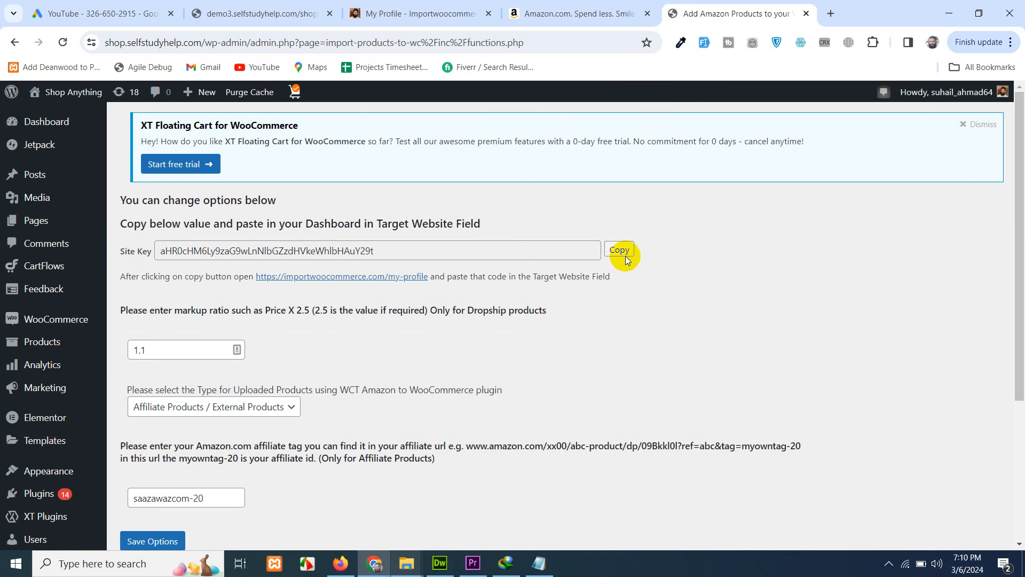
{"action": "left_click", "coordinate": [617, 251]}
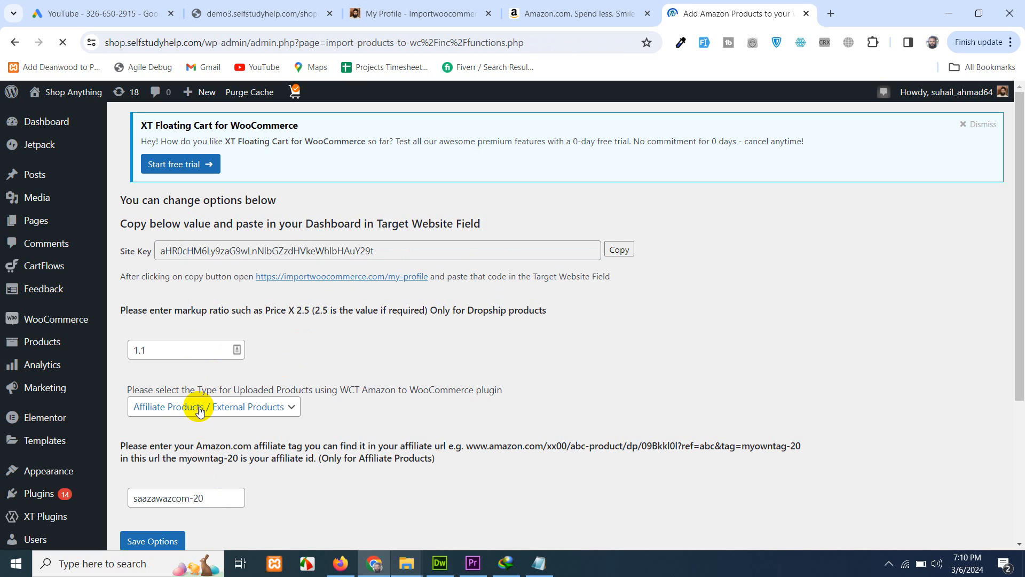
{"action": "left_click", "coordinate": [213, 406]}
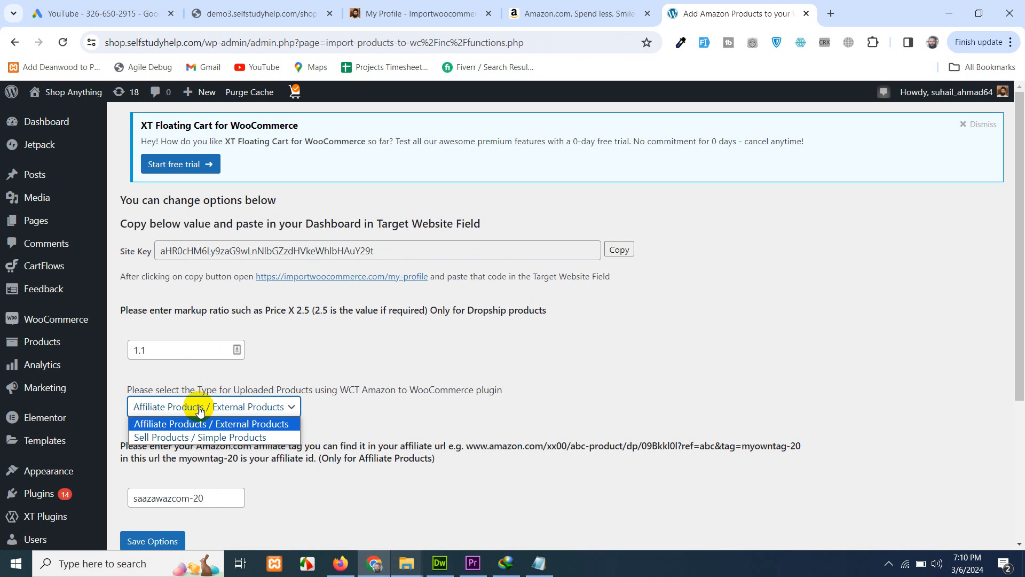
{"action": "mouse_move", "coordinate": [202, 437]}
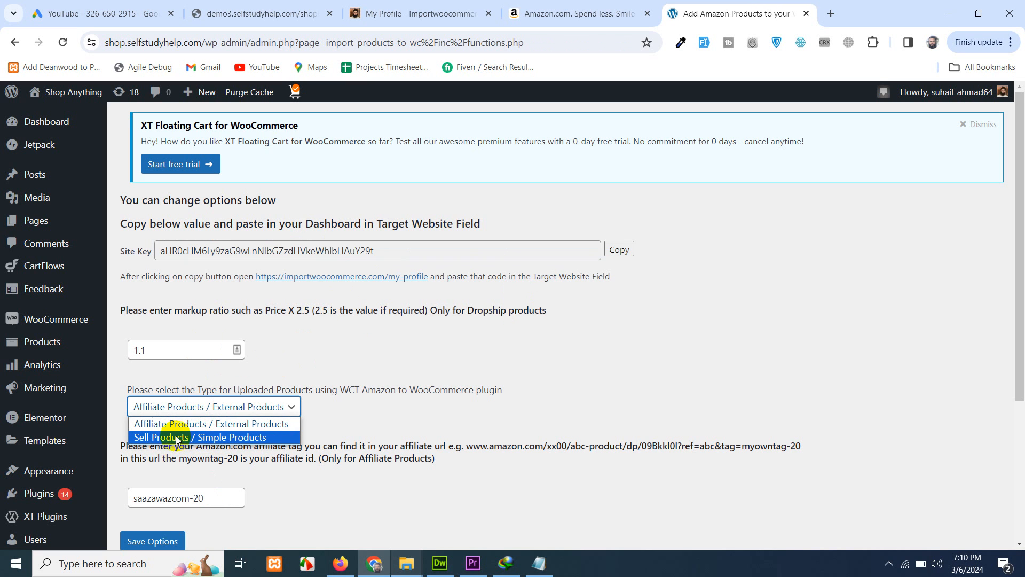
{"action": "mouse_move", "coordinate": [189, 423]}
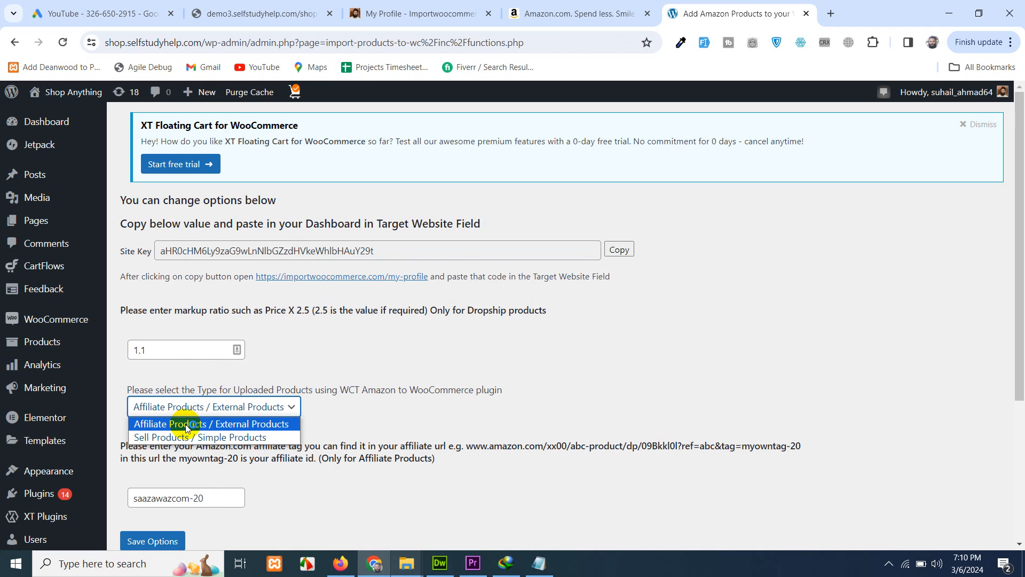
{"action": "mouse_move", "coordinate": [204, 426]}
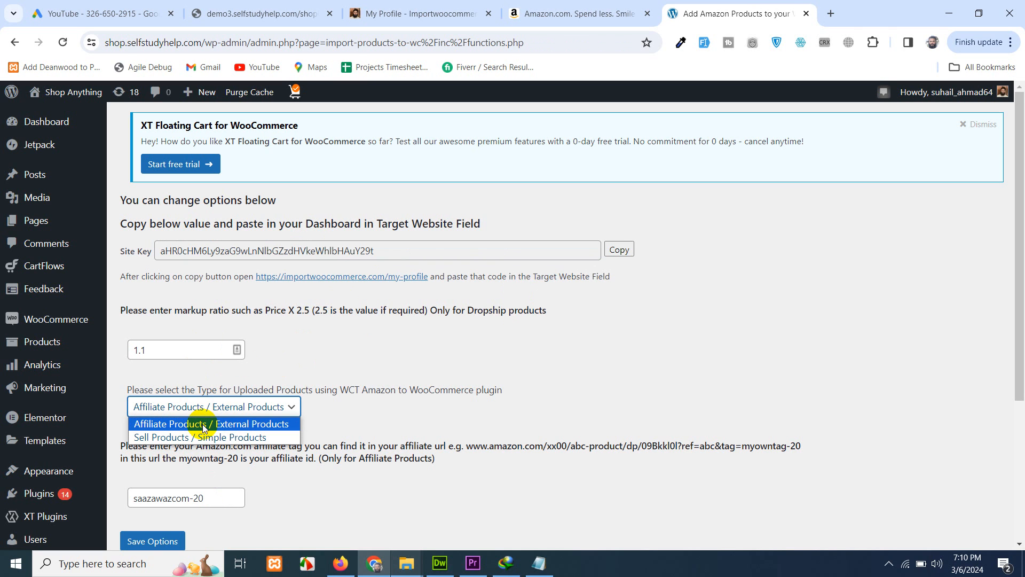
{"action": "left_click", "coordinate": [212, 423]}
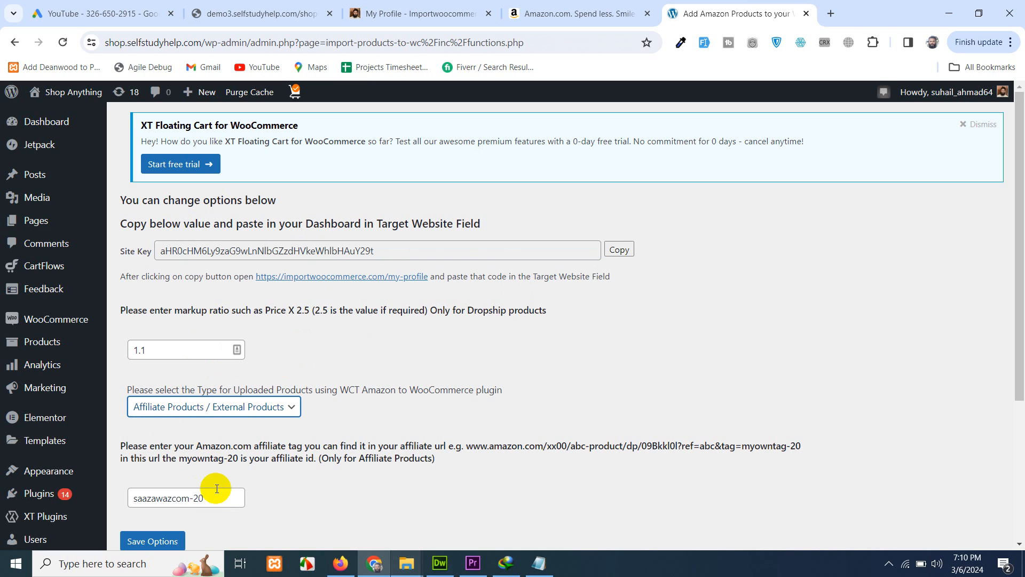
{"action": "triple_click", "coordinate": [186, 498]}
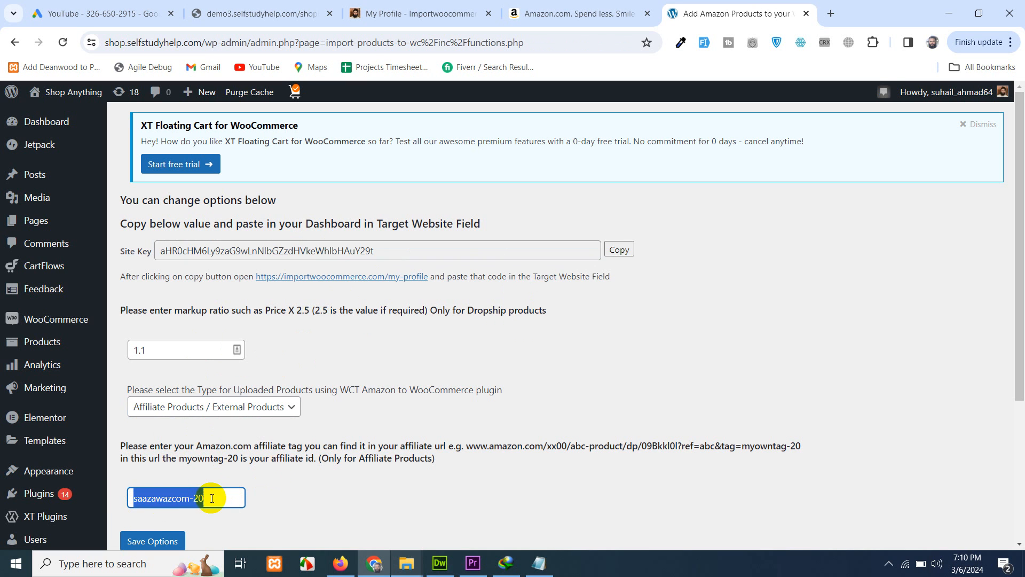
{"action": "left_click", "coordinate": [186, 349]}
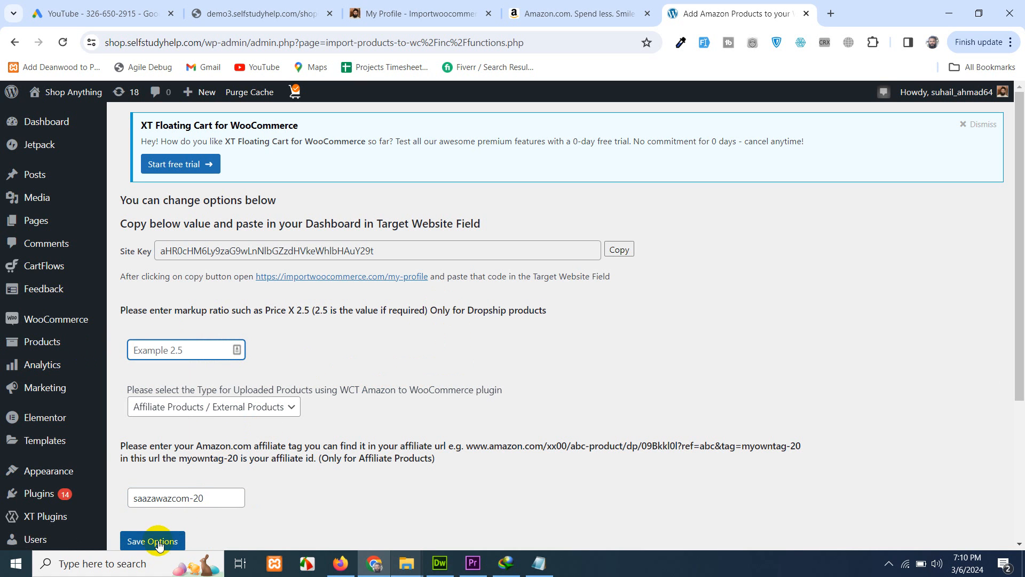
Save the importer options and copy the site key
{"action": "left_click", "coordinate": [152, 541]}
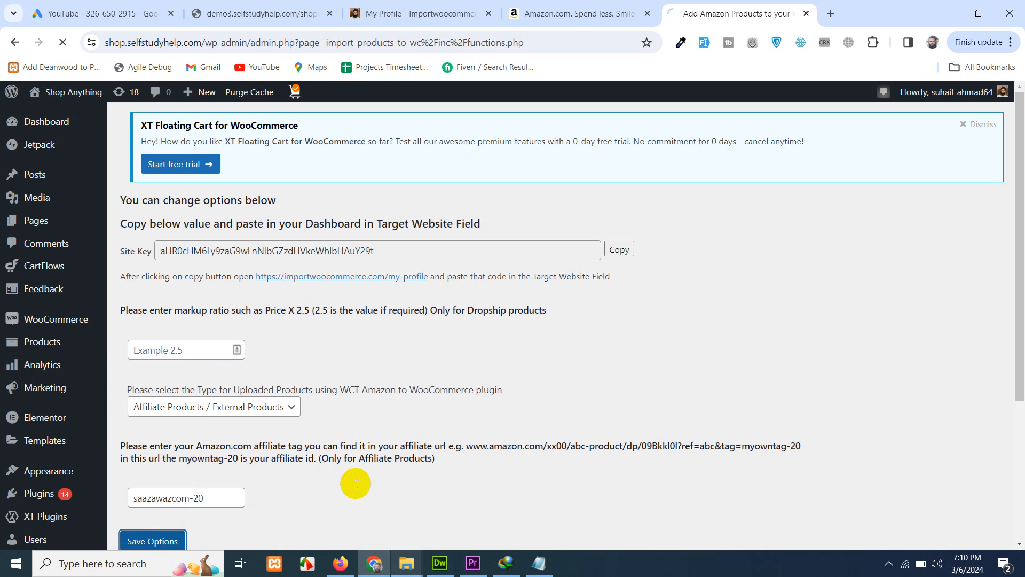
{"action": "mouse_move", "coordinate": [606, 320]}
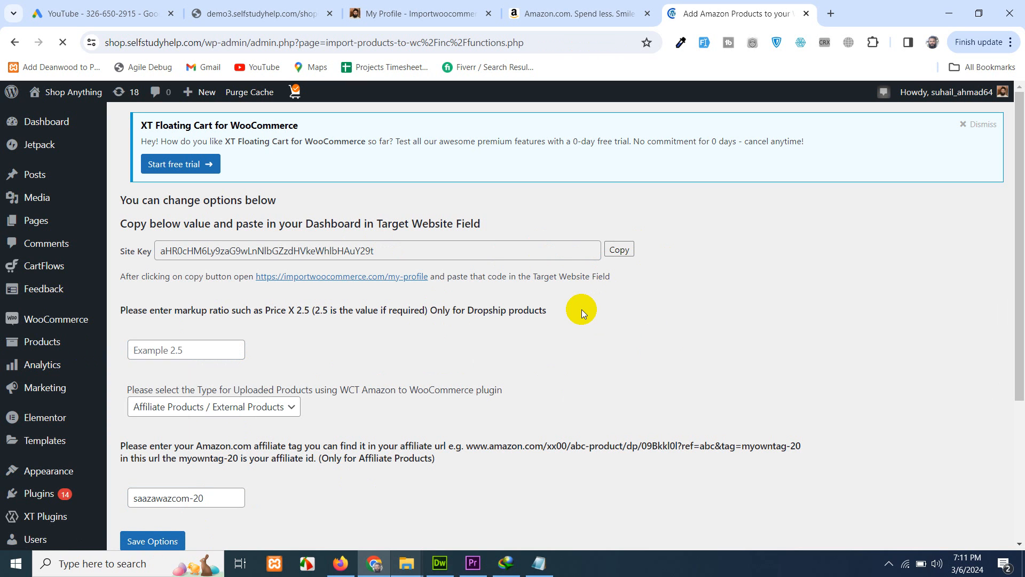
{"action": "left_click", "coordinate": [618, 250]}
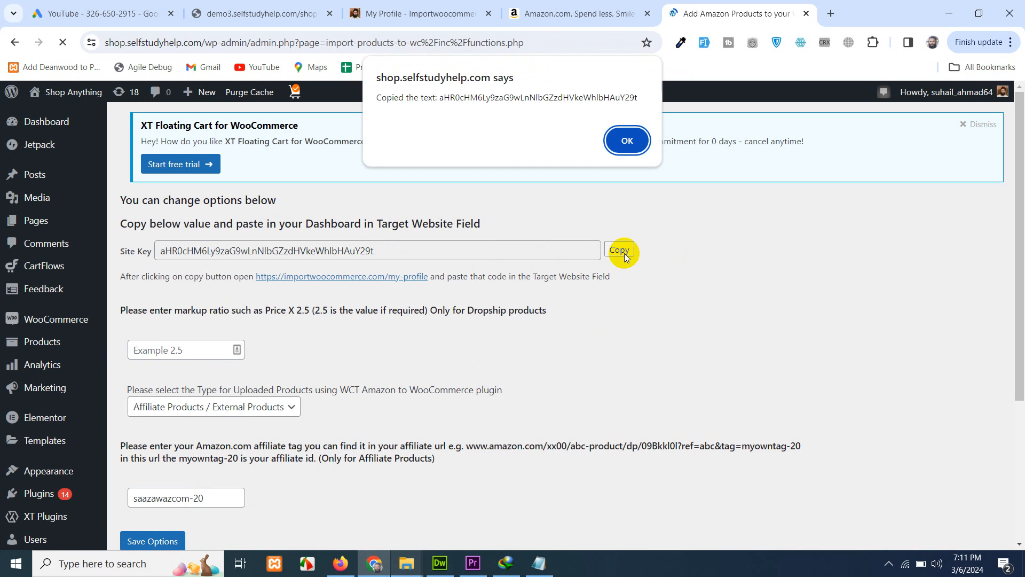
{"action": "left_click", "coordinate": [419, 13]}
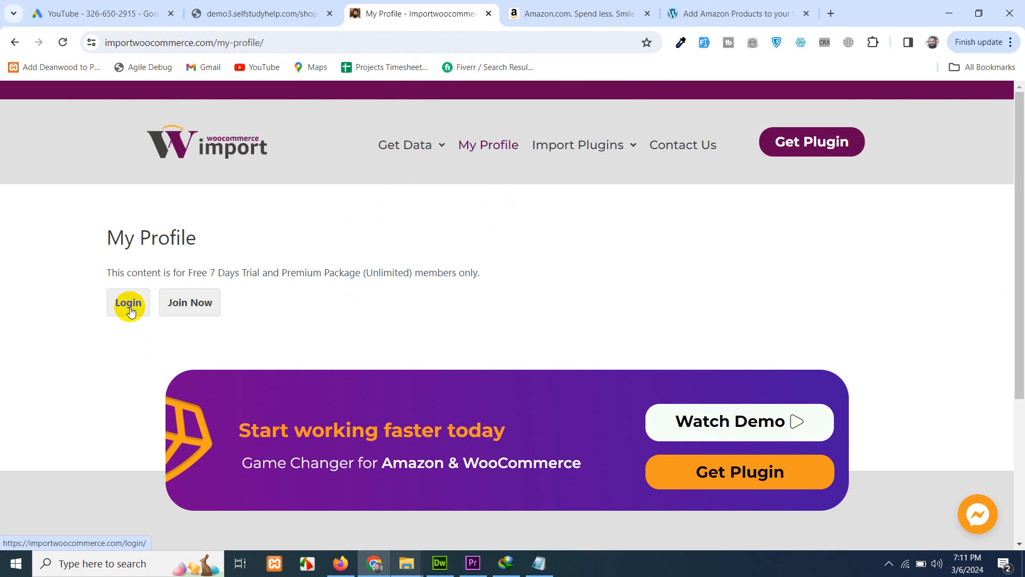
Select the Free 7 Days Trial membership and go through its checkout form
{"action": "left_click", "coordinate": [189, 302]}
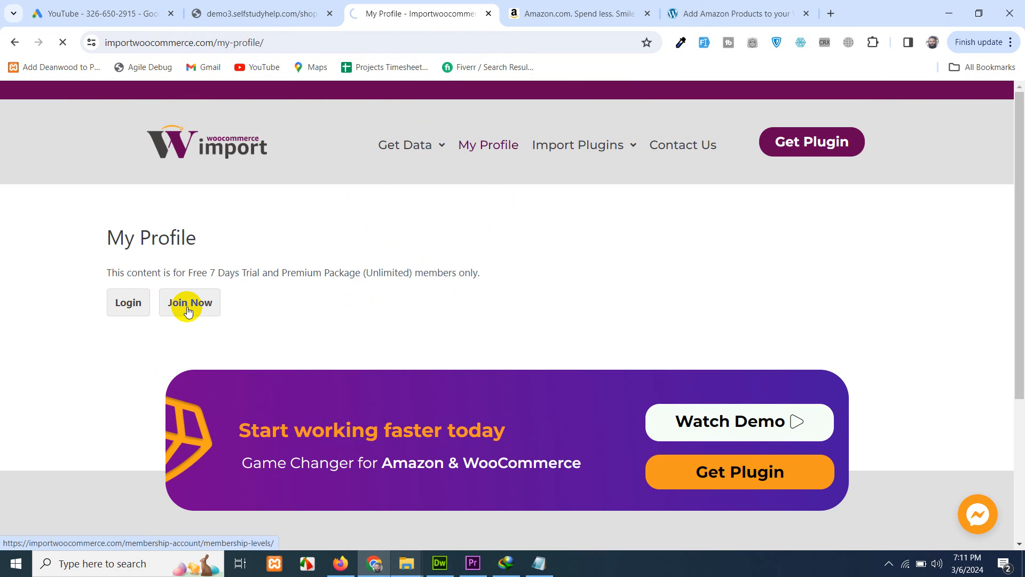
{"action": "mouse_move", "coordinate": [268, 296]}
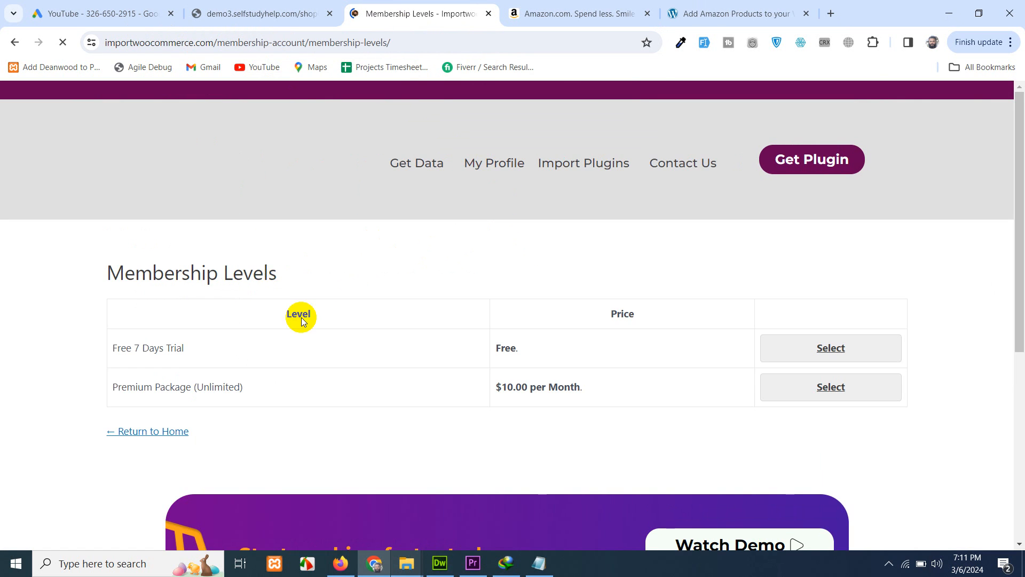
{"action": "mouse_move", "coordinate": [791, 364]}
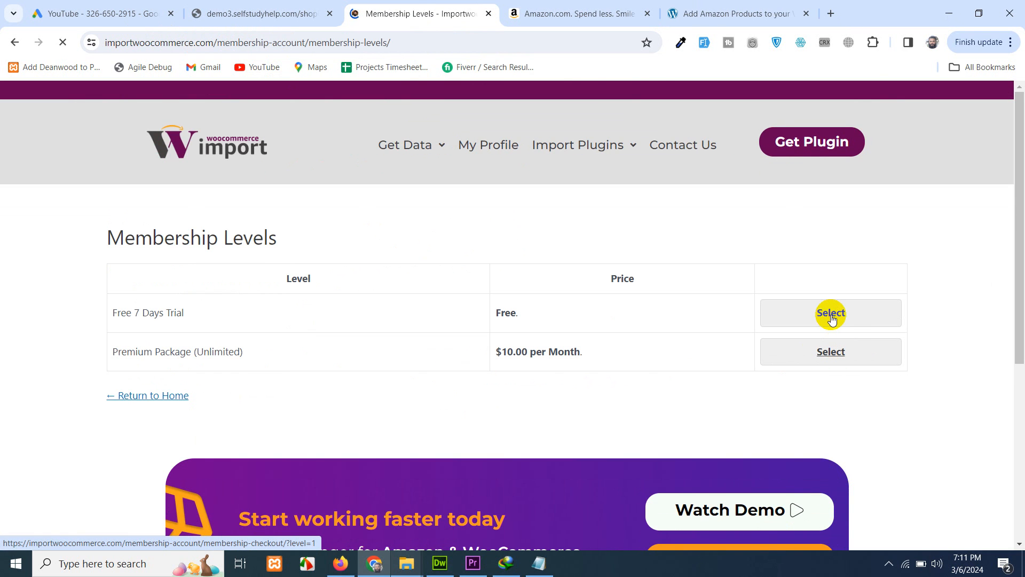
{"action": "left_click", "coordinate": [830, 312]}
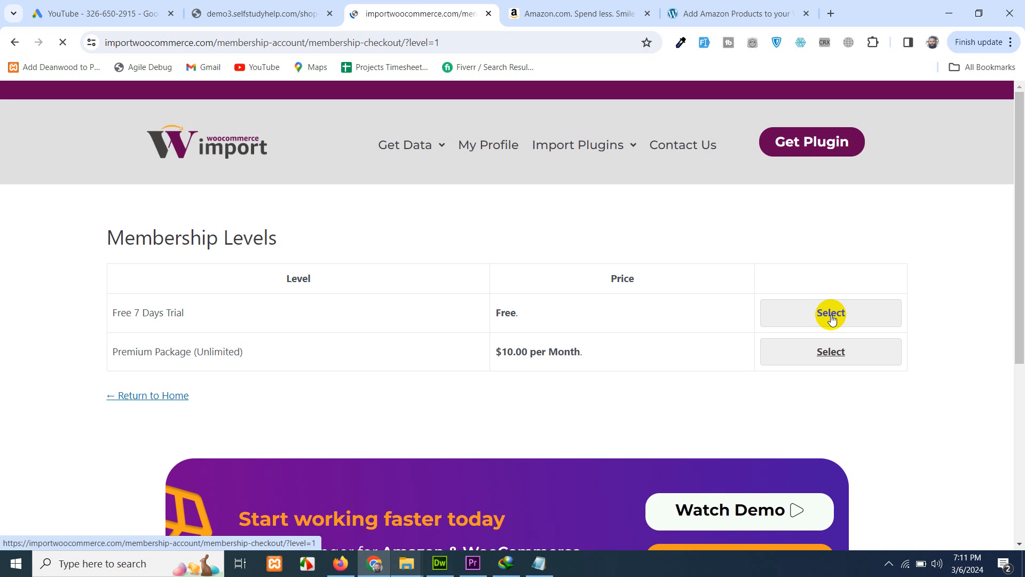
{"action": "left_click", "coordinate": [831, 312]}
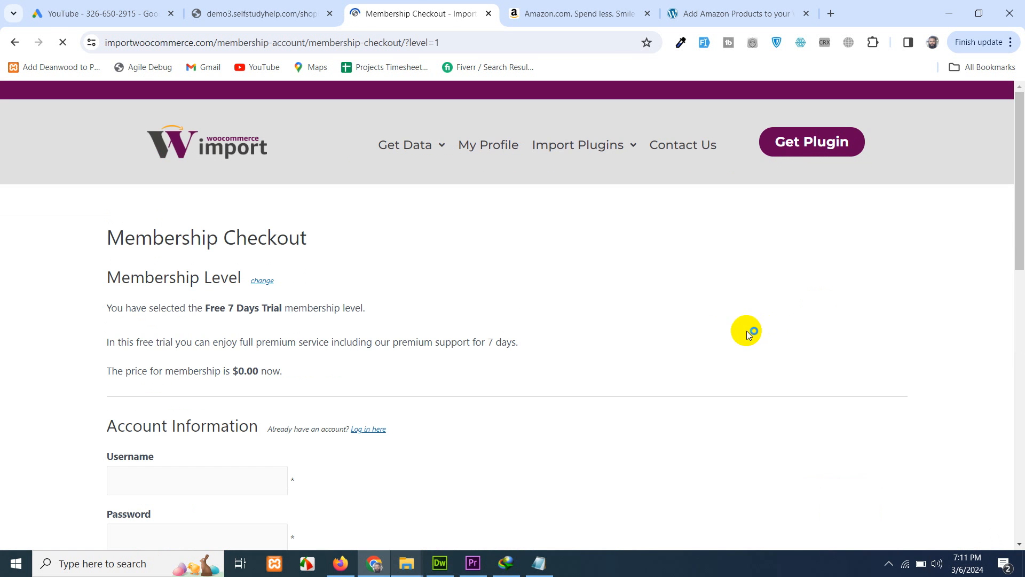
{"action": "scroll", "scroll_direction": "down", "scroll_amount": 3}
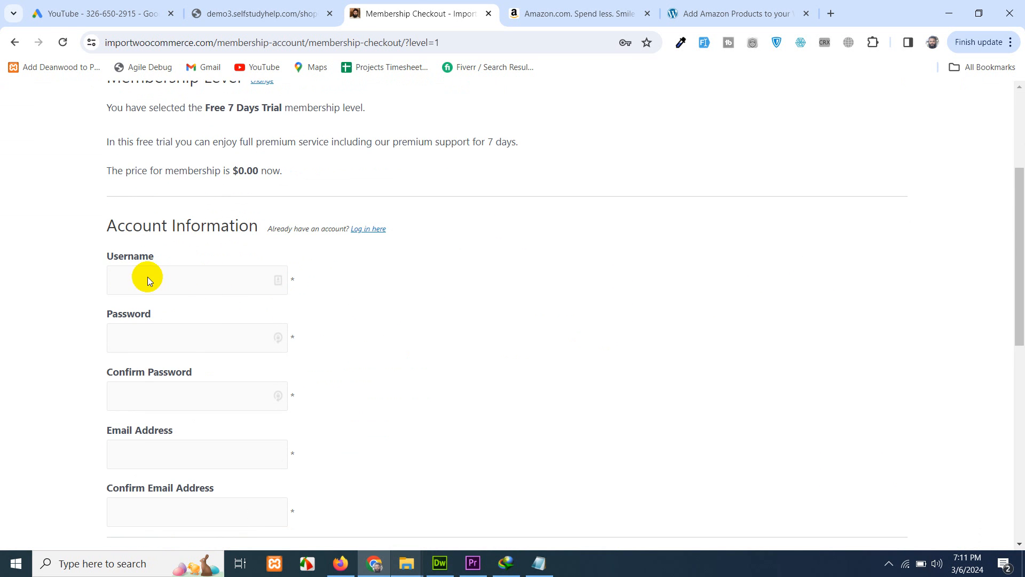
{"action": "scroll", "scroll_direction": "down", "scroll_amount": 3}
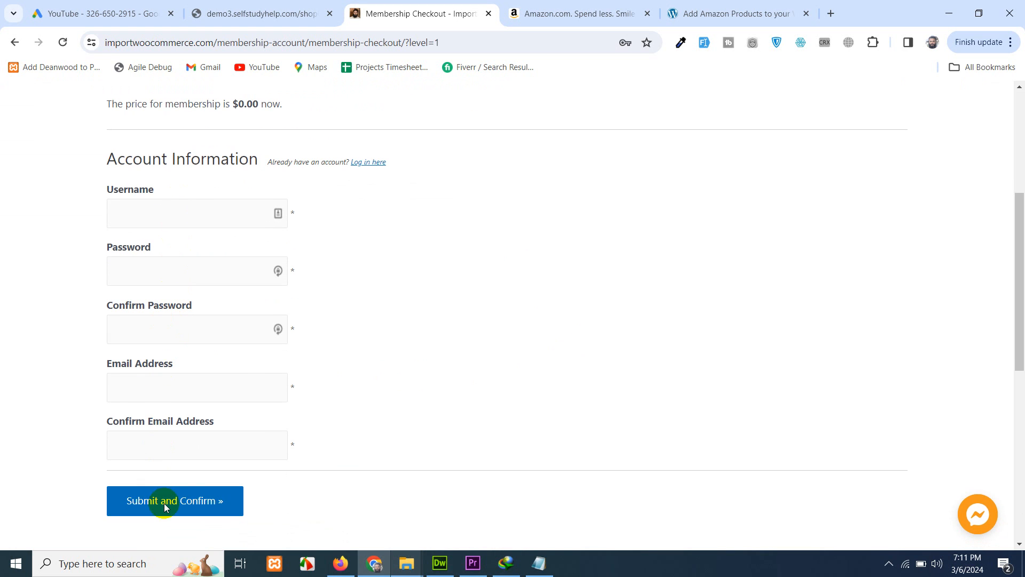
{"action": "mouse_move", "coordinate": [429, 376]}
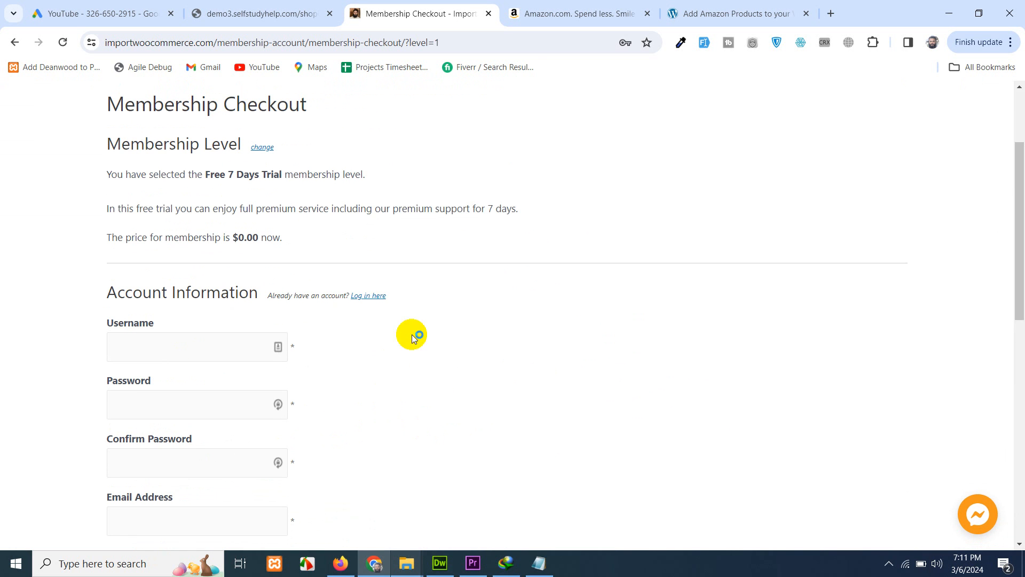
{"action": "left_click", "coordinate": [368, 295]}
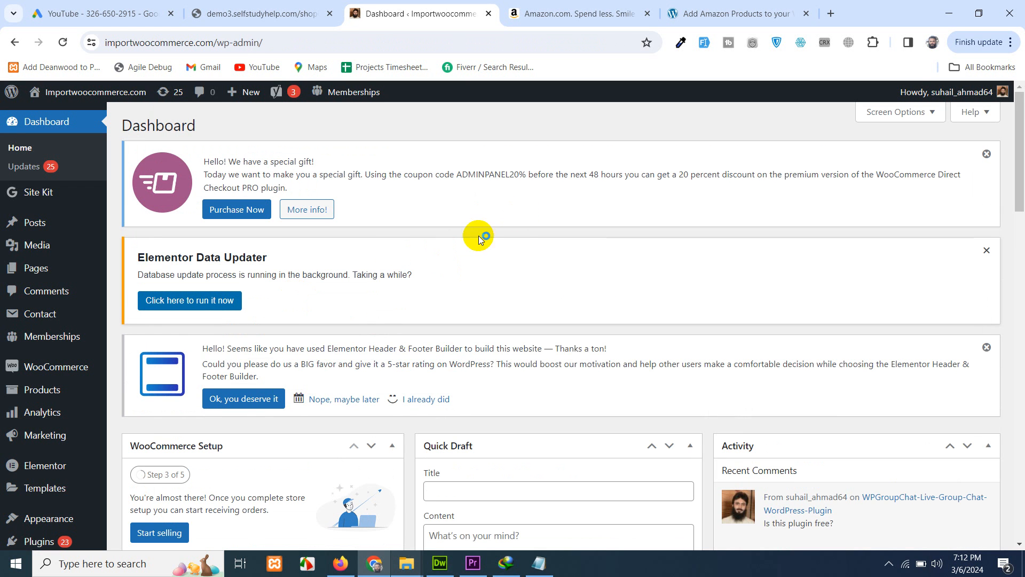
{"action": "mouse_move", "coordinate": [84, 92]}
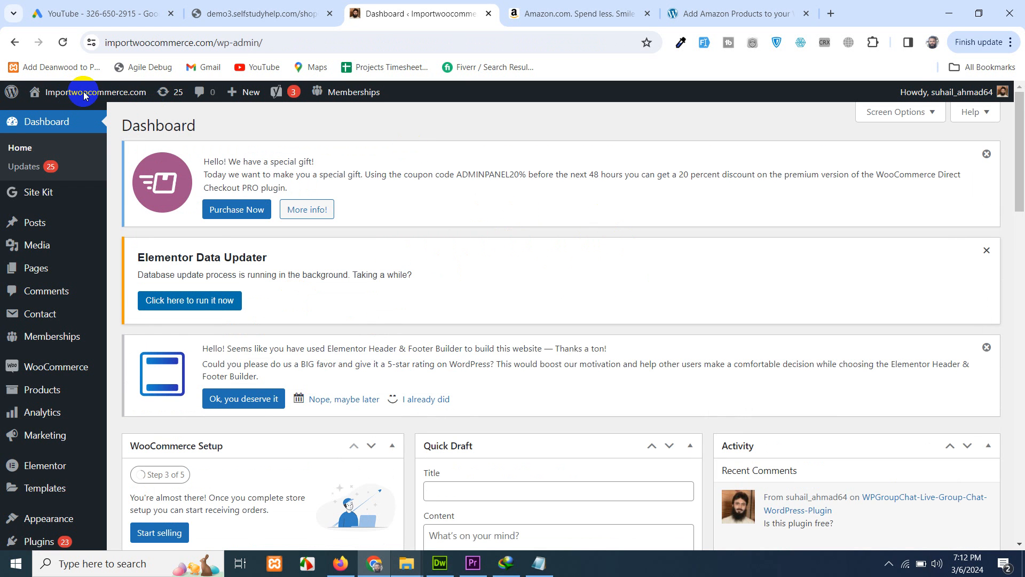
Go to the public importwoocommerce.com site via the admin bar's Visit Site option
{"action": "left_click", "coordinate": [103, 92]}
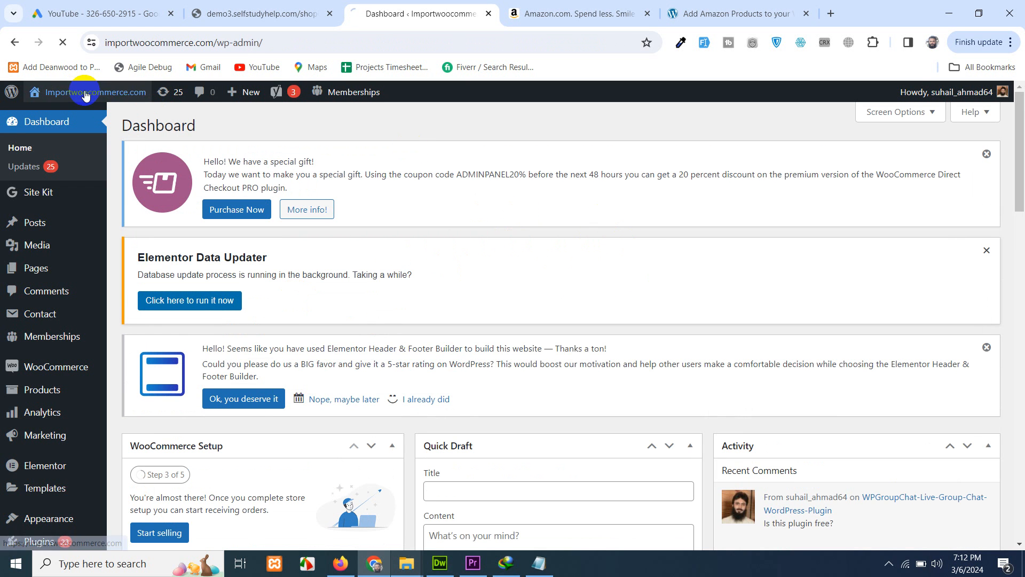
{"action": "left_click", "coordinate": [104, 92]}
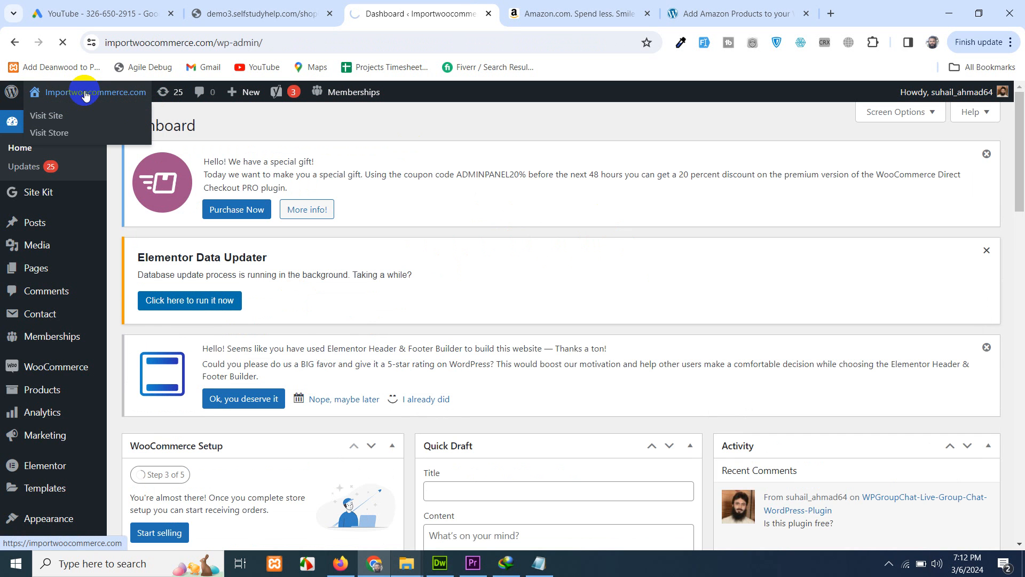
{"action": "left_click", "coordinate": [46, 116]}
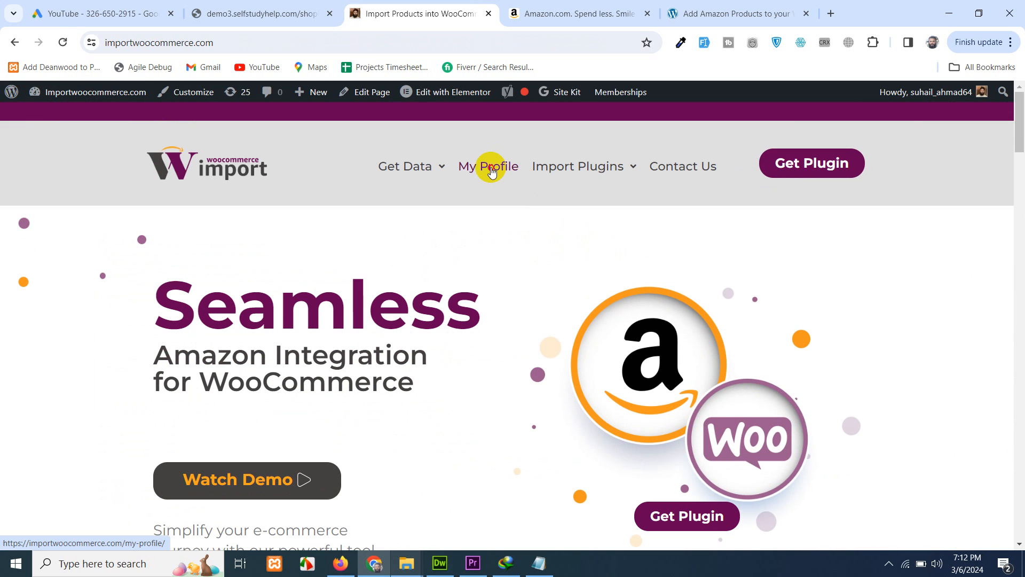
On My Profile, check the shop's Target Website Key and save it
{"action": "left_click", "coordinate": [492, 166]}
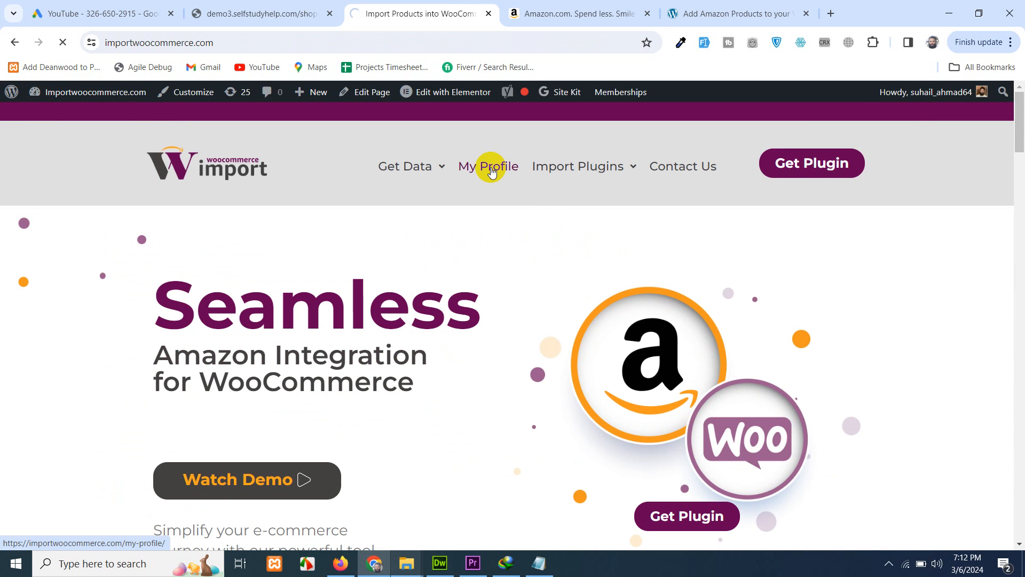
{"action": "left_click", "coordinate": [489, 166]}
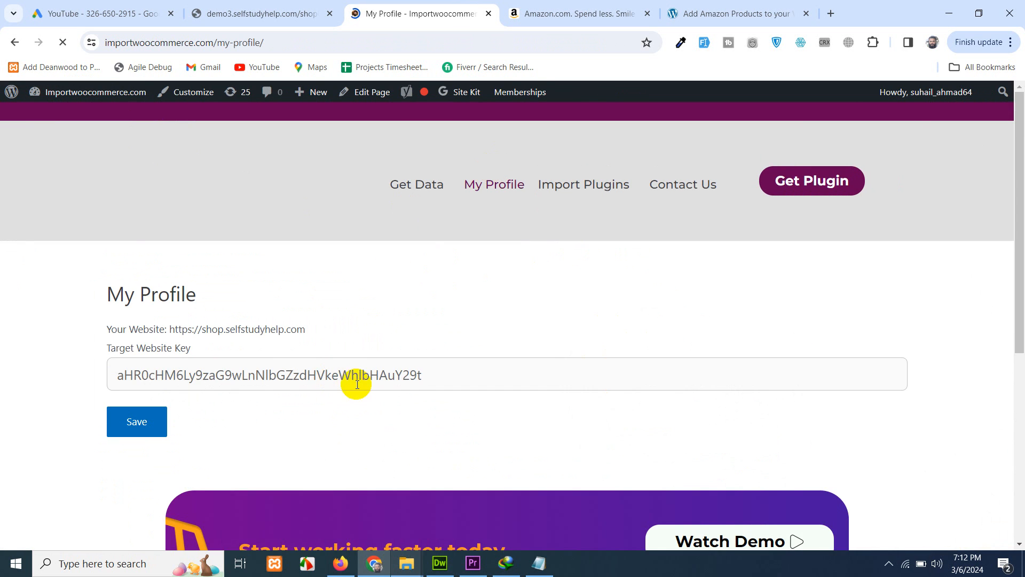
{"action": "left_click", "coordinate": [739, 13]}
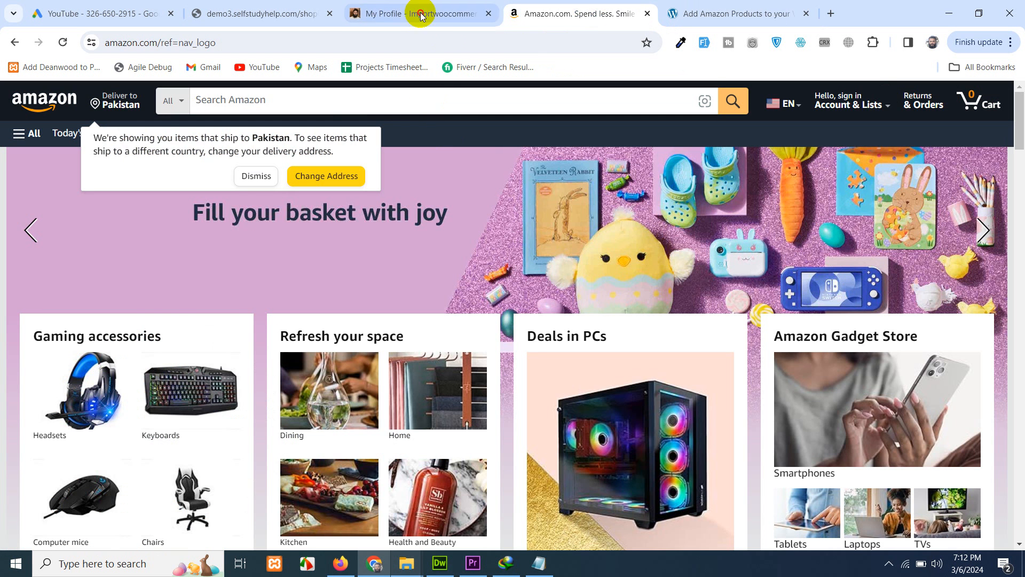
{"action": "left_click", "coordinate": [420, 12]}
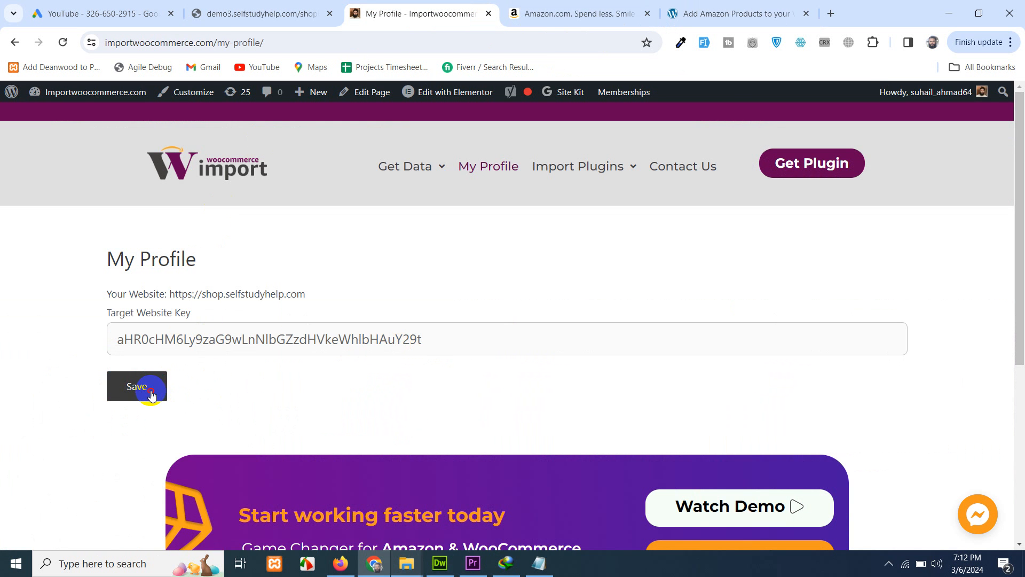
{"action": "left_click", "coordinate": [136, 386]}
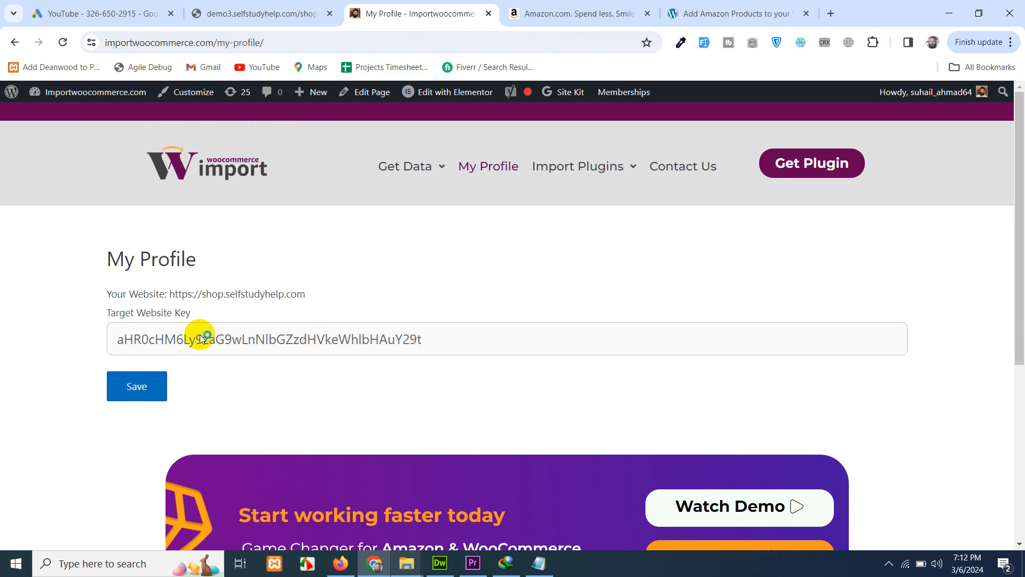
Open Get Data > Get Amazon Data (NEW) with its CSV upload and Amazon URL fields
{"action": "left_click", "coordinate": [404, 166]}
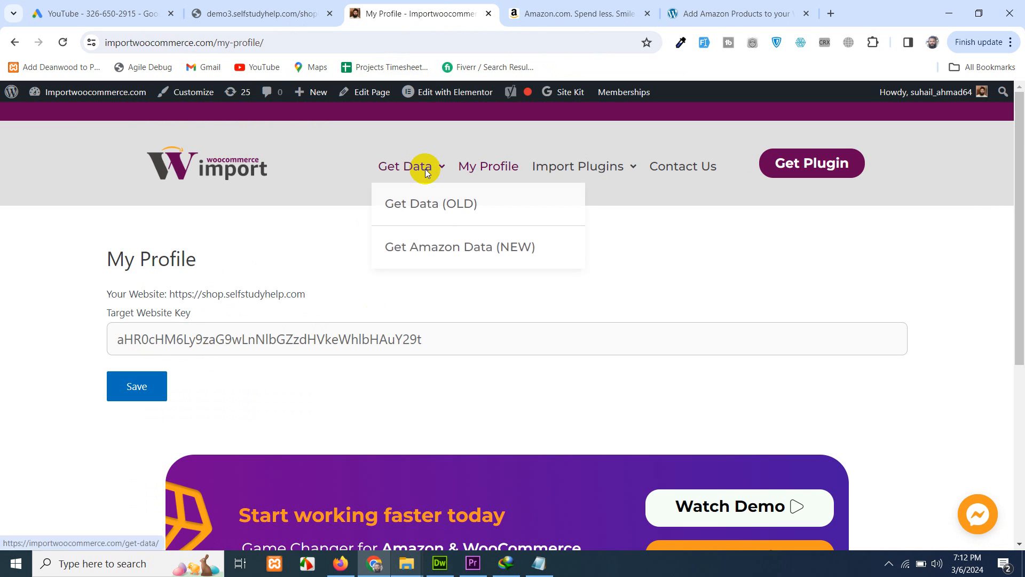
{"action": "left_click", "coordinate": [459, 247]}
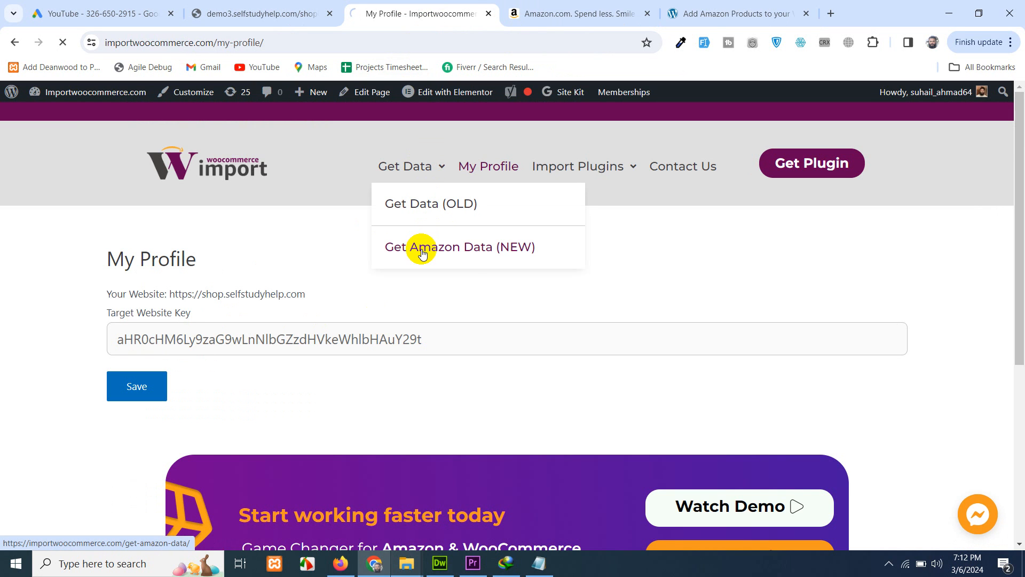
{"action": "mouse_move", "coordinate": [443, 237]}
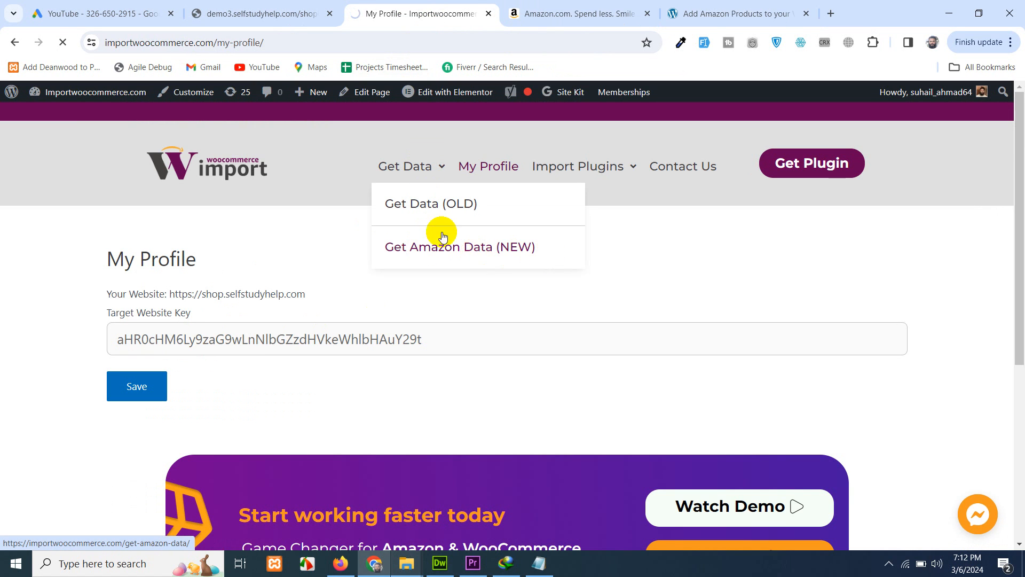
{"action": "left_click", "coordinate": [460, 247]}
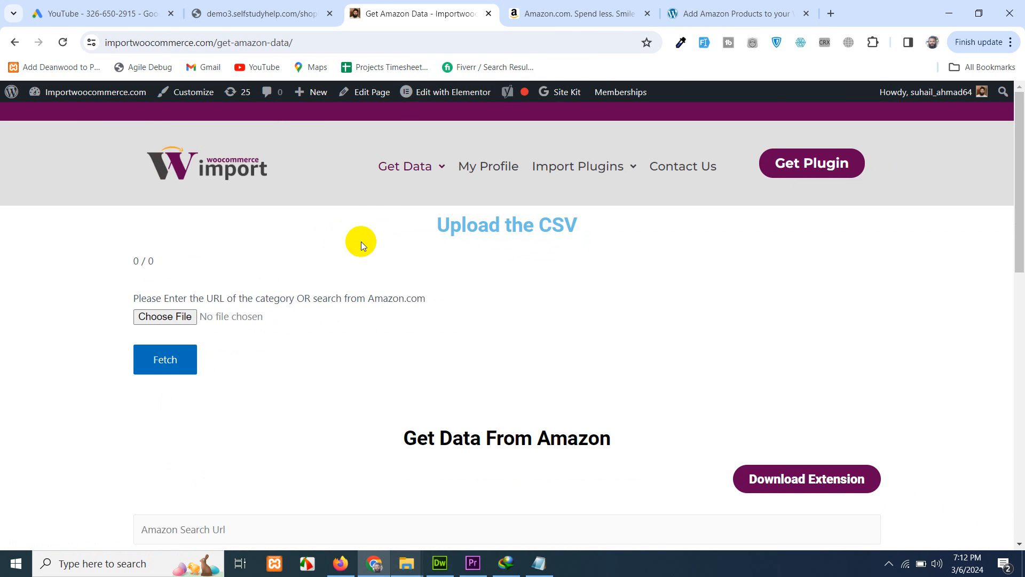
{"action": "mouse_move", "coordinate": [481, 254]}
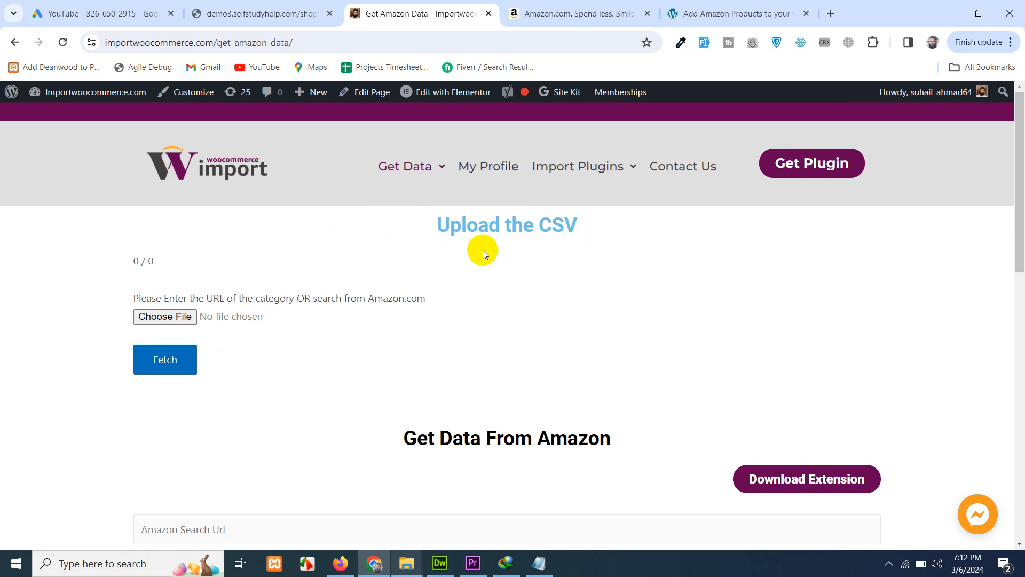
{"action": "mouse_move", "coordinate": [489, 231]}
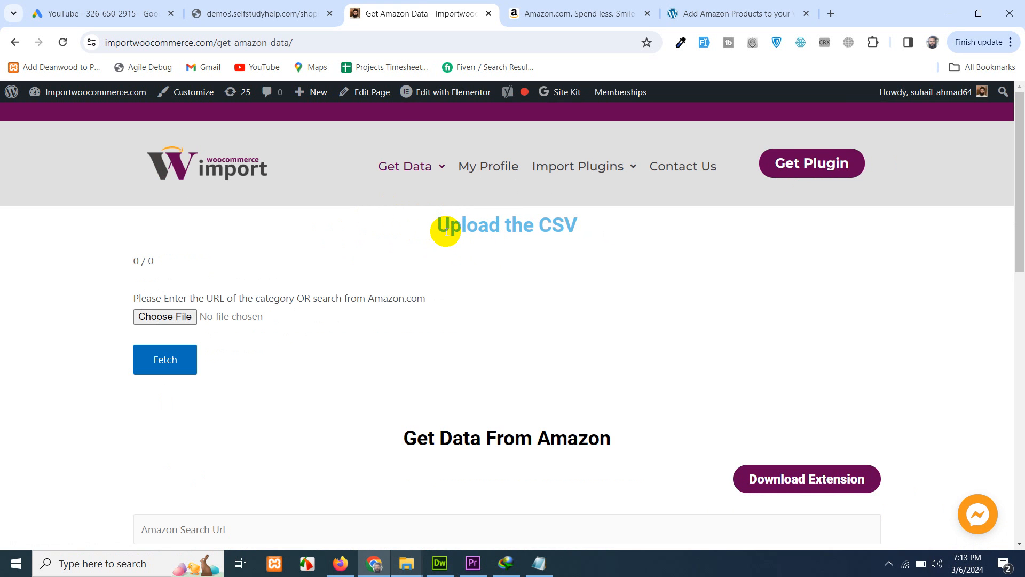
{"action": "left_click", "coordinate": [404, 165]}
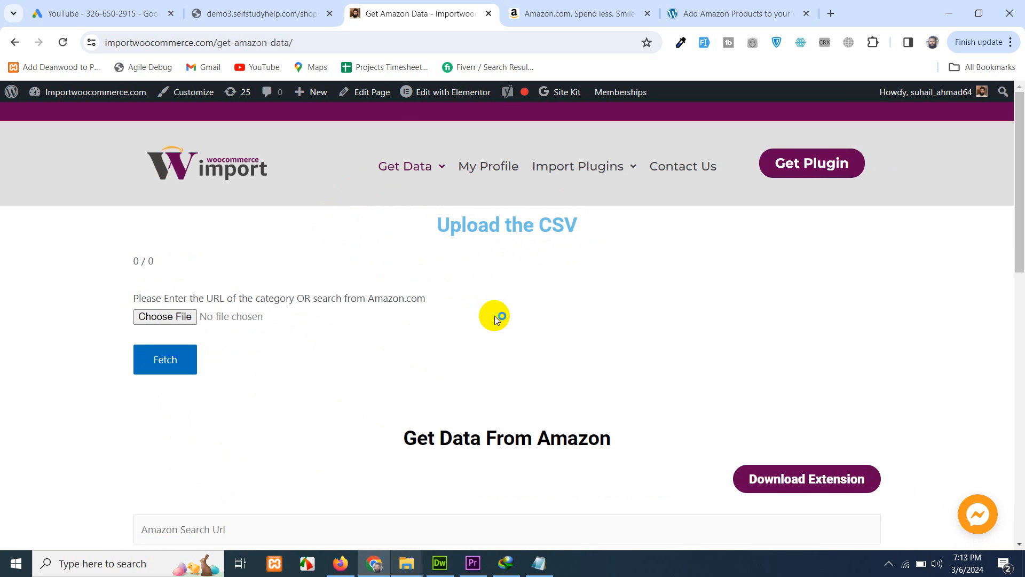
{"action": "mouse_move", "coordinate": [237, 238]}
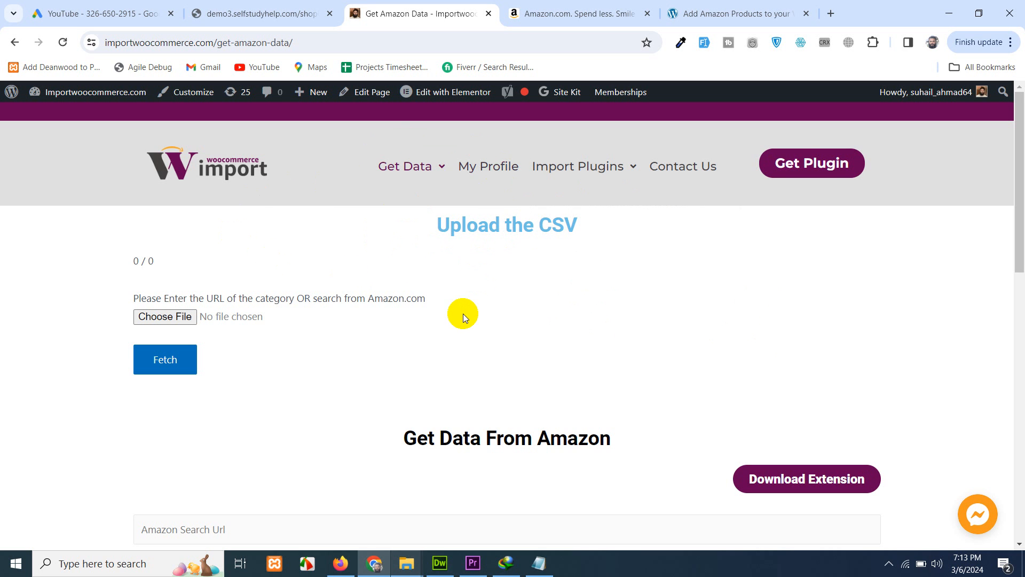
{"action": "mouse_move", "coordinate": [490, 307]}
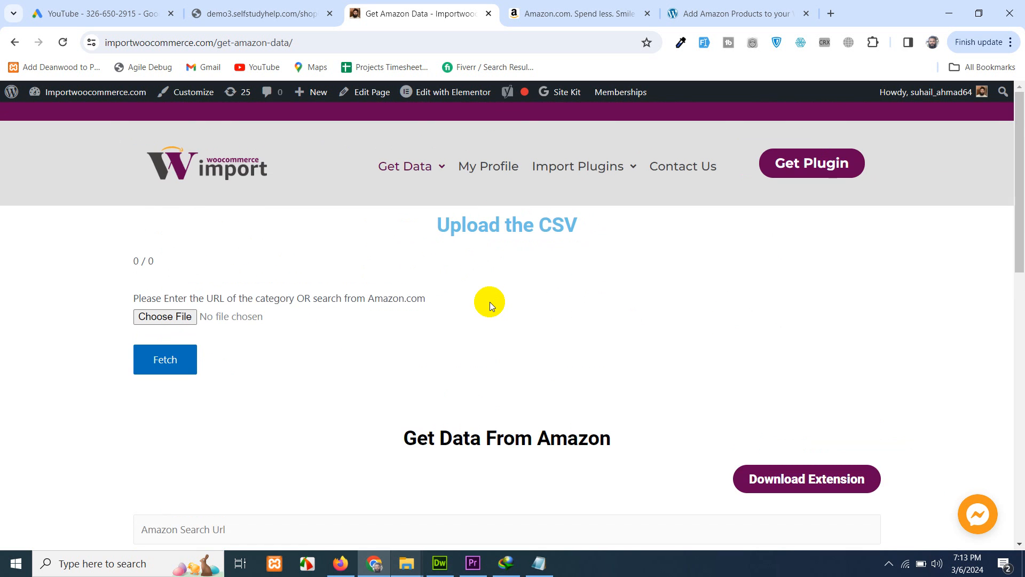
{"action": "mouse_move", "coordinate": [734, 472]}
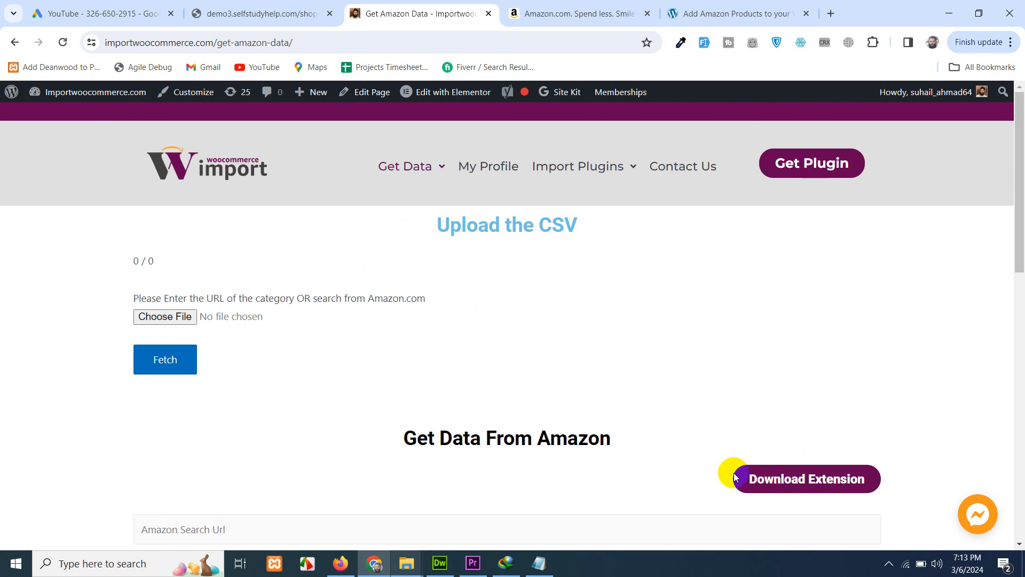
Open the Download Extension link to Web Scraper's Chrome Web Store page in a new tab
{"action": "right_click", "coordinate": [806, 479]}
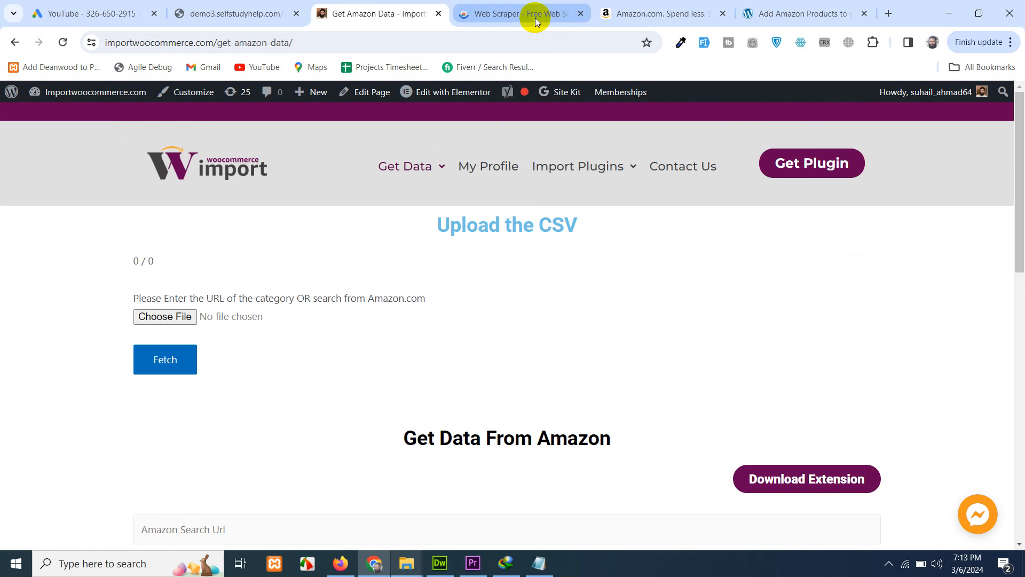
{"action": "mouse_move", "coordinate": [566, 41]}
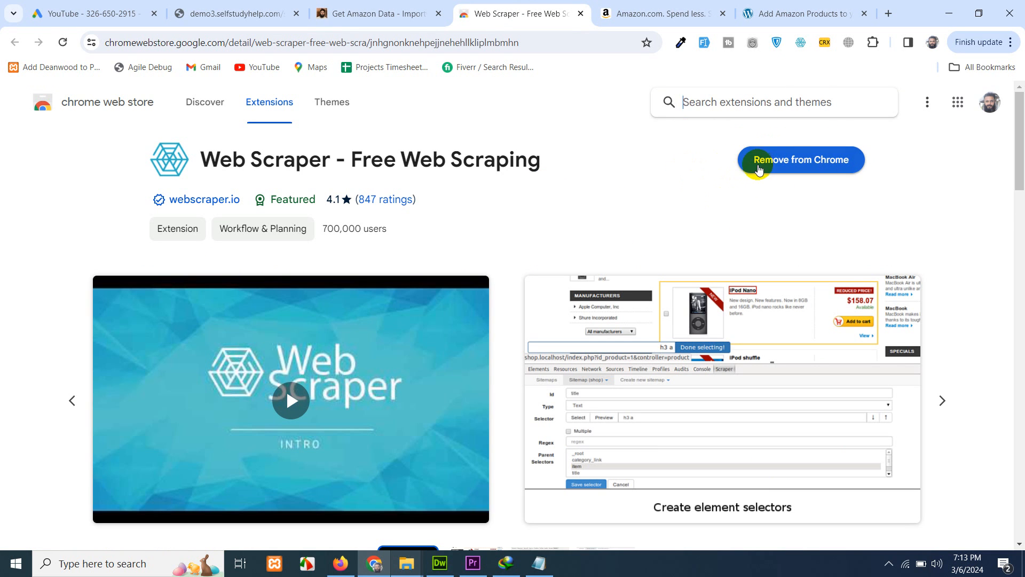
{"action": "mouse_move", "coordinate": [800, 42]}
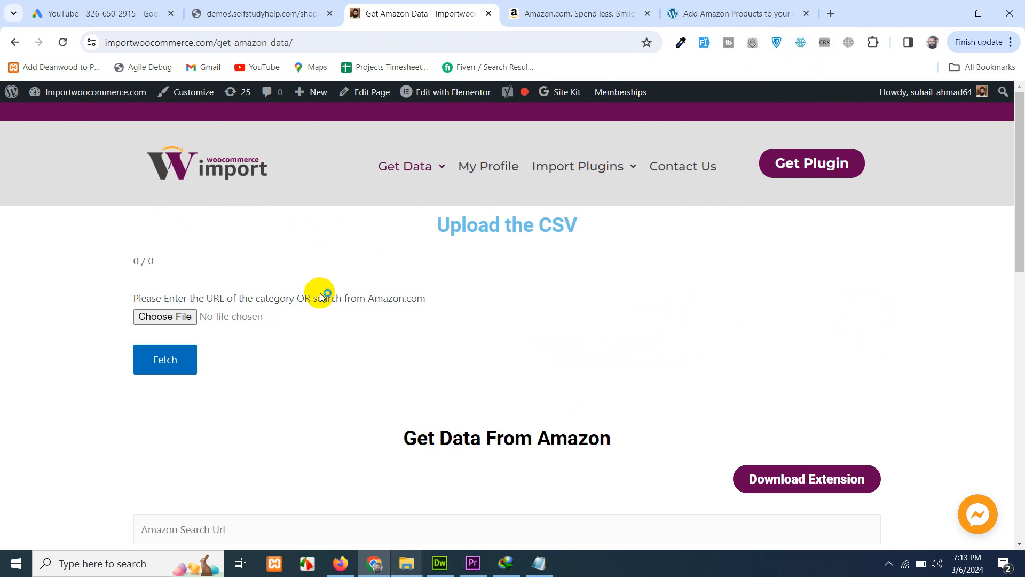
{"action": "mouse_move", "coordinate": [756, 13]}
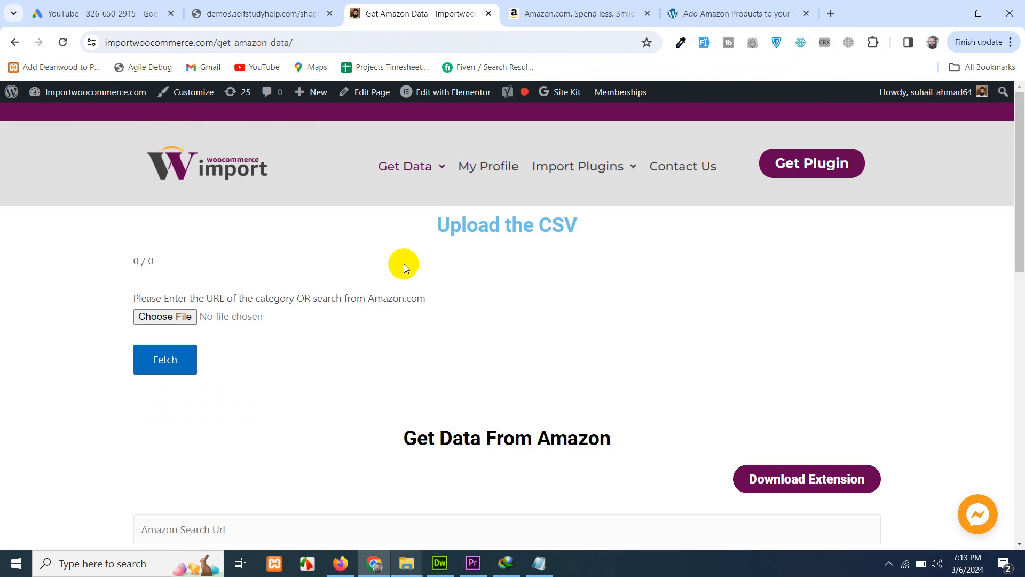
{"action": "mouse_move", "coordinate": [398, 190]}
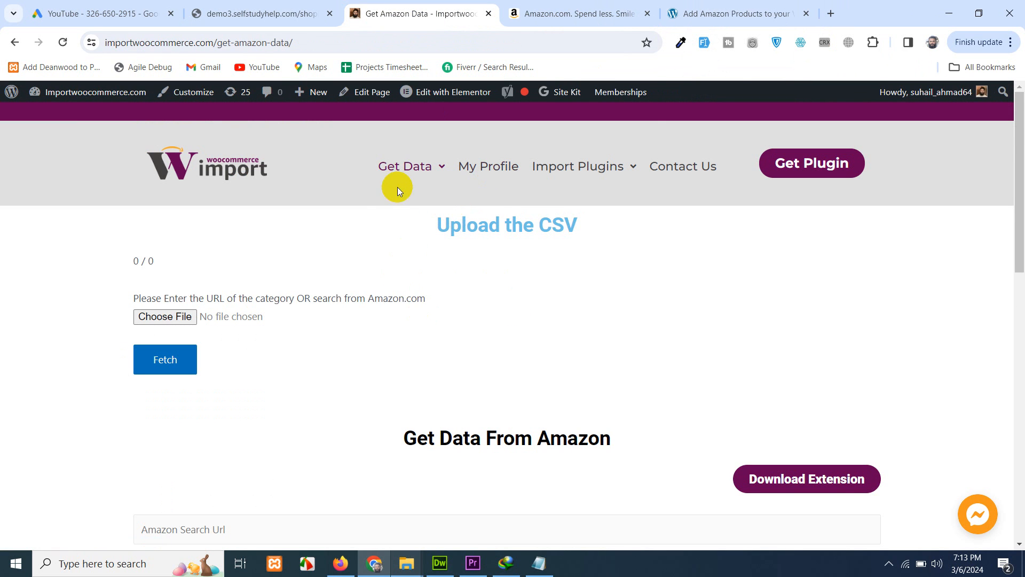
{"action": "mouse_move", "coordinate": [493, 333]}
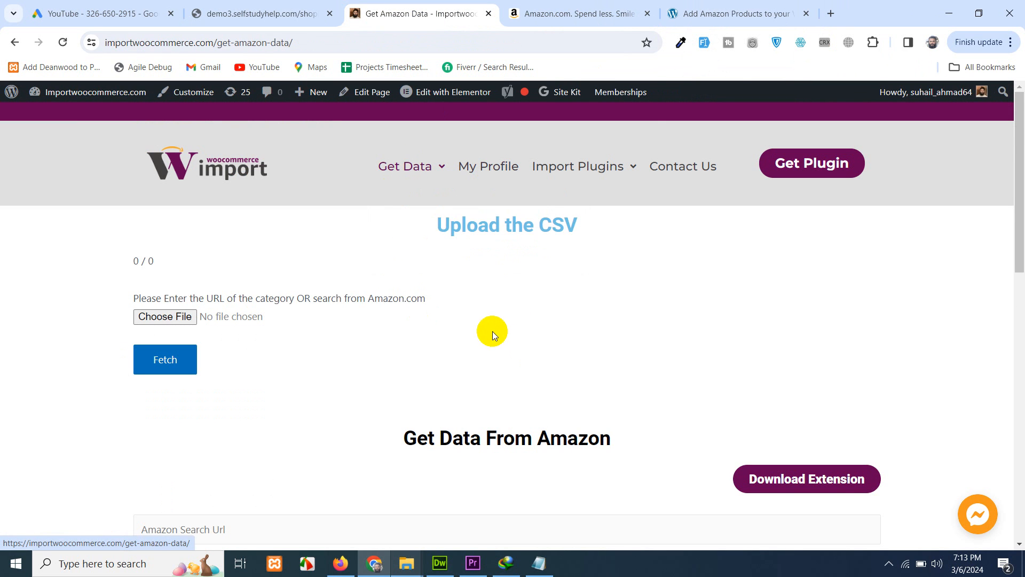
Scroll down the Get Amazon Data page to the Amazon Search Url section
{"action": "scroll", "scroll_direction": "down", "scroll_amount": 3}
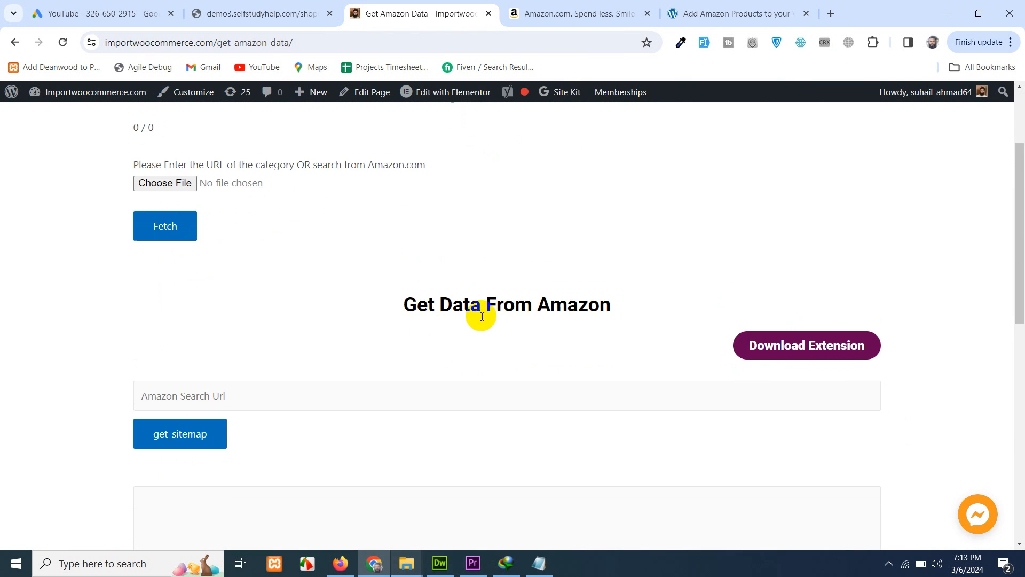
{"action": "scroll", "scroll_direction": "down", "scroll_amount": 3}
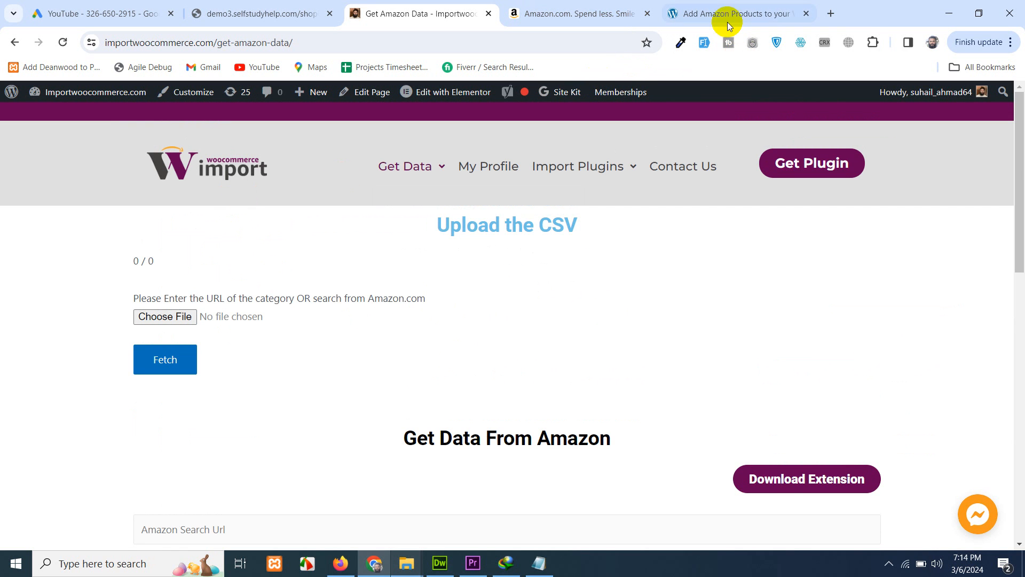
On Amazon, type 'dji' and search the 'dji propellers mini 3' suggestion
{"action": "left_click", "coordinate": [575, 12]}
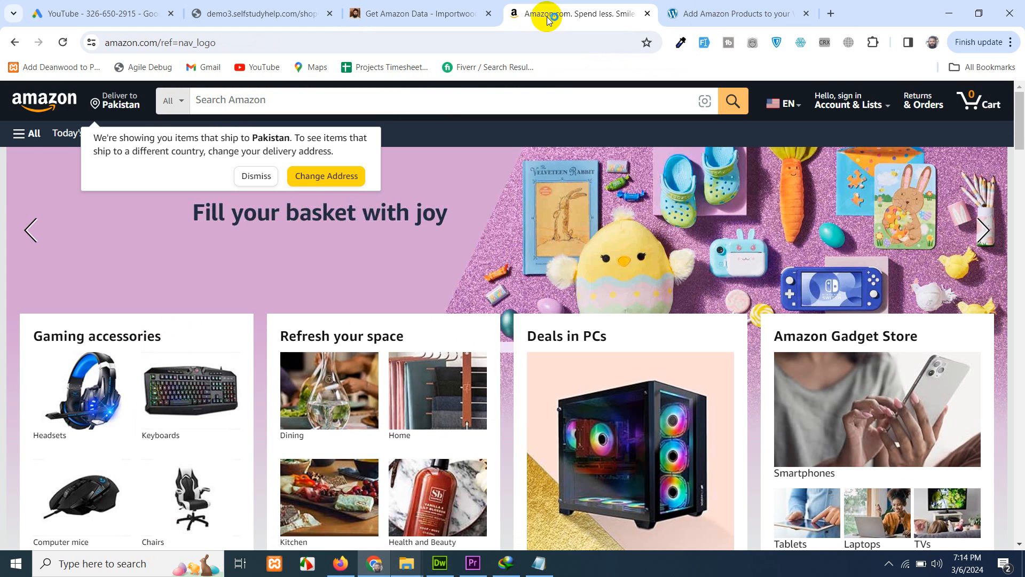
{"action": "left_click", "coordinate": [256, 176]}
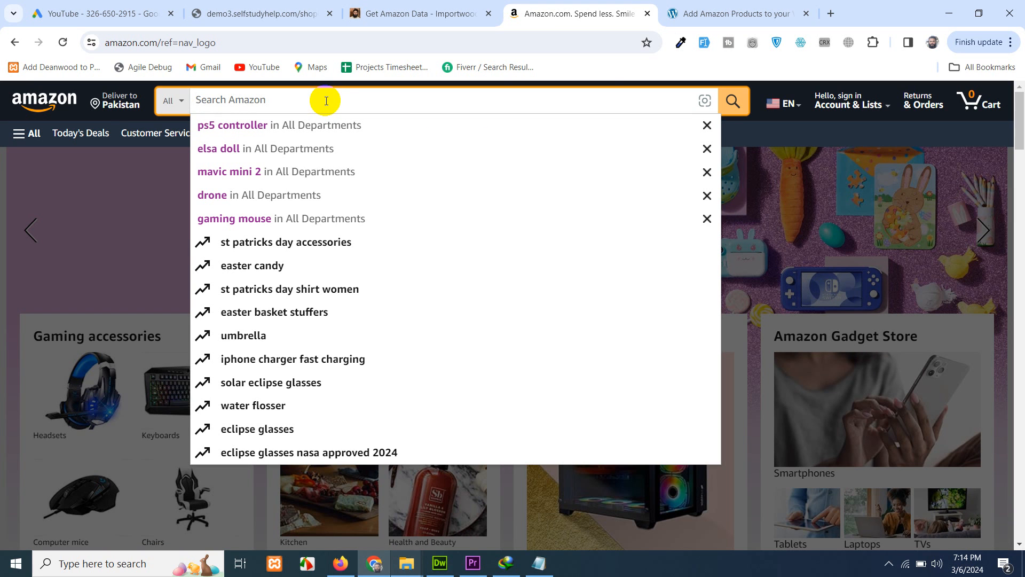
{"action": "type", "text": "dji propell"}
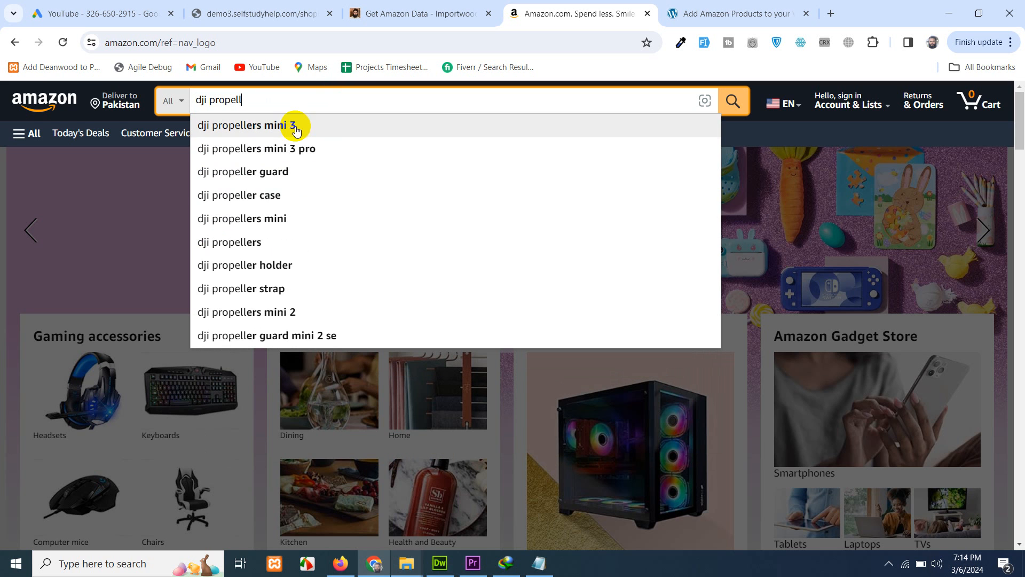
{"action": "left_click", "coordinate": [255, 125]}
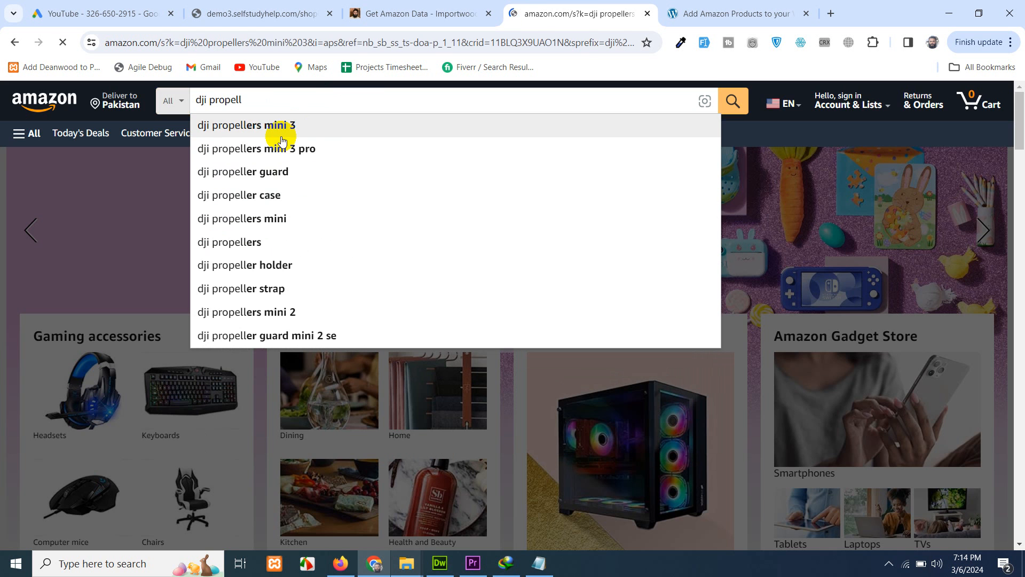
{"action": "left_click", "coordinate": [244, 125]}
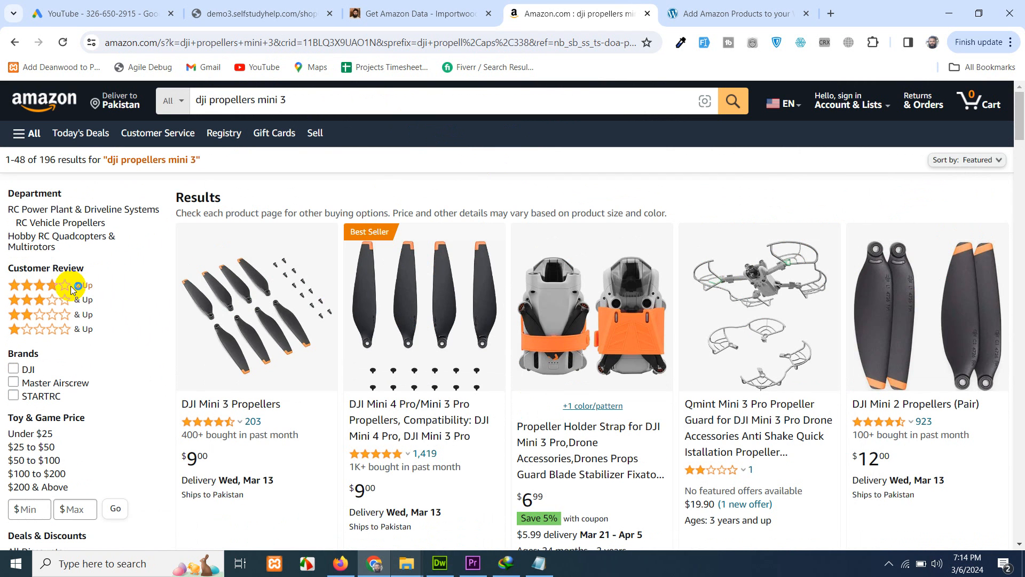
{"action": "mouse_move", "coordinate": [69, 286]}
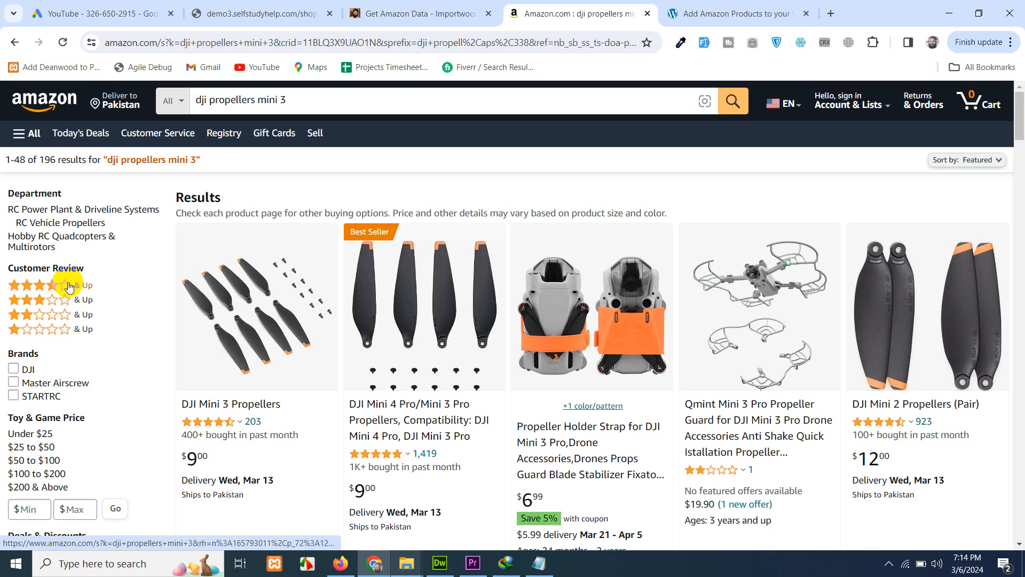
Filter the propellers results to items rated 4 Stars & Up
{"action": "scroll", "scroll_direction": "down", "scroll_amount": 3}
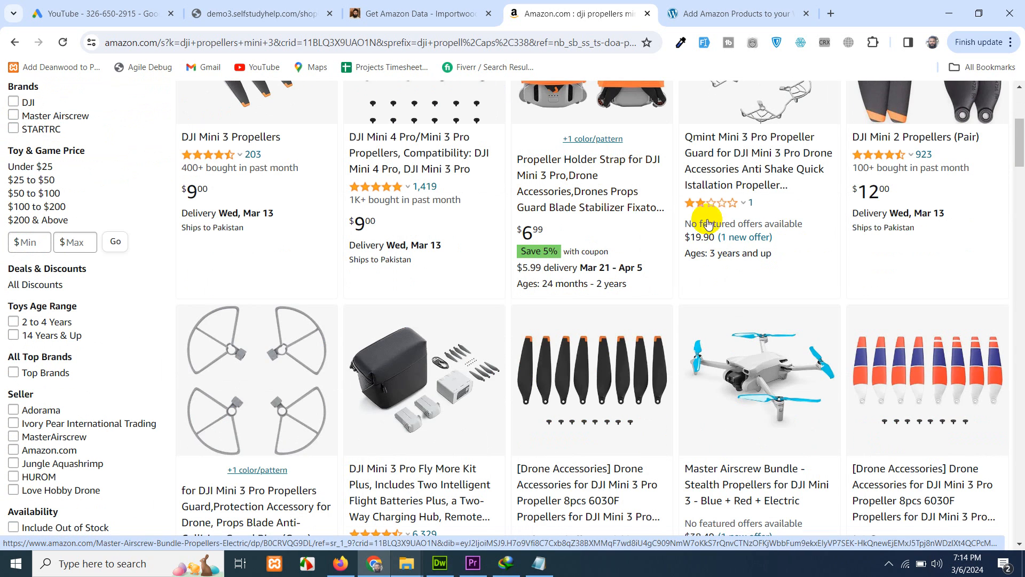
{"action": "scroll", "scroll_direction": "down", "scroll_amount": 3}
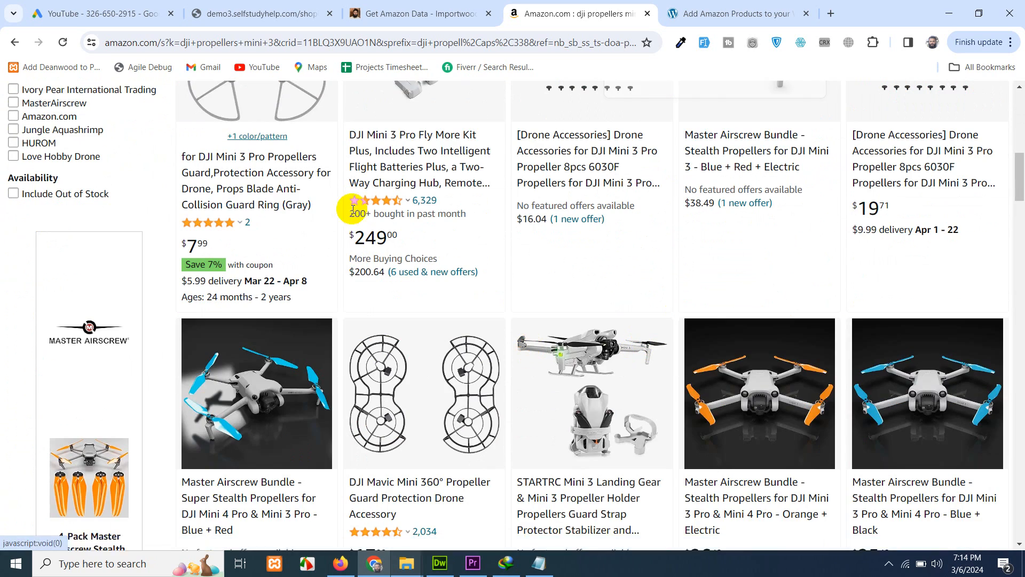
{"action": "scroll", "scroll_direction": "down", "scroll_amount": 3}
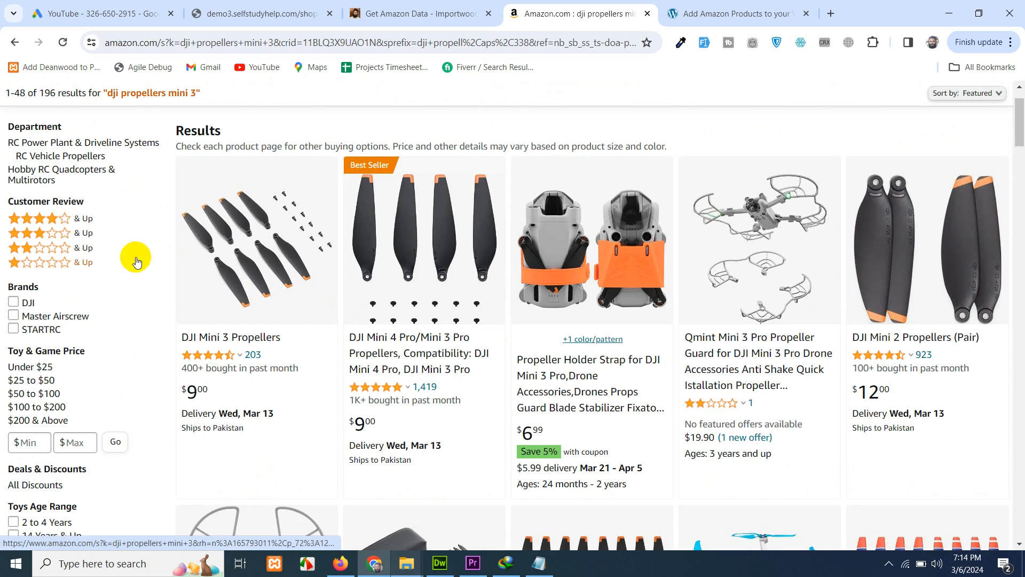
{"action": "left_click", "coordinate": [39, 217]}
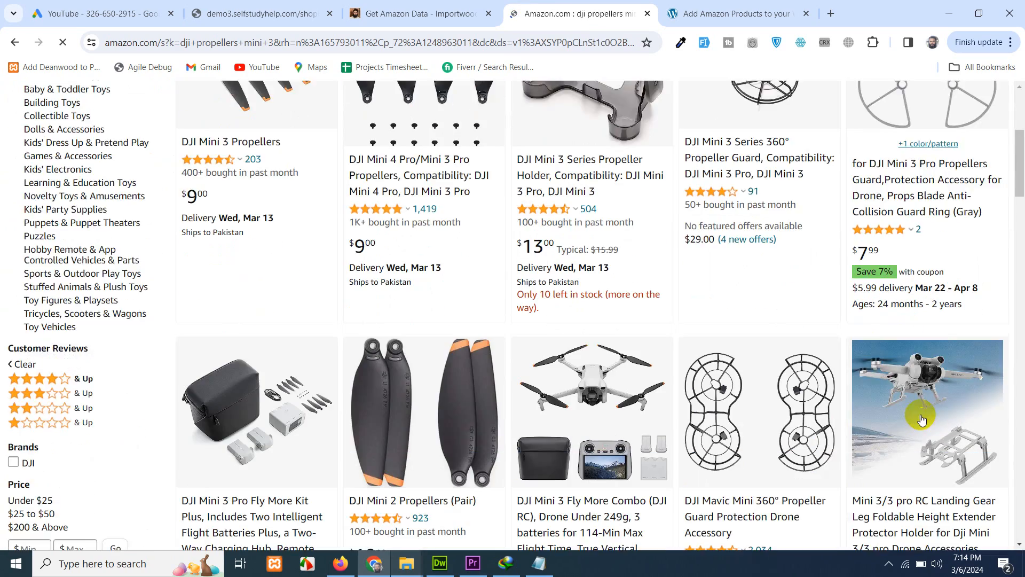
Add the DJI brand filter to the results
{"action": "scroll", "scroll_direction": "down", "scroll_amount": 3}
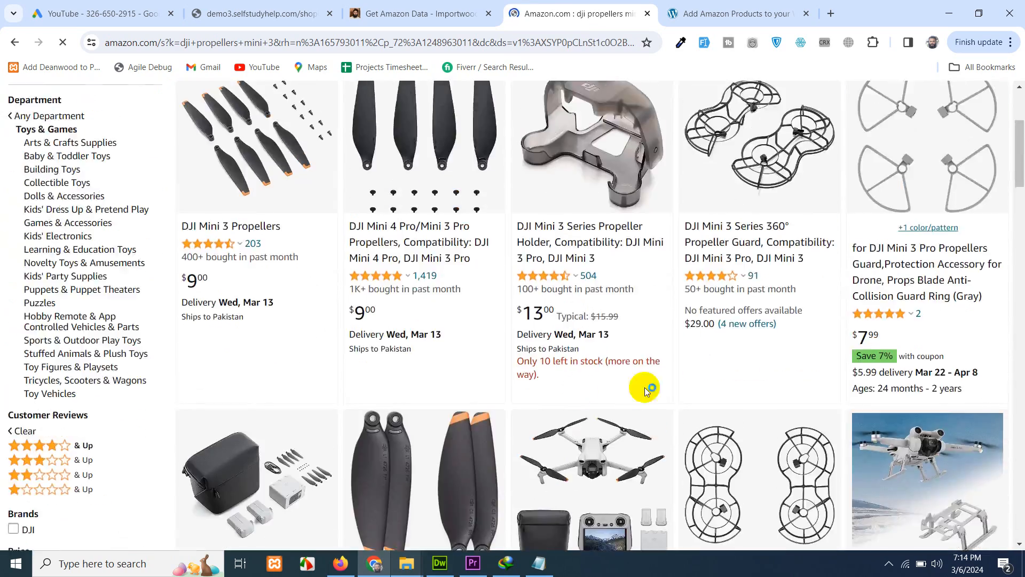
{"action": "scroll", "scroll_direction": "down", "scroll_amount": 3}
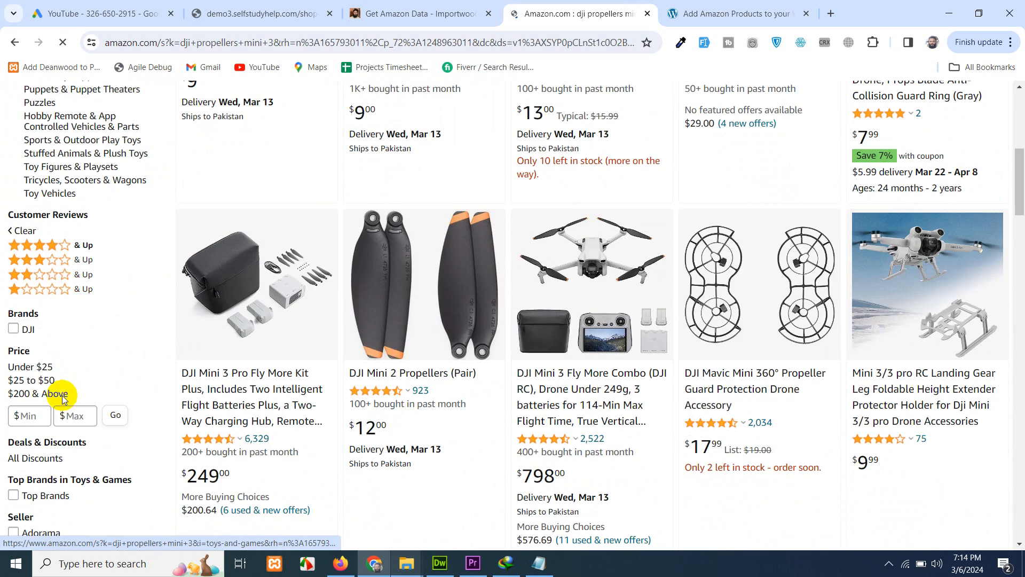
{"action": "scroll", "scroll_direction": "down", "scroll_amount": 3}
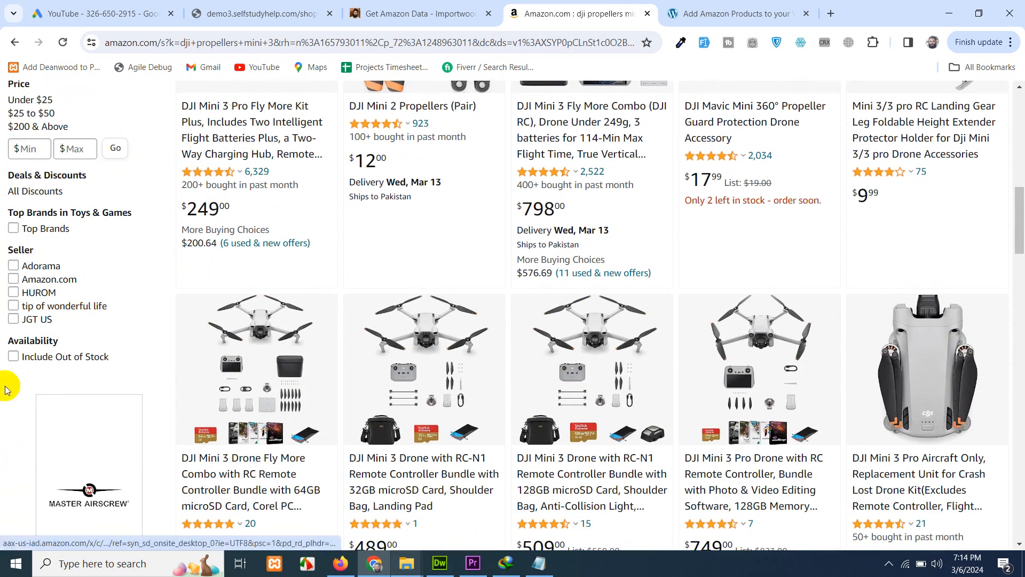
{"action": "scroll", "scroll_direction": "down", "scroll_amount": 3}
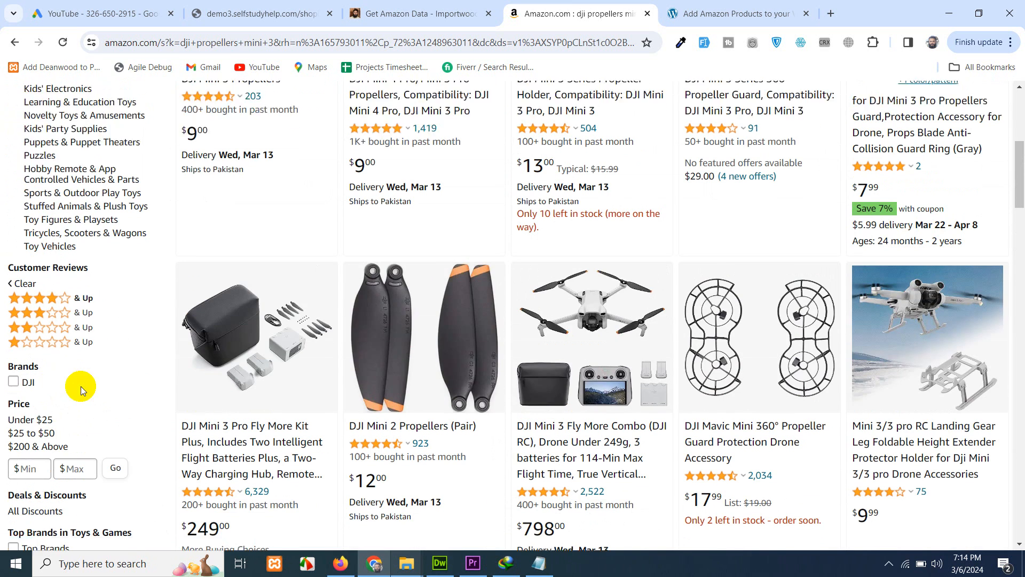
{"action": "left_click", "coordinate": [13, 381]}
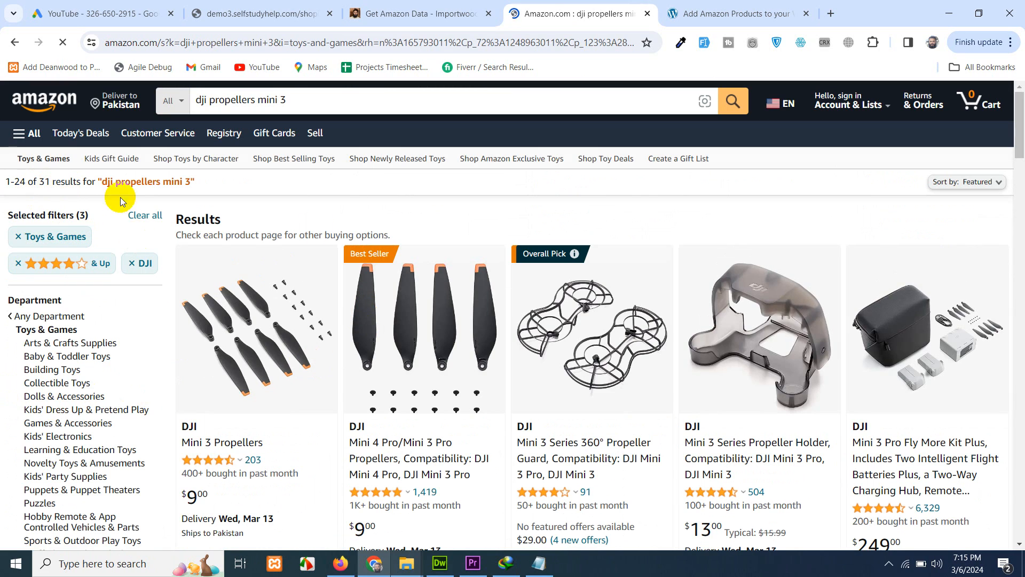
{"action": "scroll", "scroll_direction": "down", "scroll_amount": 3}
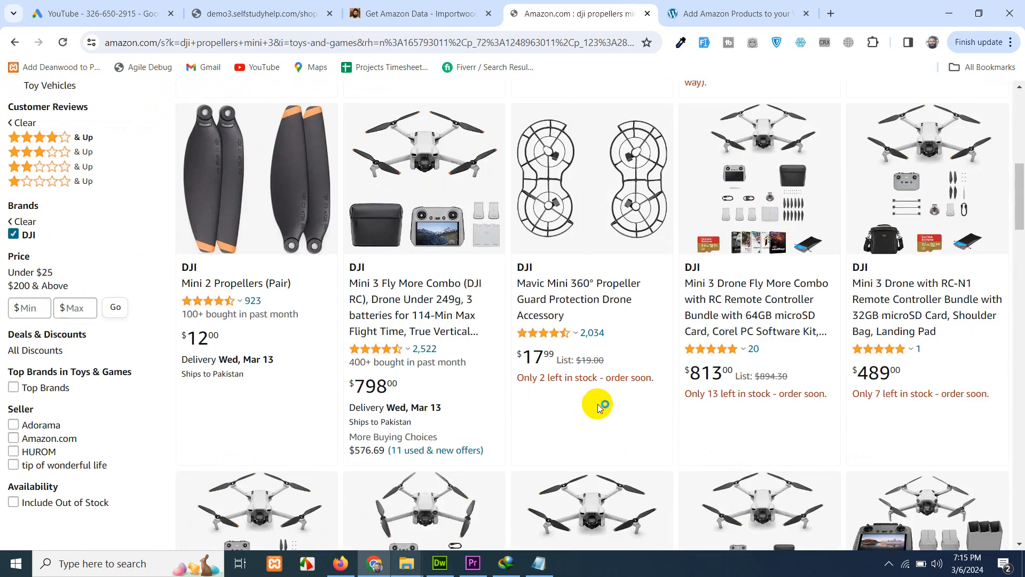
{"action": "scroll", "scroll_direction": "down", "scroll_amount": 3}
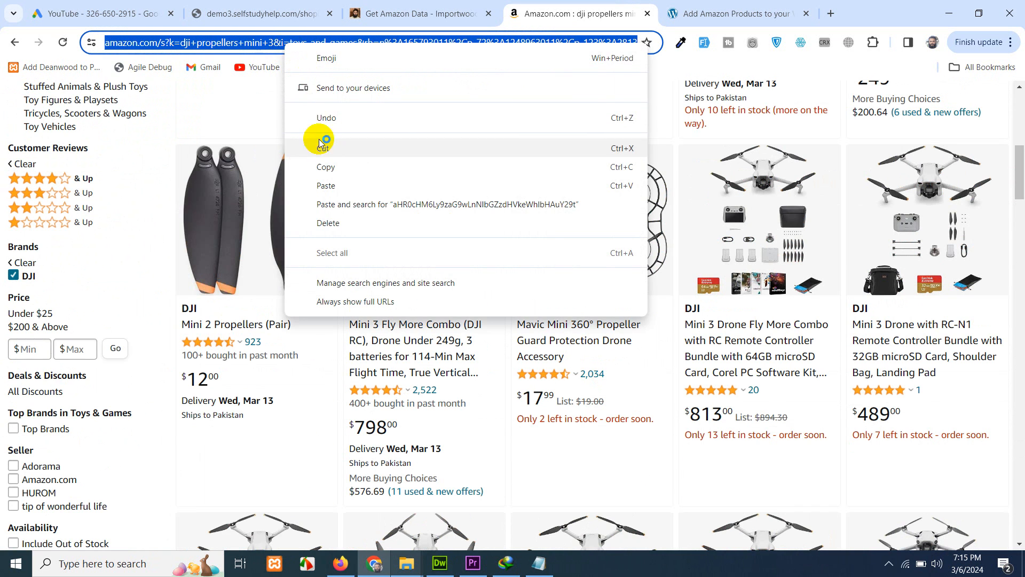
Paste the filtered Amazon URL into Amazon Search Url and copy the generated sitemap JSON
{"action": "left_click", "coordinate": [419, 12]}
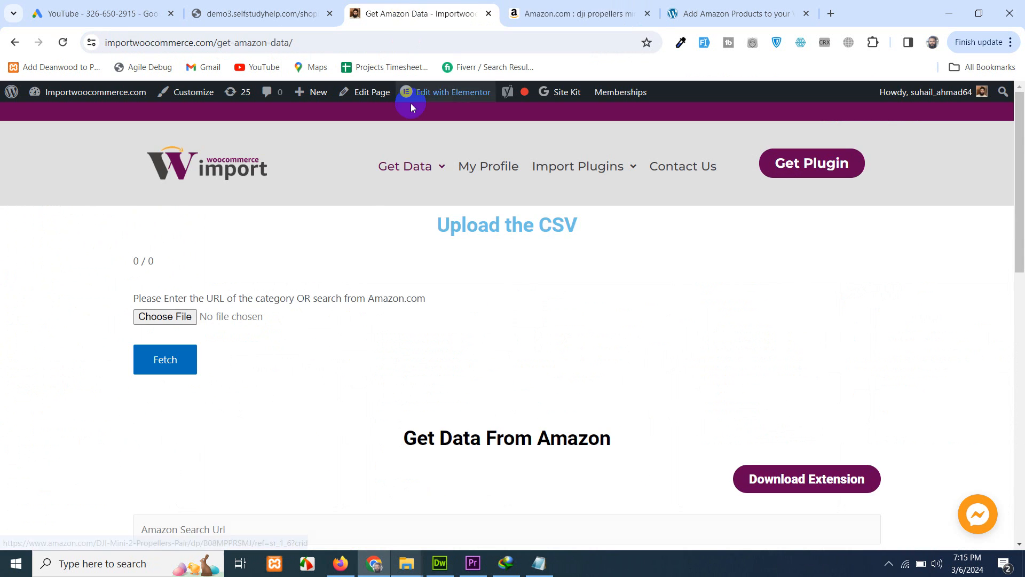
{"action": "mouse_move", "coordinate": [625, 345]}
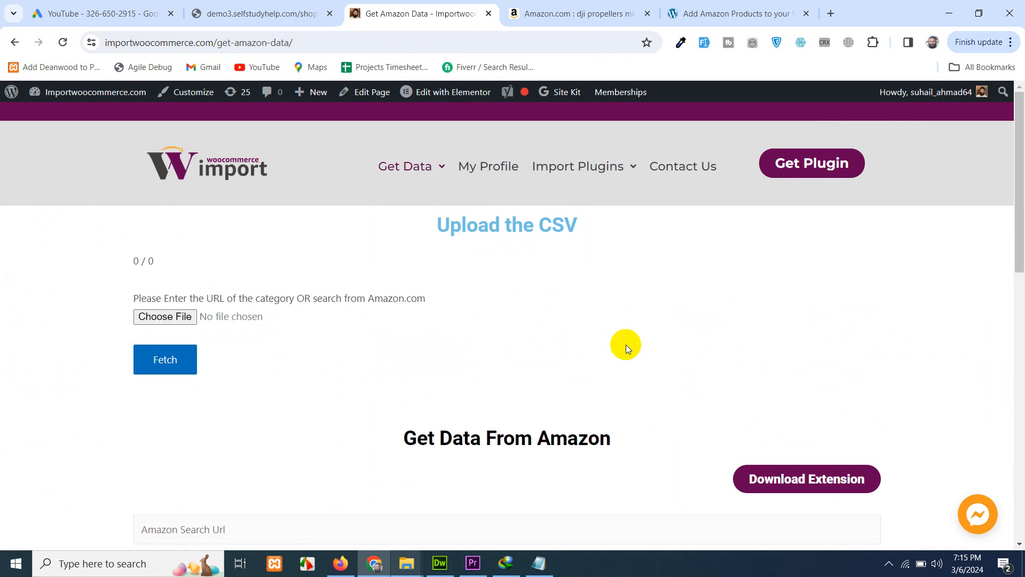
{"action": "scroll", "scroll_direction": "down", "scroll_amount": 3}
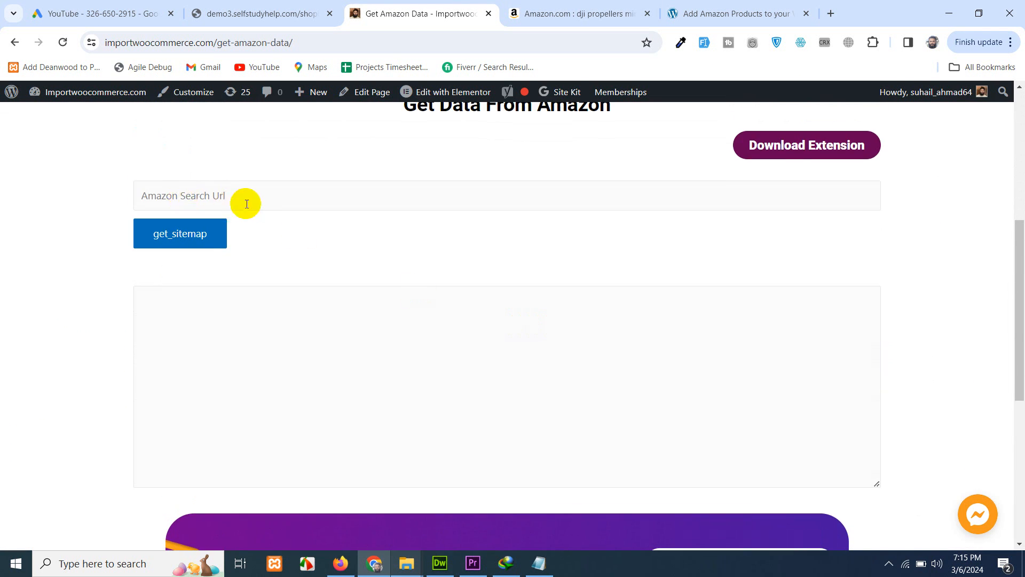
{"action": "right_click", "coordinate": [246, 203]}
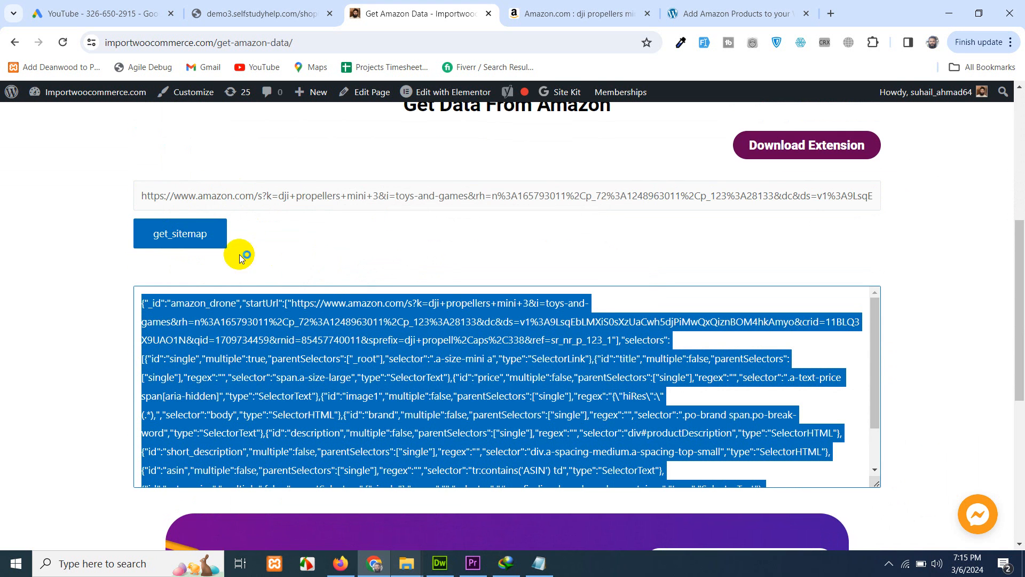
{"action": "right_click", "coordinate": [238, 256]}
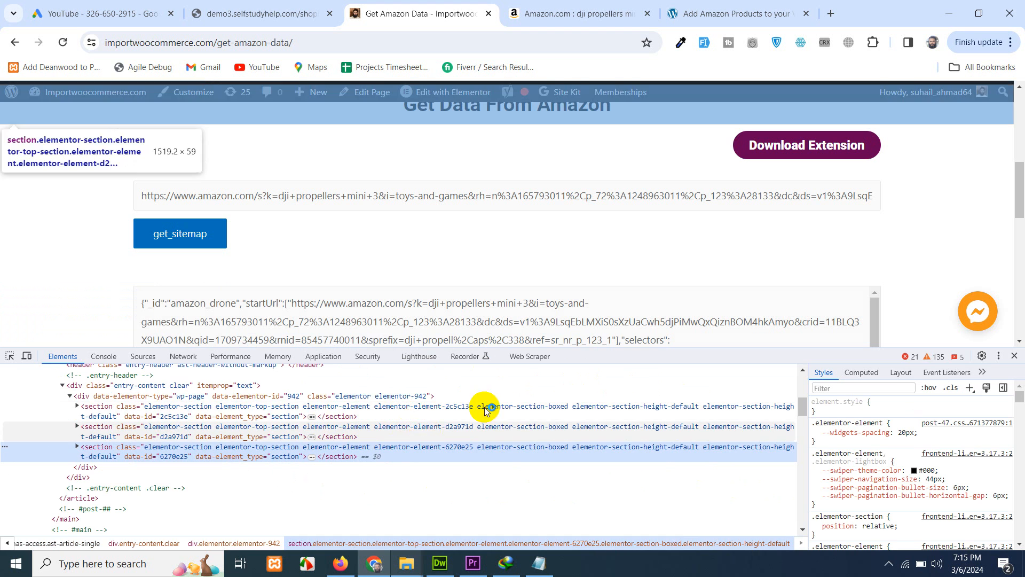
Re-dock DevTools from right back to bottom and open the Web Scraper panel
{"action": "left_click", "coordinate": [1009, 374]}
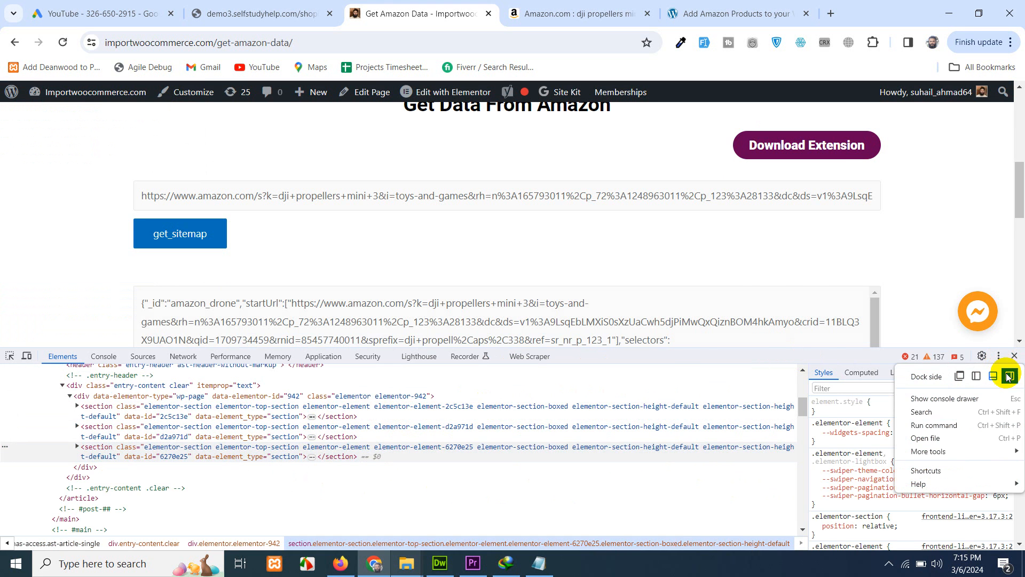
{"action": "left_click", "coordinate": [1008, 375]}
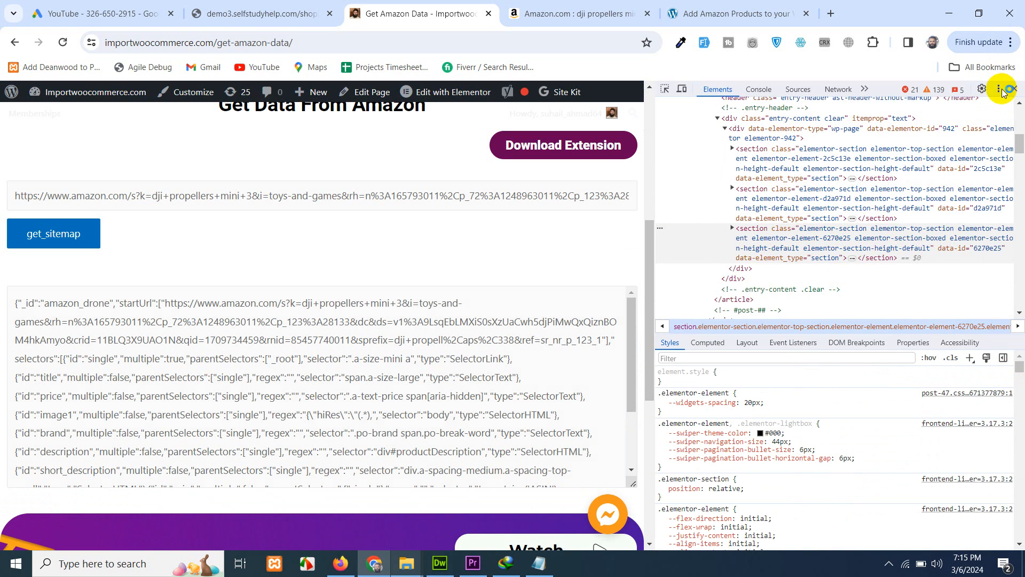
{"action": "left_click", "coordinate": [998, 89]}
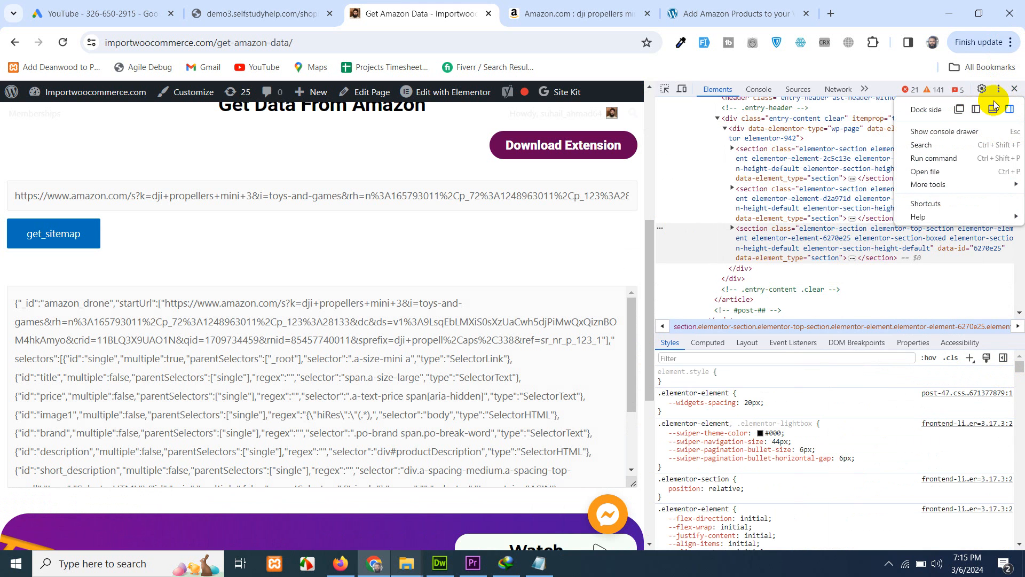
{"action": "left_click", "coordinate": [993, 105]}
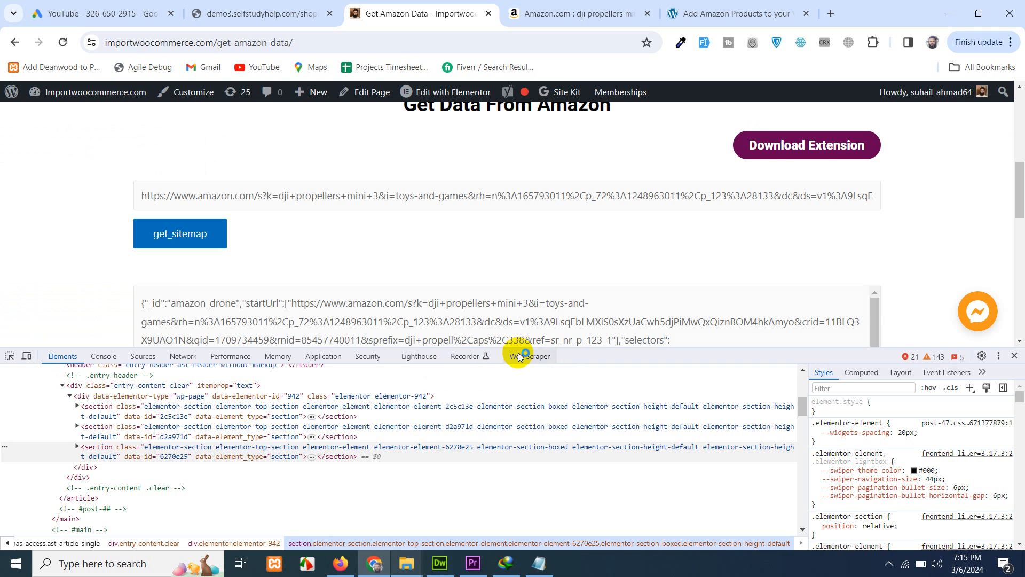
{"action": "left_click", "coordinate": [529, 356]}
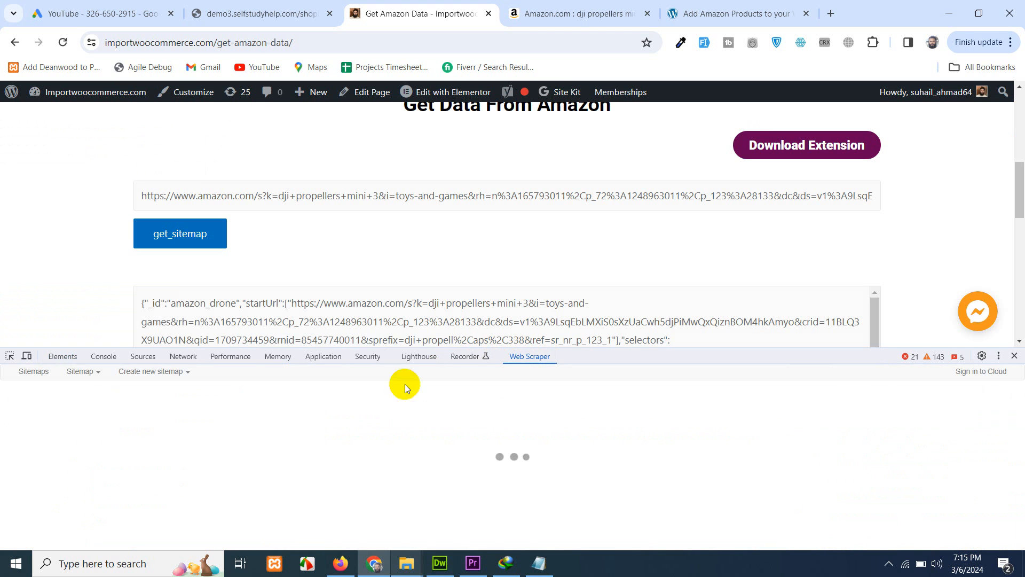
Import the sitemap JSON named amazon_propellers and bring up its Scrape settings
{"action": "left_click", "coordinate": [152, 371]}
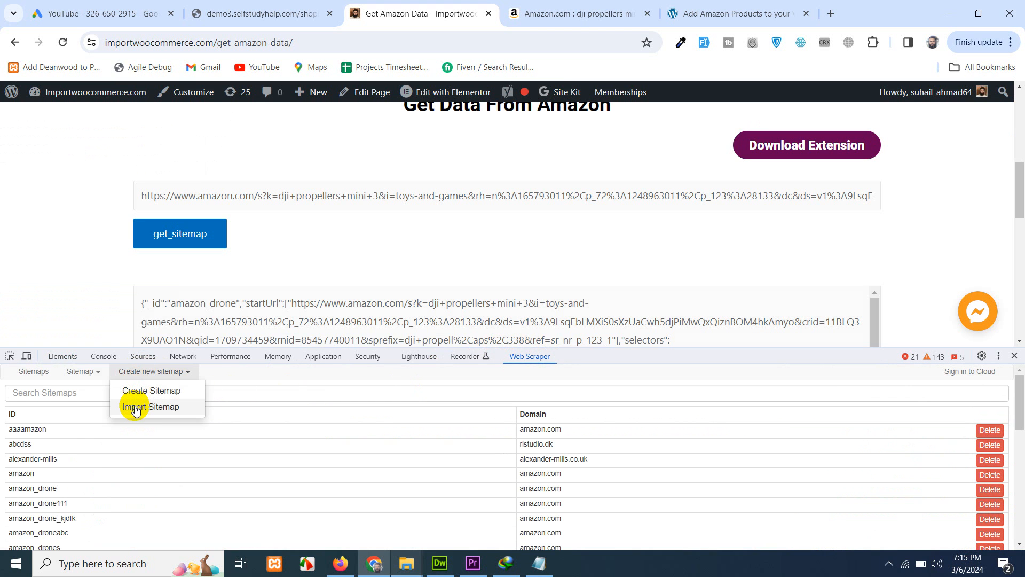
{"action": "left_click", "coordinate": [149, 406]}
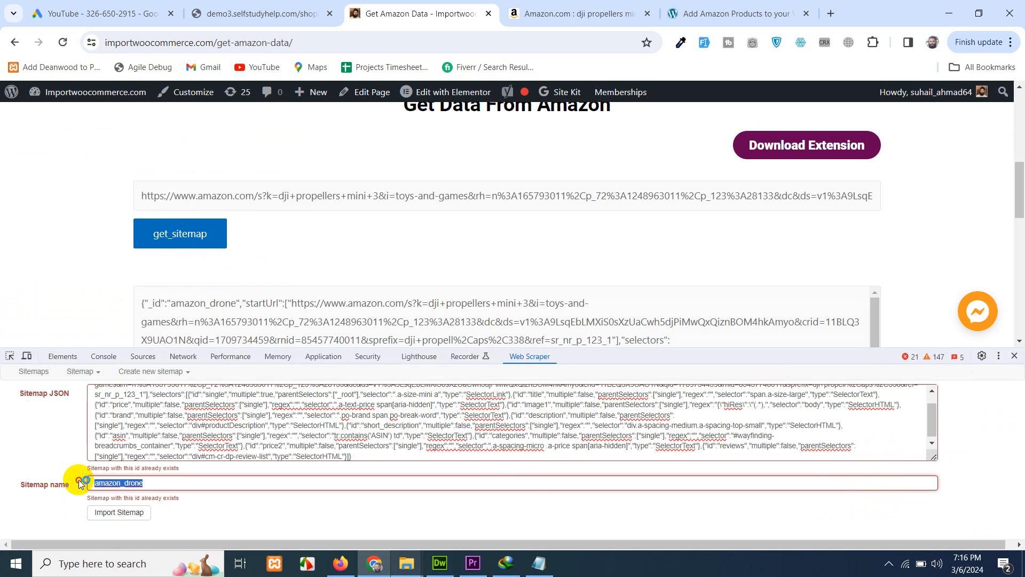
{"action": "type", "text": "amazo"}
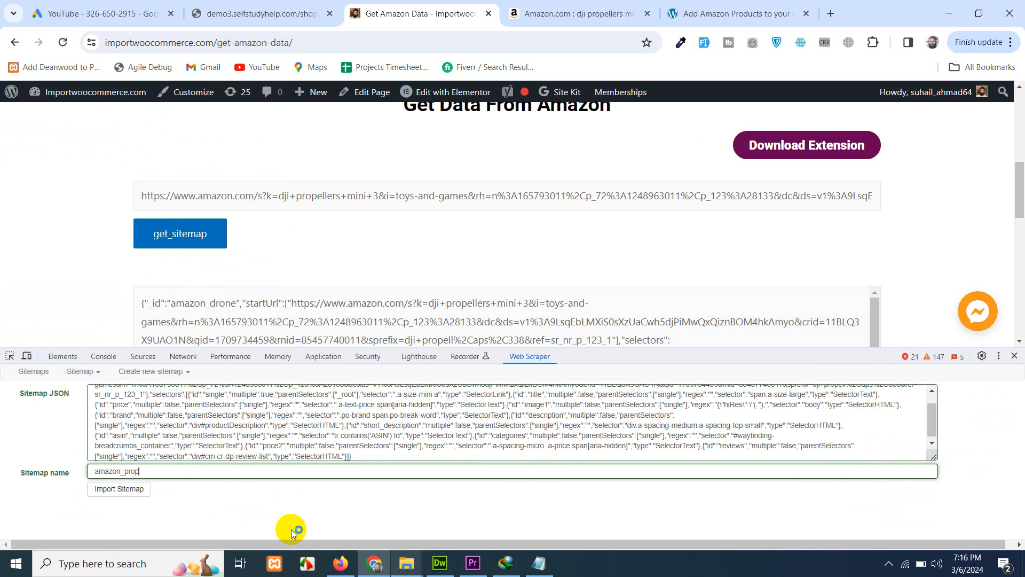
{"action": "type", "text": "ellers"}
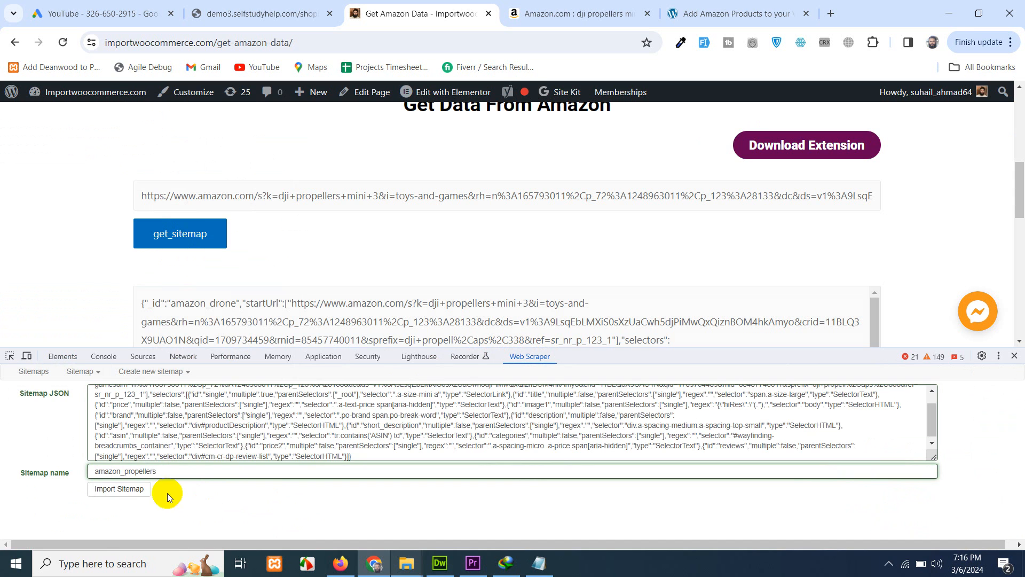
{"action": "left_click", "coordinate": [119, 489]}
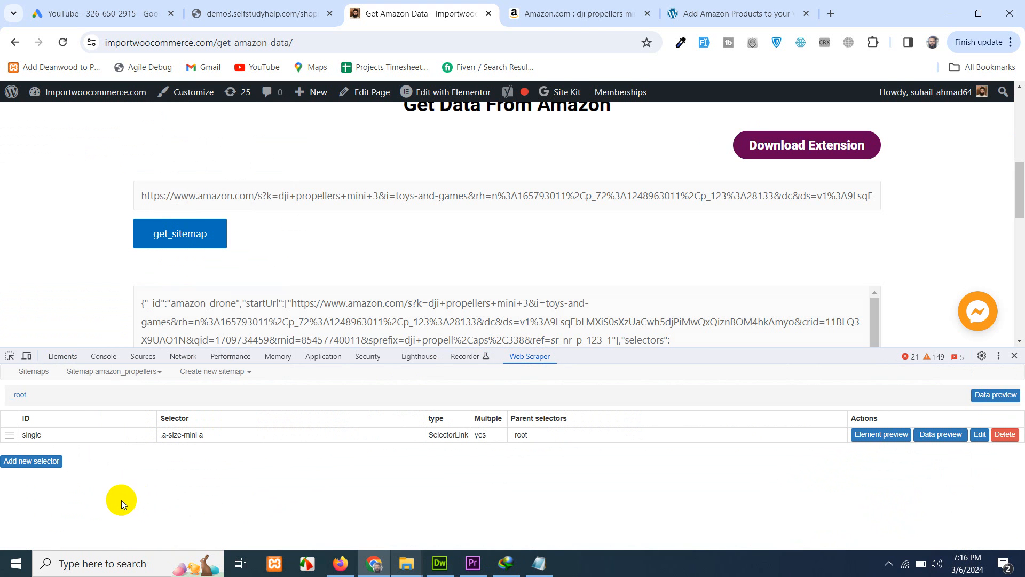
{"action": "left_click", "coordinate": [113, 371]}
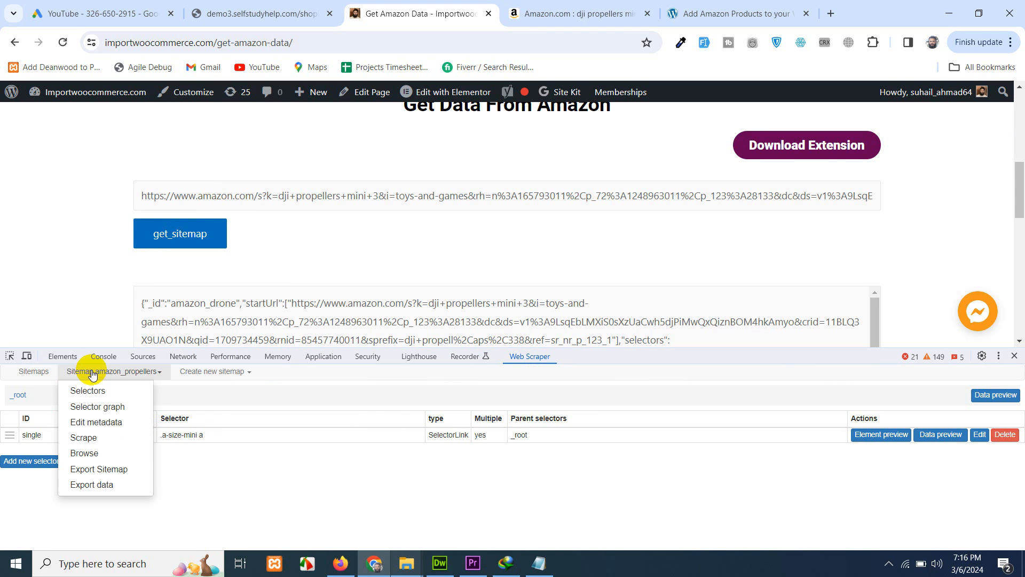
{"action": "left_click", "coordinate": [84, 437]}
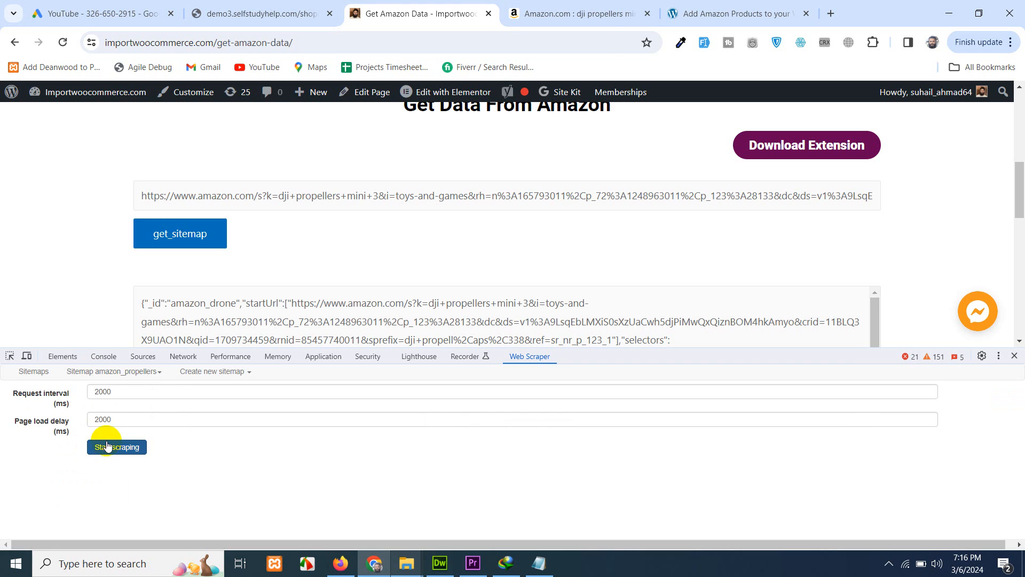
Start scraping and watch the popup window load DJI product pages and reviews
{"action": "left_click", "coordinate": [117, 446]}
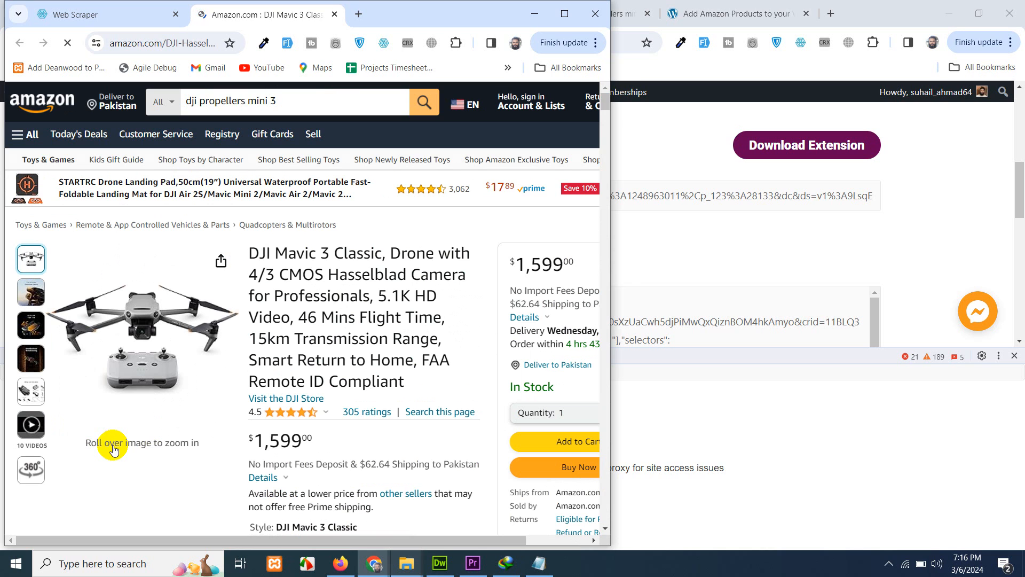
{"action": "left_click", "coordinate": [531, 102]}
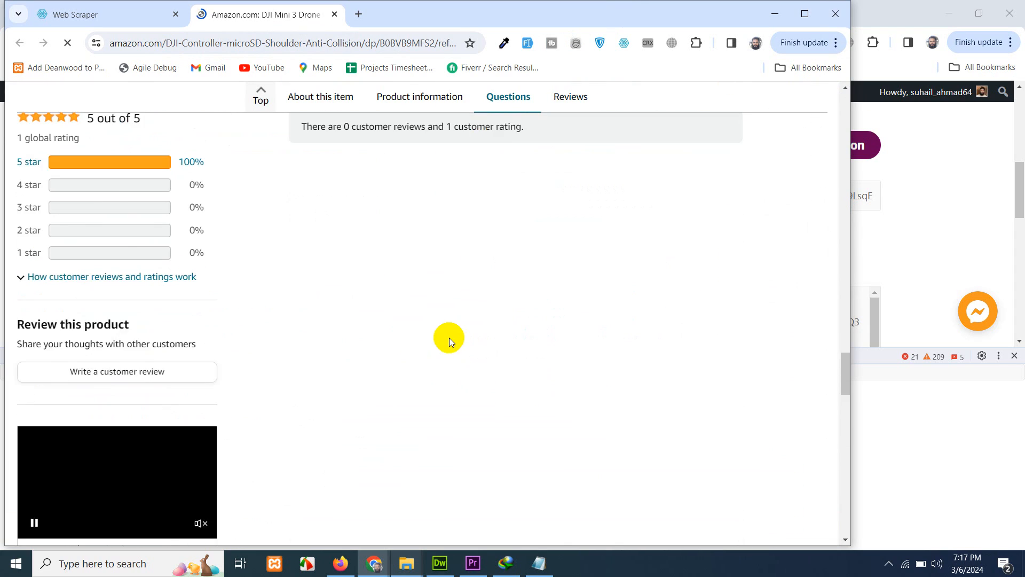
{"action": "left_click", "coordinate": [570, 97]}
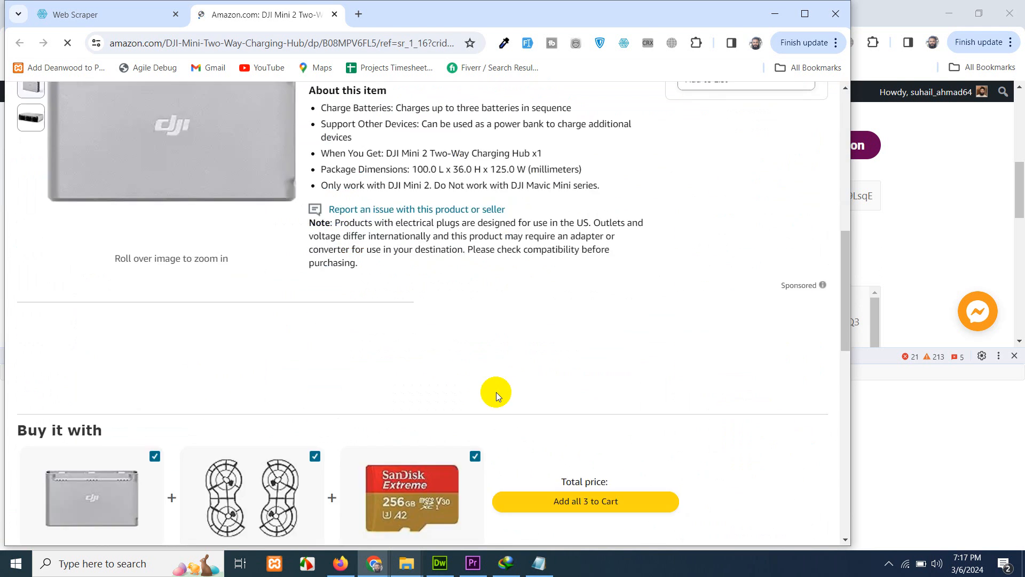
{"action": "scroll", "scroll_direction": "down", "scroll_amount": 3}
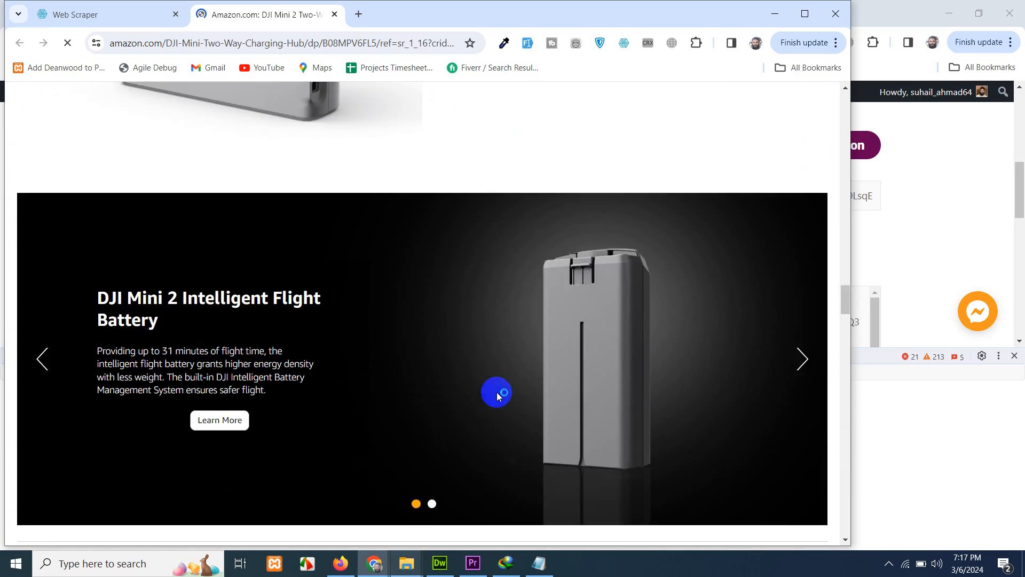
{"action": "scroll", "scroll_direction": "down", "scroll_amount": 3}
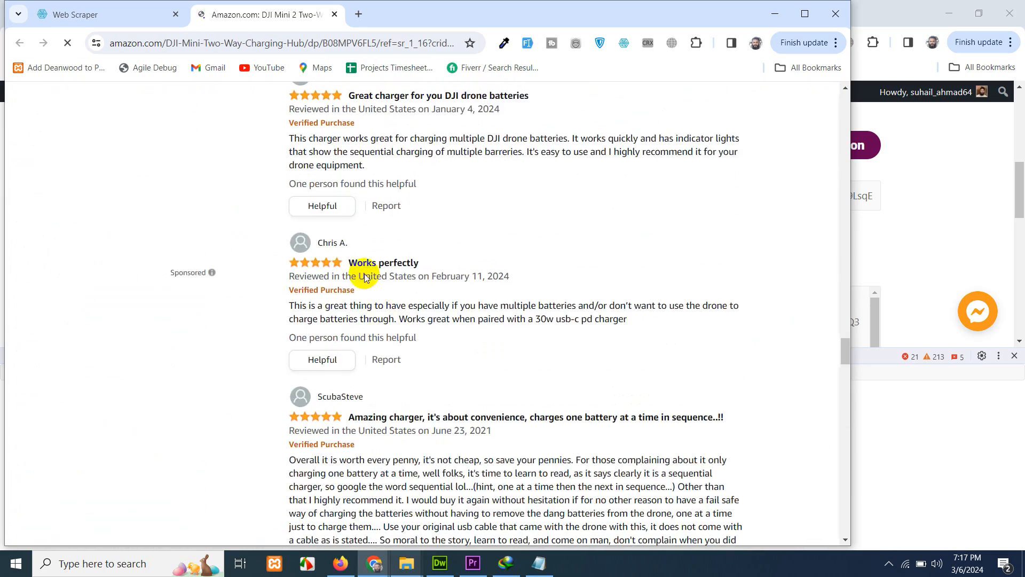
{"action": "scroll", "scroll_direction": "down", "scroll_amount": 3}
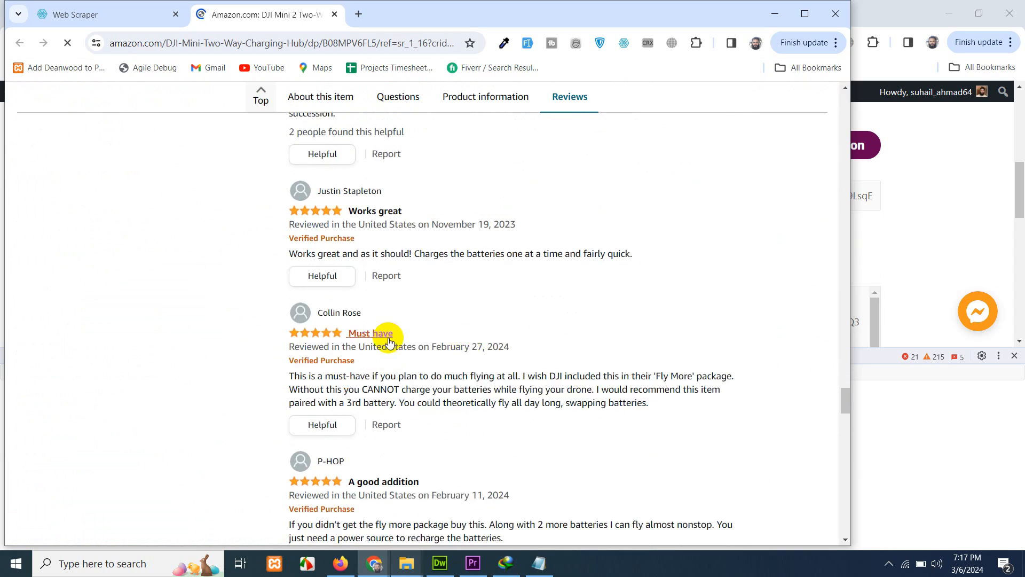
{"action": "scroll", "scroll_direction": "down", "scroll_amount": 3}
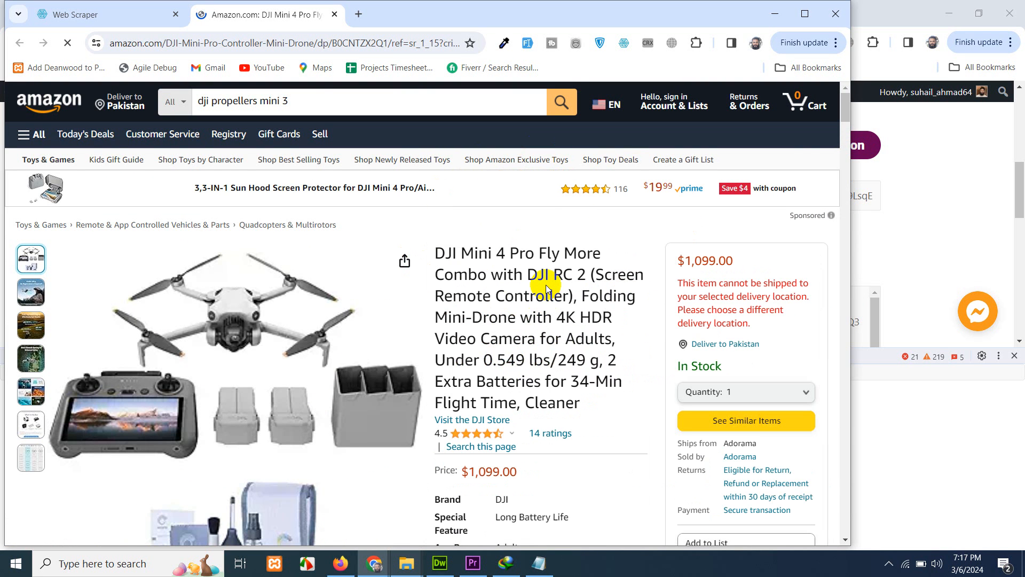
{"action": "mouse_move", "coordinate": [547, 300]}
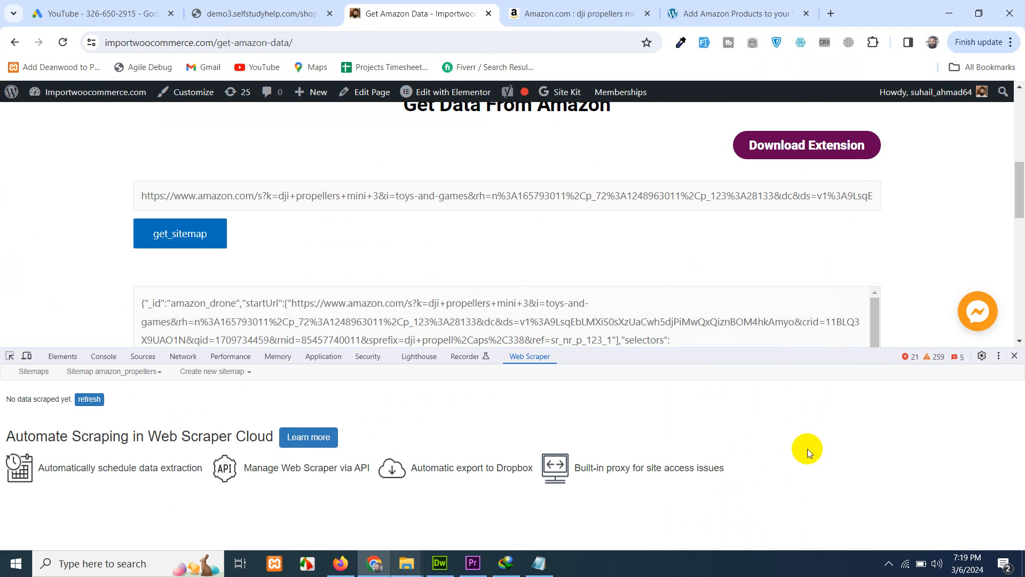
{"action": "mouse_move", "coordinate": [650, 208]}
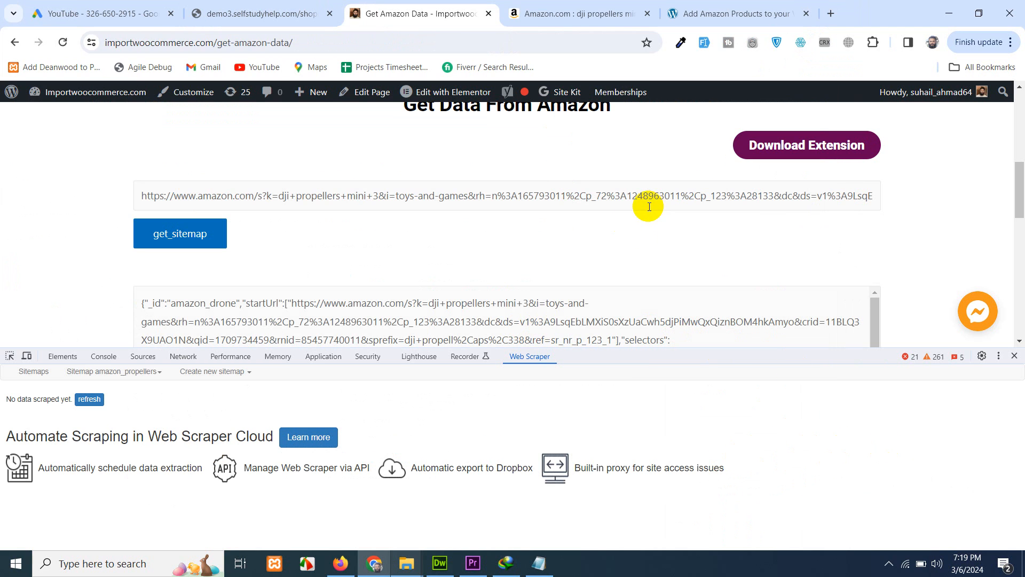
{"action": "mouse_move", "coordinate": [108, 378]}
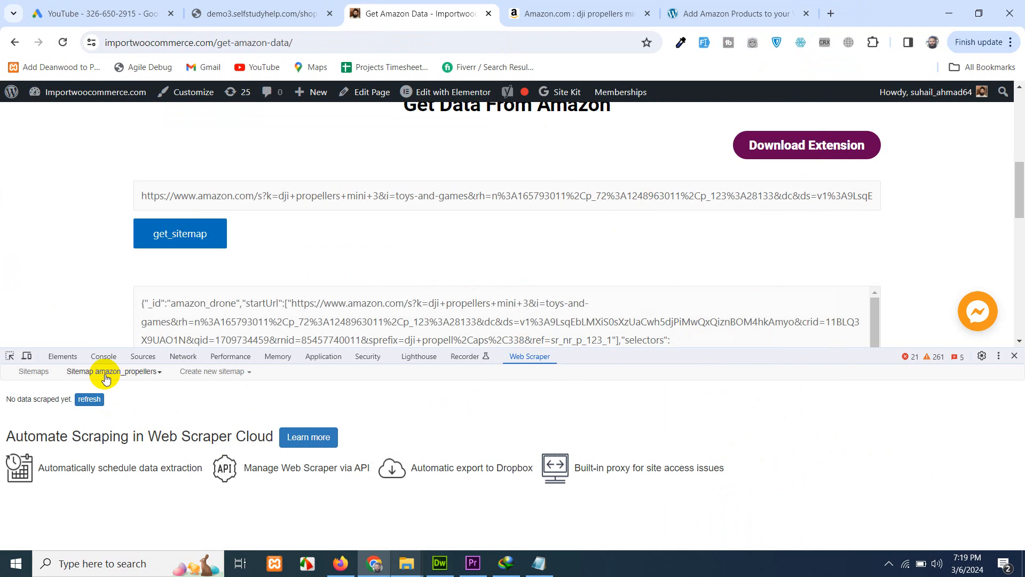
Export the amazon_propellers sitemap data as .CSV and save the file
{"action": "left_click", "coordinate": [113, 372]}
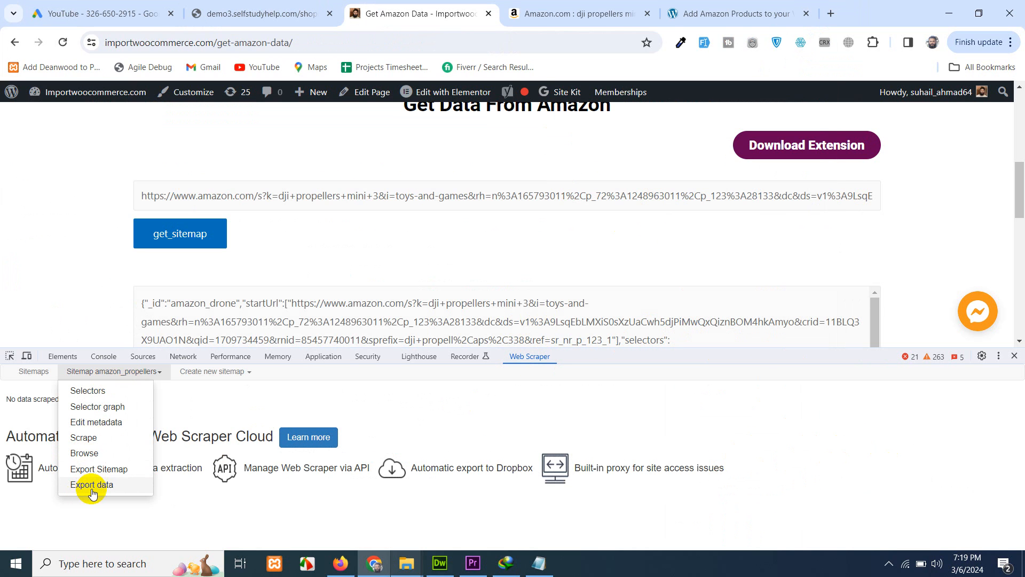
{"action": "left_click", "coordinate": [92, 485]}
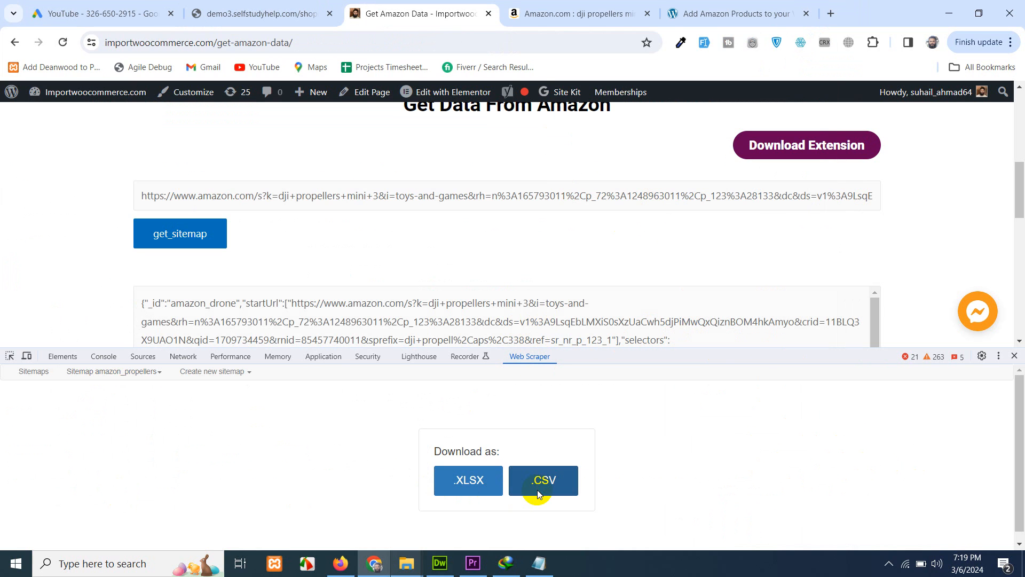
{"action": "left_click", "coordinate": [542, 480]}
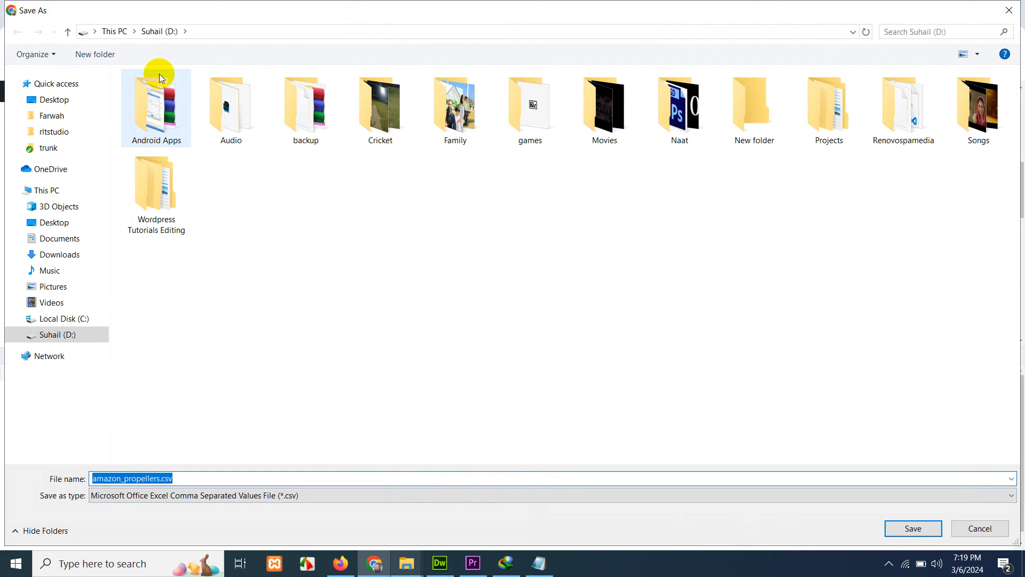
{"action": "left_click", "coordinate": [52, 99]}
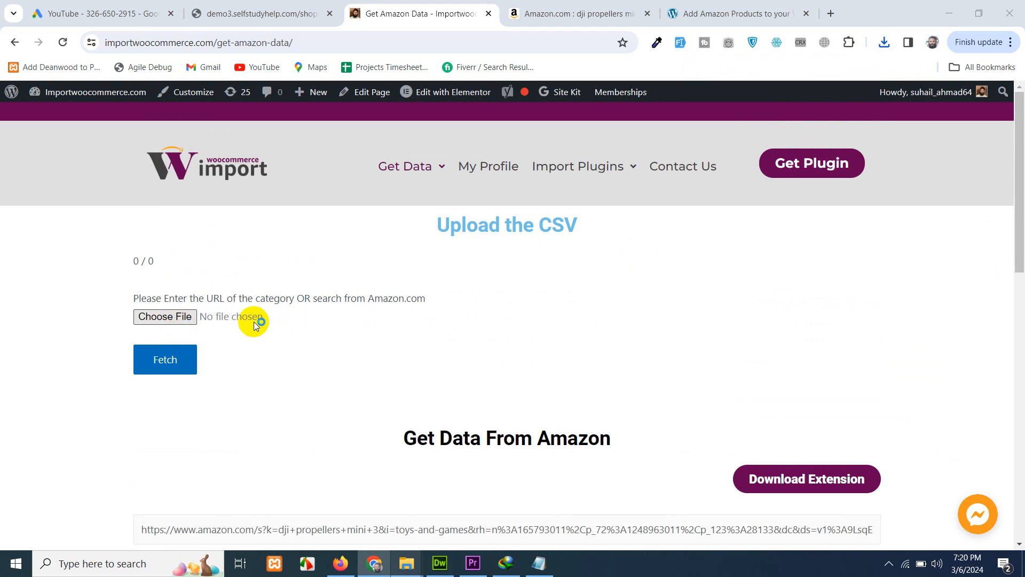
Upload amazon_propellers.csv and fetch it to list the DJI products
{"action": "left_click", "coordinate": [165, 317]}
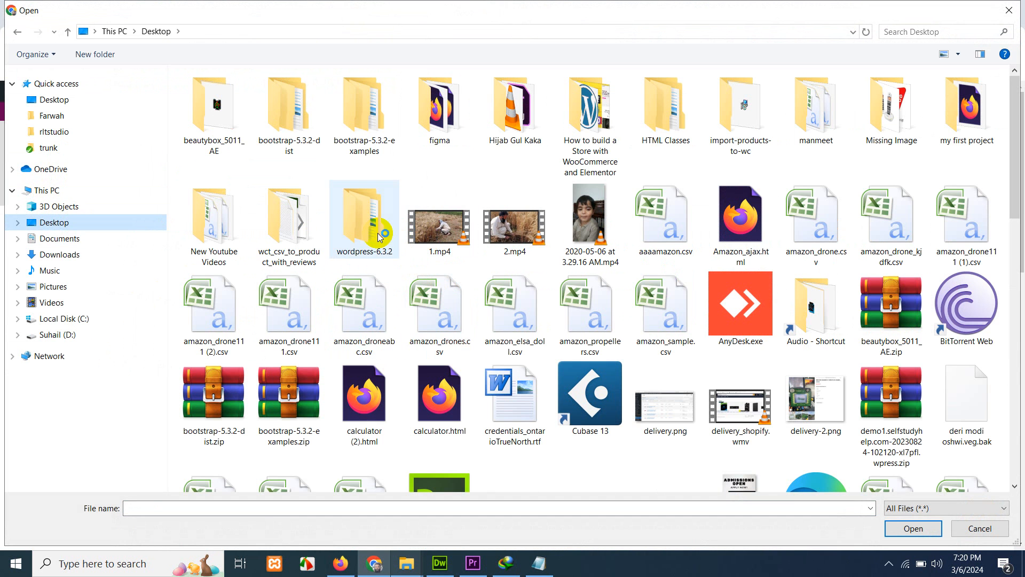
{"action": "left_click", "coordinate": [589, 308]}
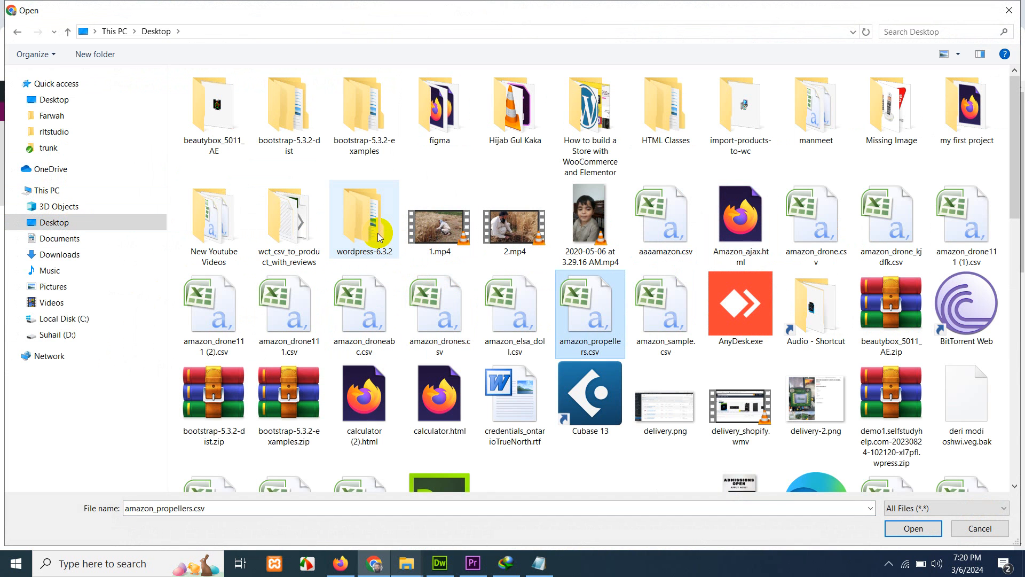
{"action": "left_click", "coordinate": [913, 528]}
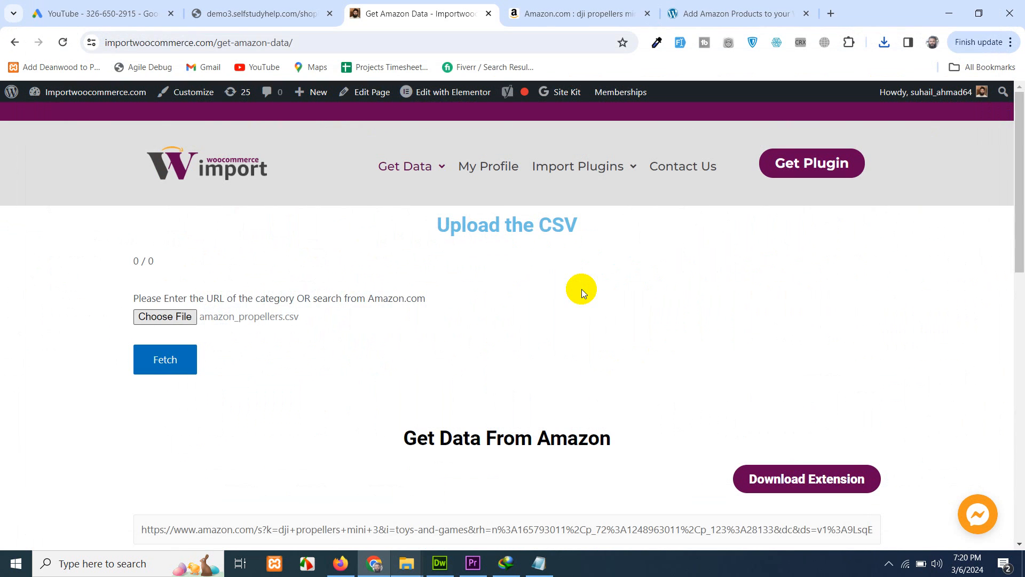
{"action": "left_click", "coordinate": [165, 358]}
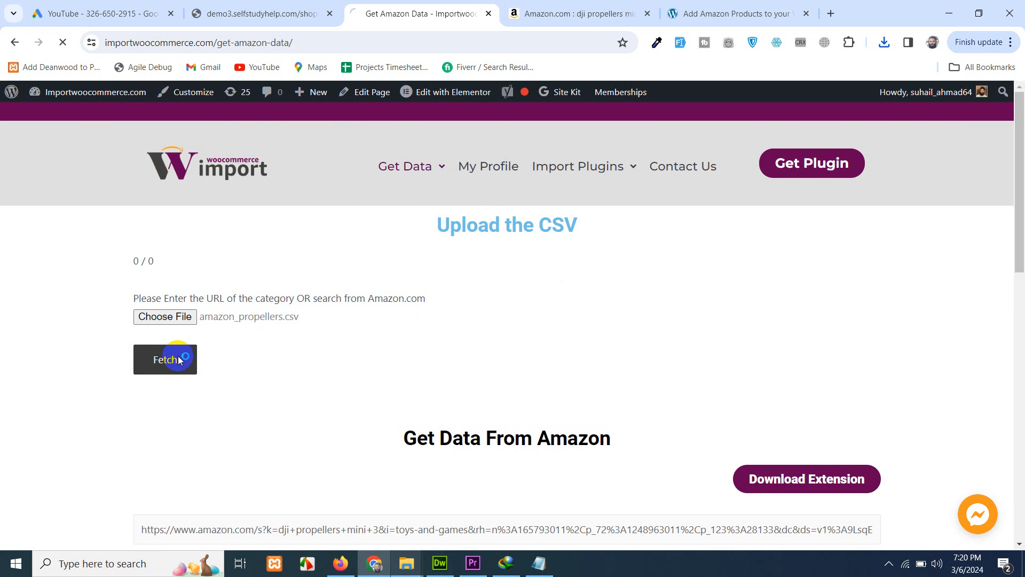
{"action": "left_click", "coordinate": [165, 359]}
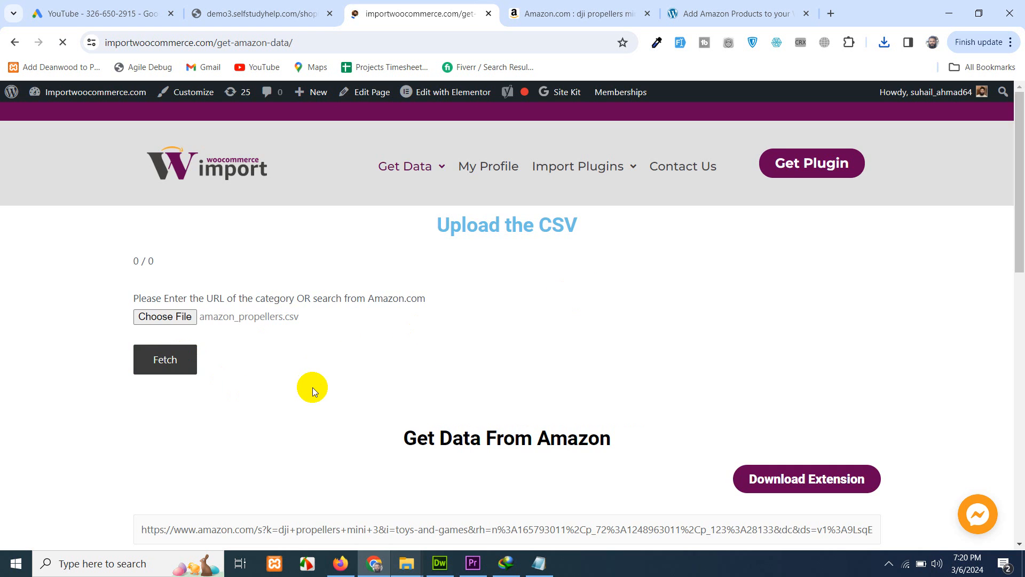
{"action": "left_click", "coordinate": [165, 358]}
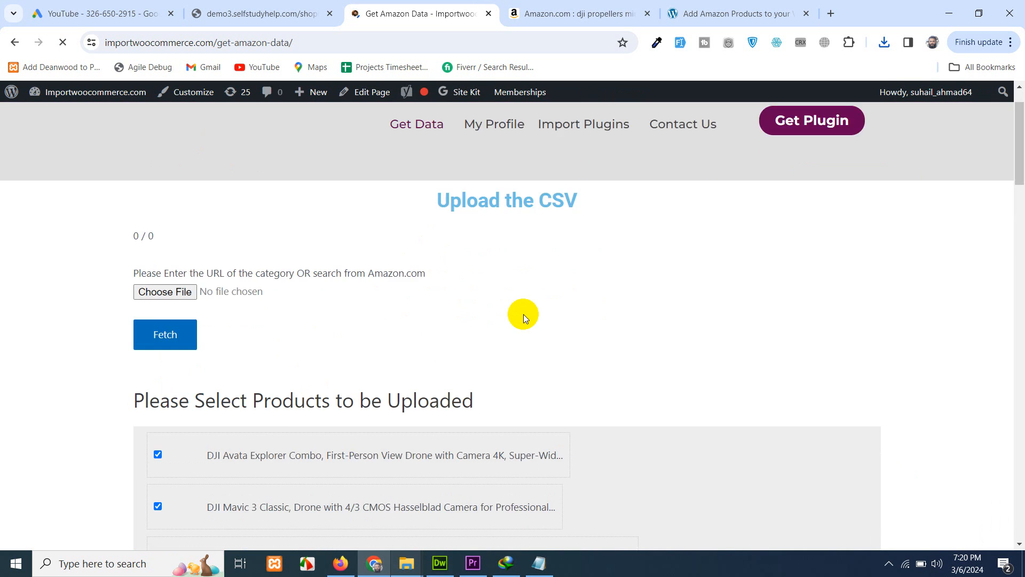
Untick an unwanted product in the selection list and submit Start Import
{"action": "scroll", "scroll_direction": "down", "scroll_amount": 3}
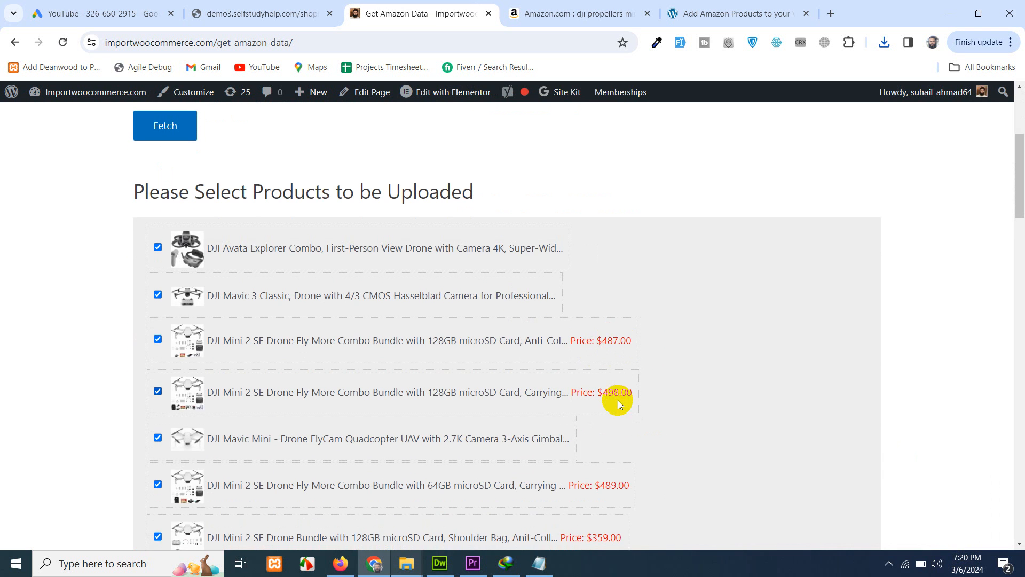
{"action": "scroll", "scroll_direction": "down", "scroll_amount": 3}
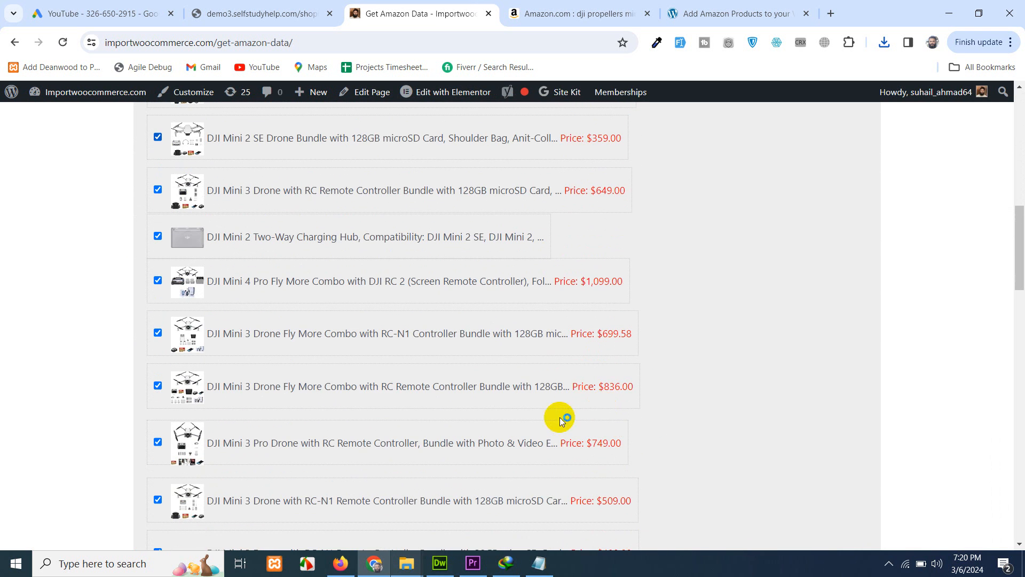
{"action": "scroll", "scroll_direction": "down", "scroll_amount": 3}
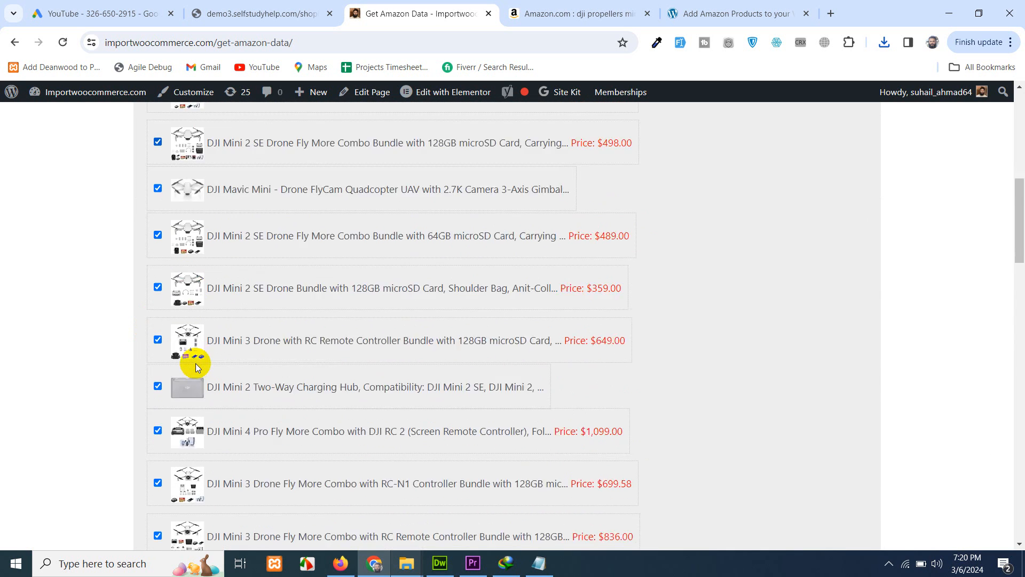
{"action": "scroll", "scroll_direction": "down", "scroll_amount": 3}
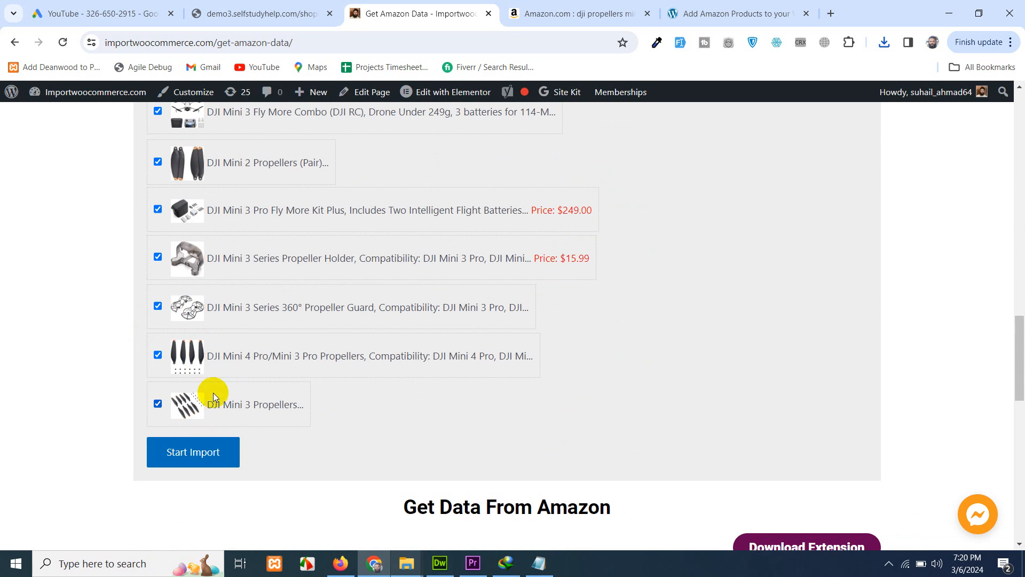
{"action": "mouse_move", "coordinate": [399, 394]}
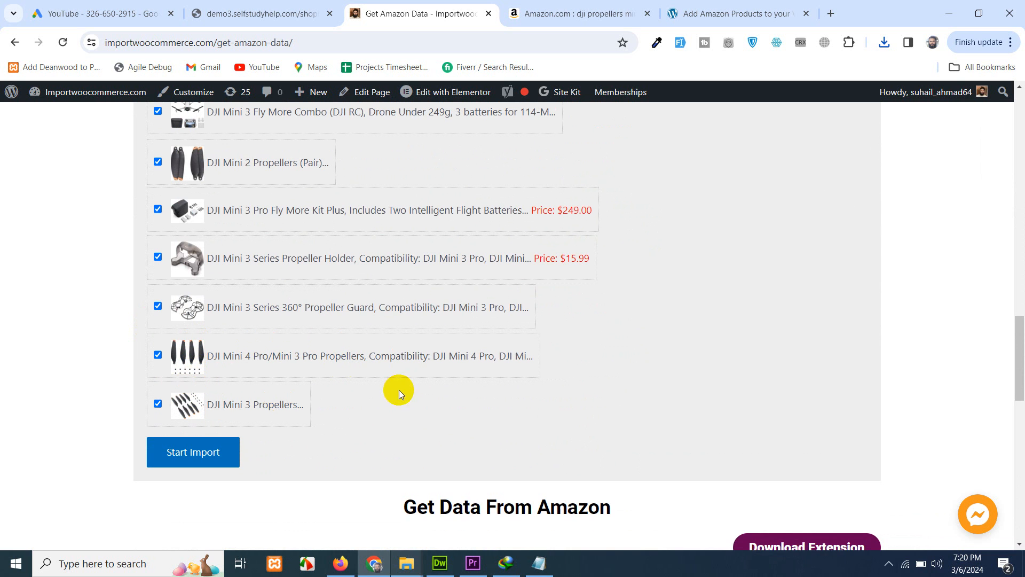
{"action": "mouse_move", "coordinate": [180, 408]}
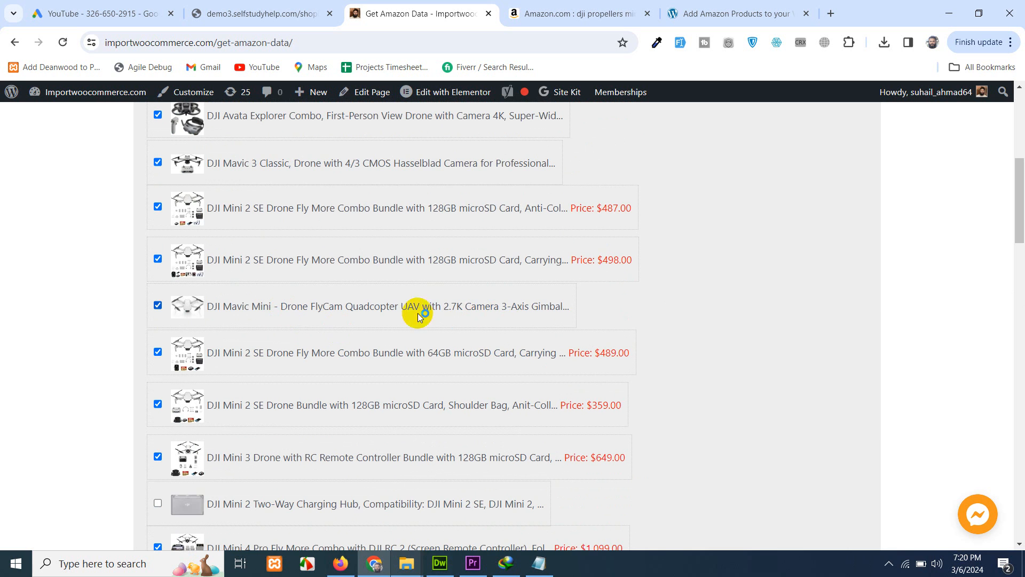
{"action": "mouse_move", "coordinate": [594, 319]}
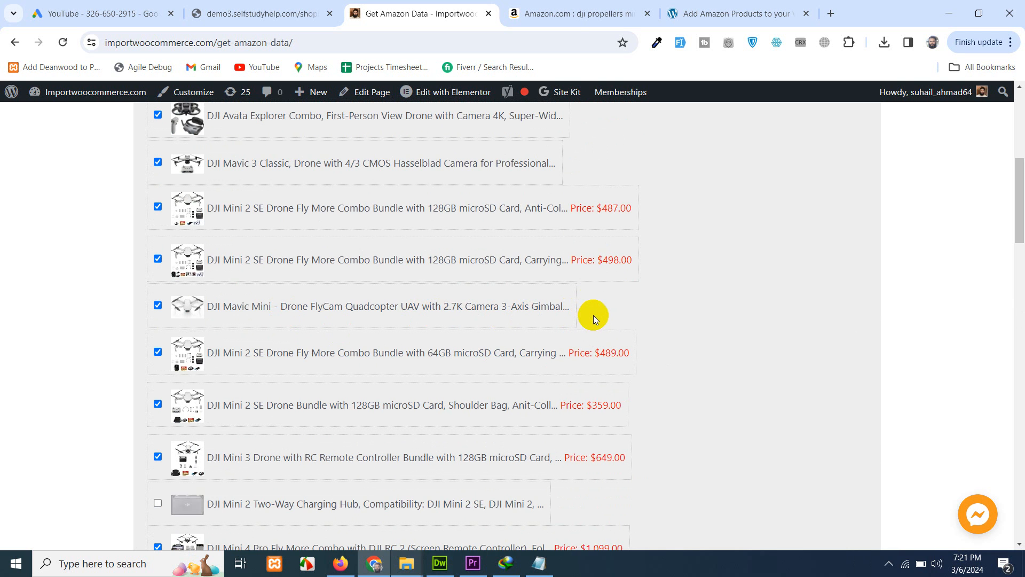
{"action": "left_click", "coordinate": [157, 305]}
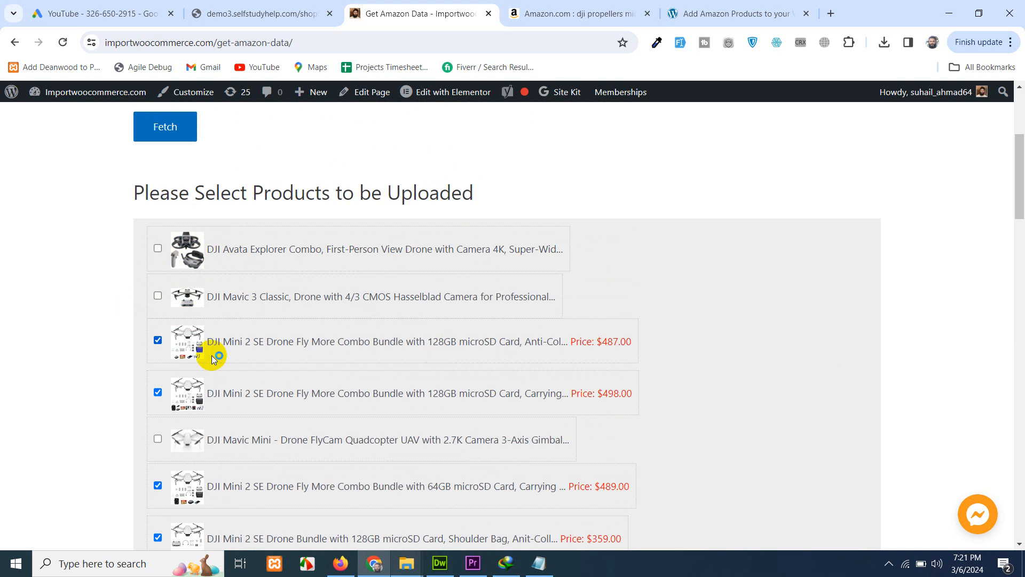
{"action": "scroll", "scroll_direction": "down", "scroll_amount": 3}
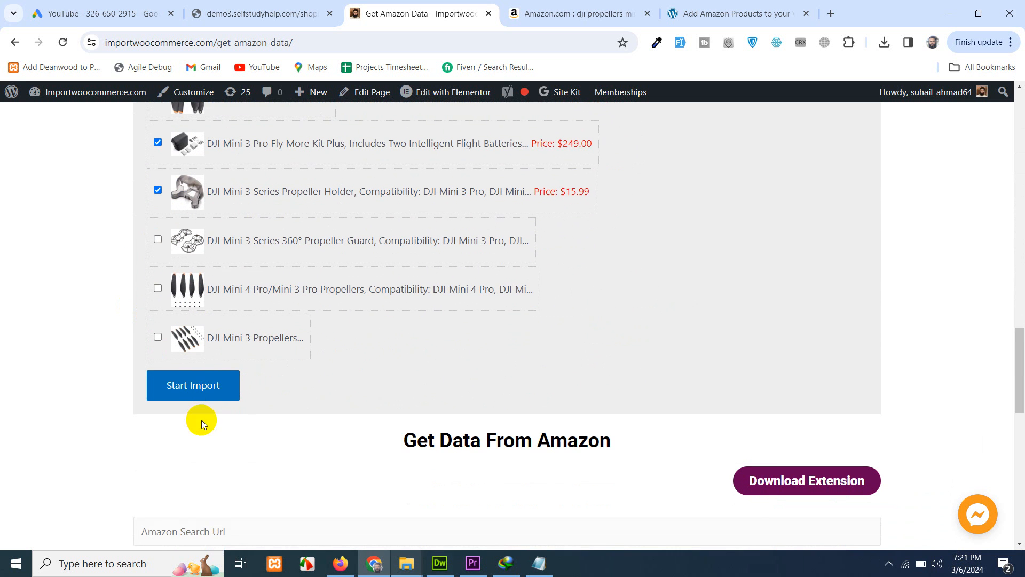
{"action": "left_click", "coordinate": [192, 385]}
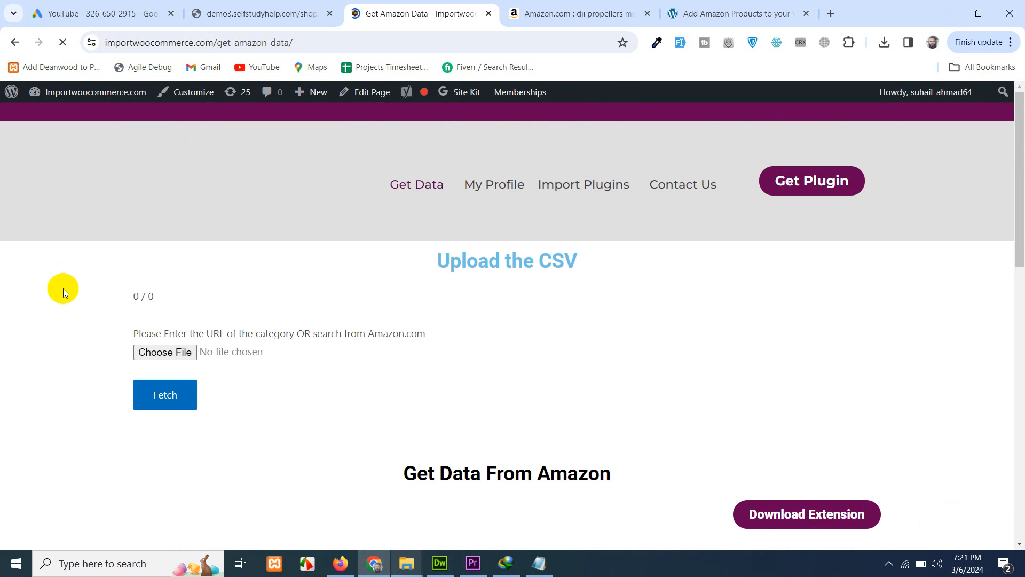
{"action": "mouse_move", "coordinate": [73, 327]}
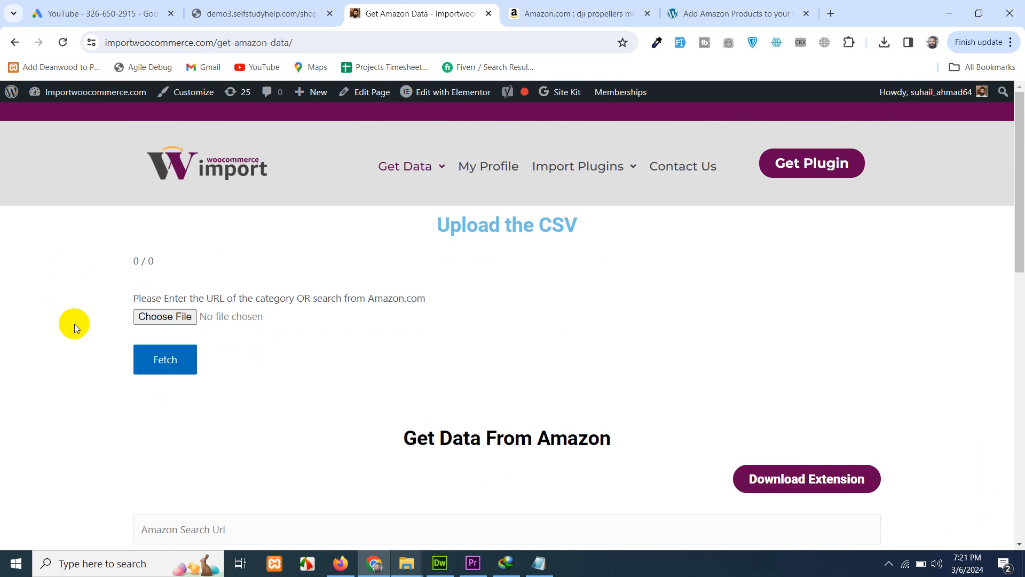
{"action": "mouse_move", "coordinate": [76, 294]}
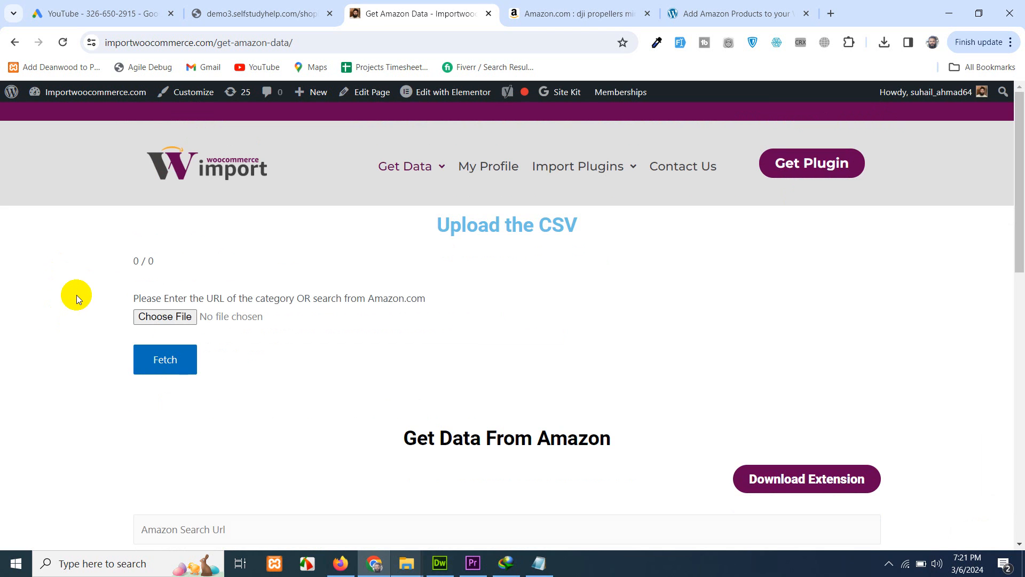
Let the 15-product upload start, then go to the store's Products list (1,594 items)
{"action": "left_click", "coordinate": [165, 359]}
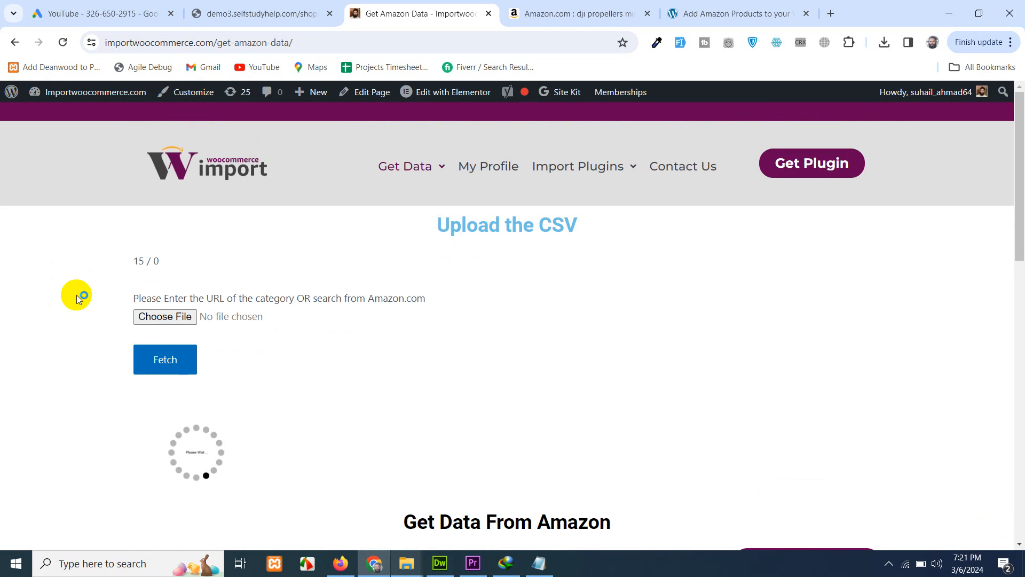
{"action": "mouse_move", "coordinate": [769, 14]}
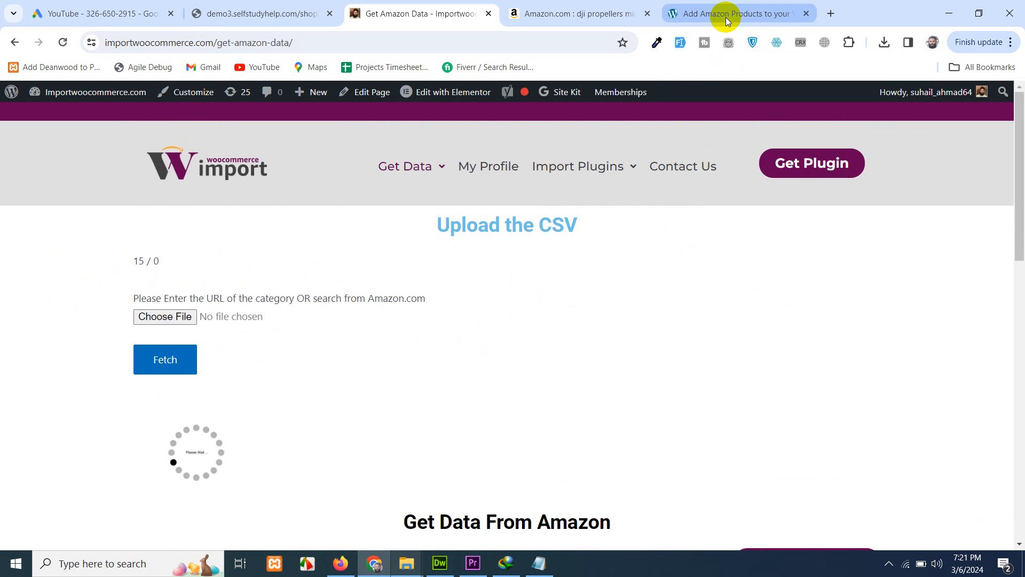
{"action": "left_click", "coordinate": [736, 13]}
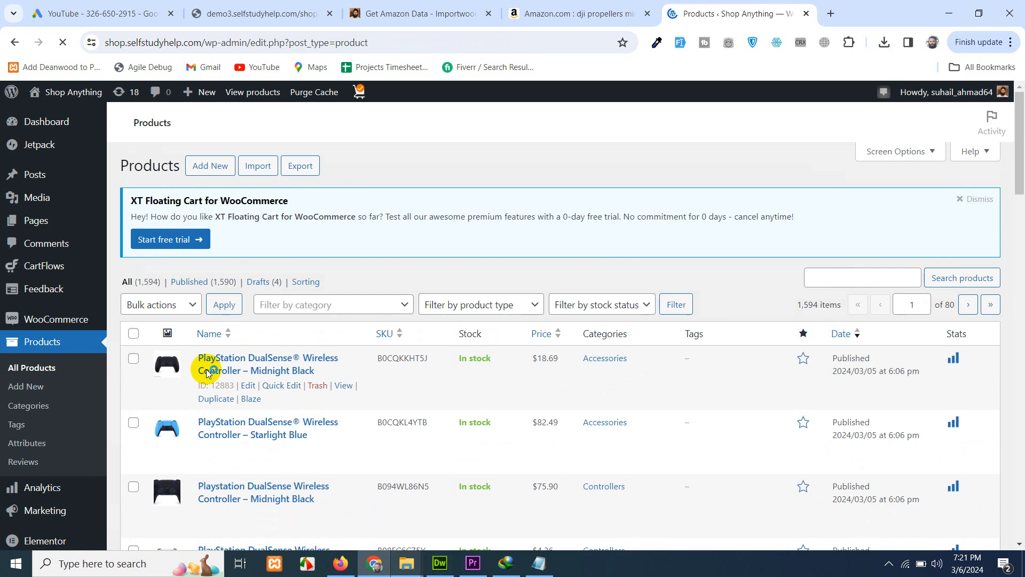
Scroll the new DJI entries in All Products, checking the importer's upload count twice
{"action": "scroll", "scroll_direction": "down", "scroll_amount": 3}
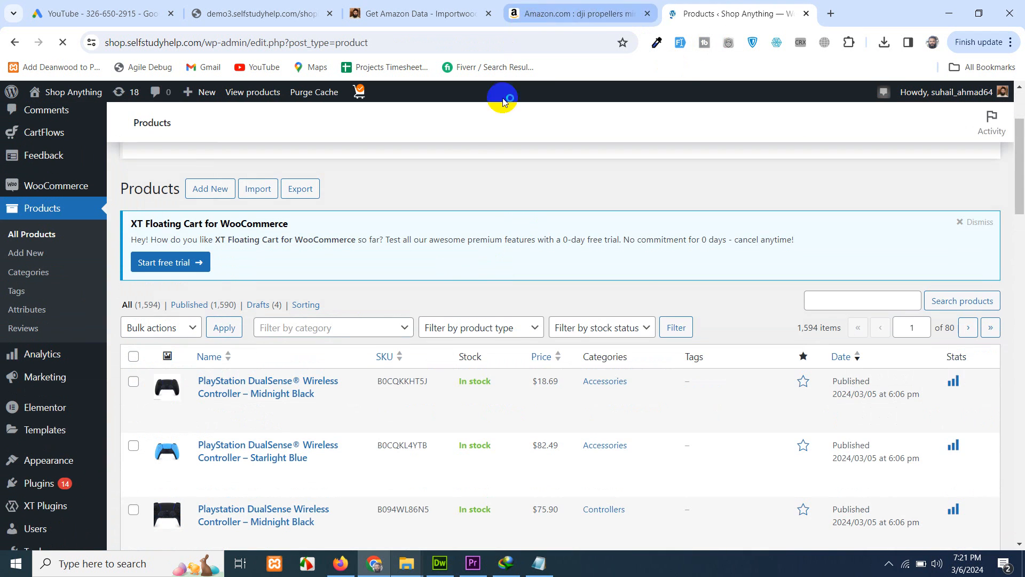
{"action": "left_click", "coordinate": [419, 13]}
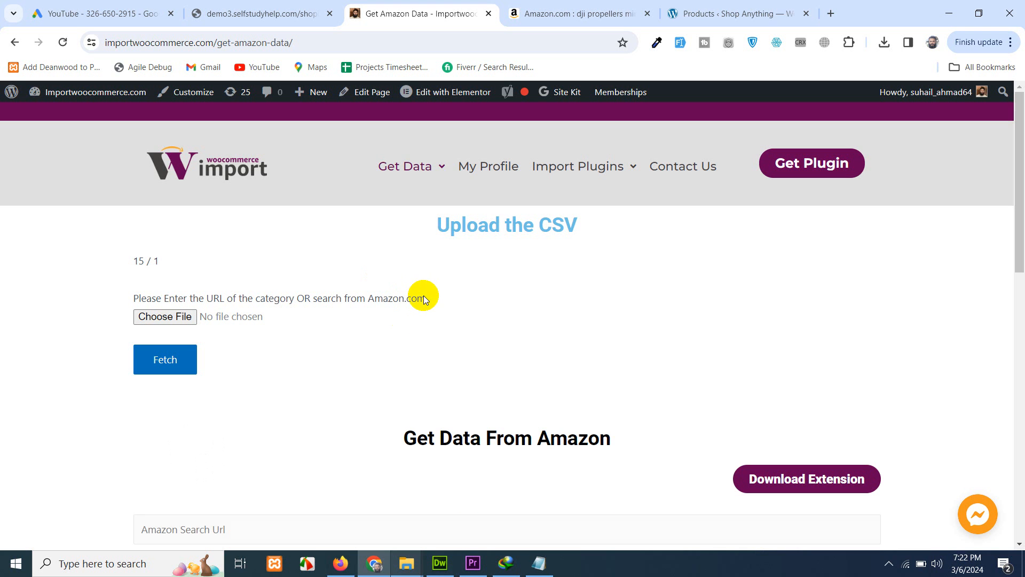
{"action": "left_click", "coordinate": [732, 13]}
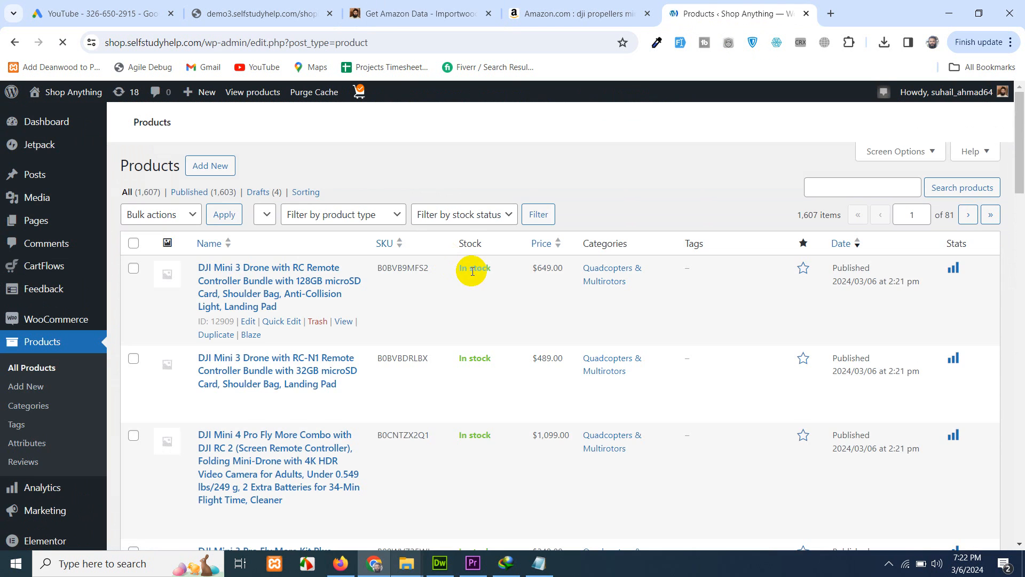
{"action": "scroll", "scroll_direction": "down", "scroll_amount": 3}
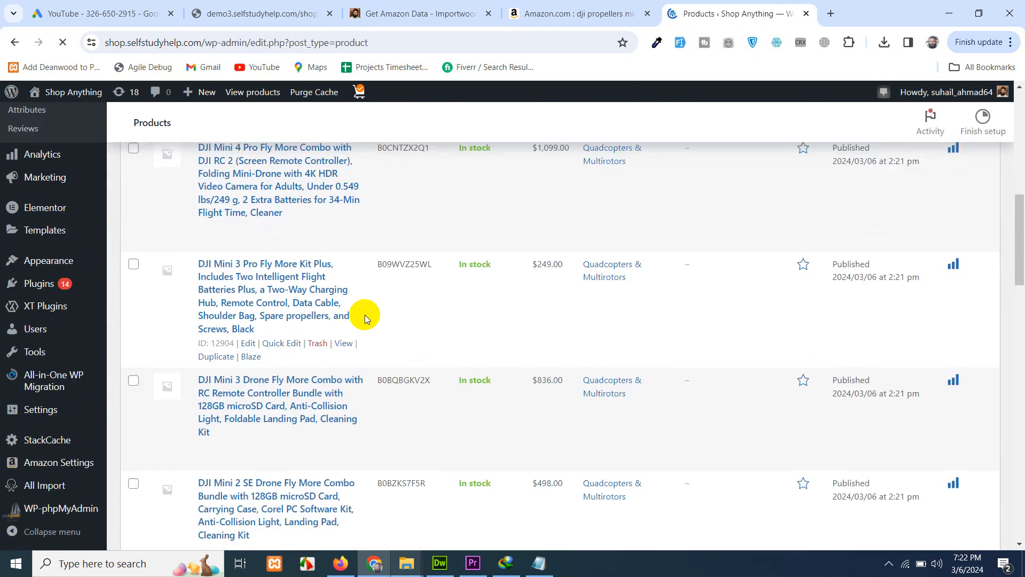
{"action": "scroll", "scroll_direction": "down", "scroll_amount": 3}
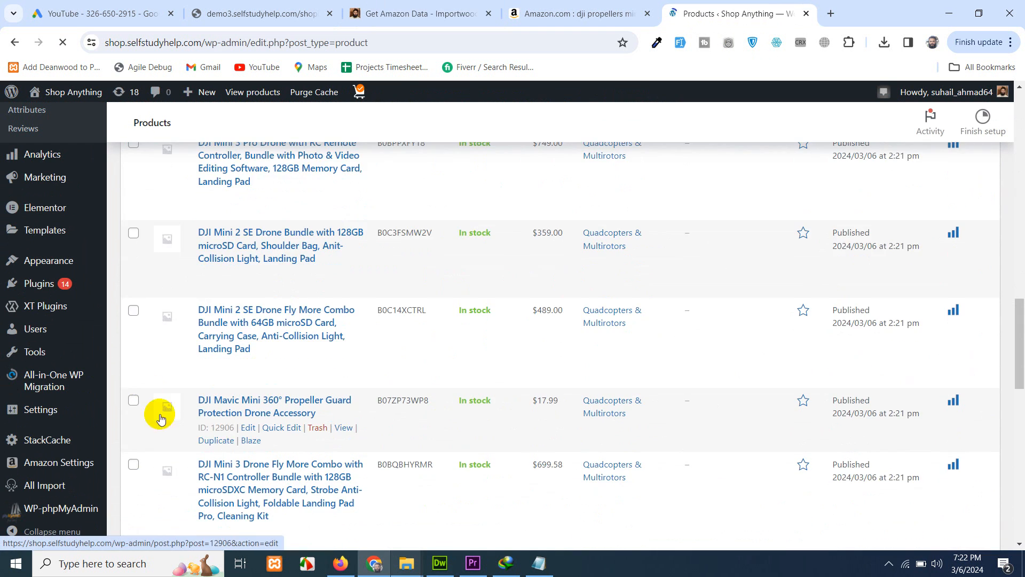
{"action": "scroll", "scroll_direction": "down", "scroll_amount": 3}
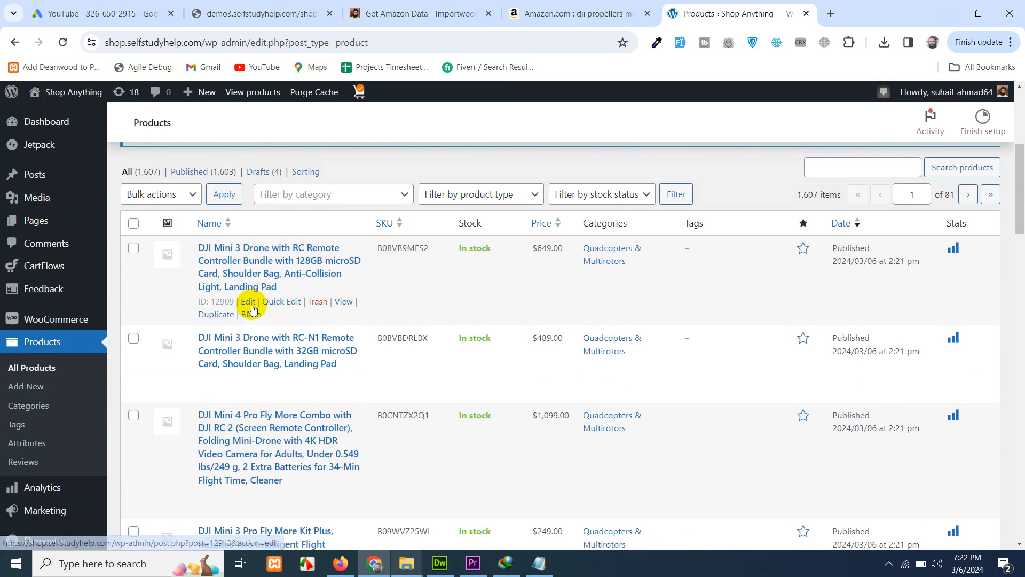
{"action": "left_click", "coordinate": [418, 13]}
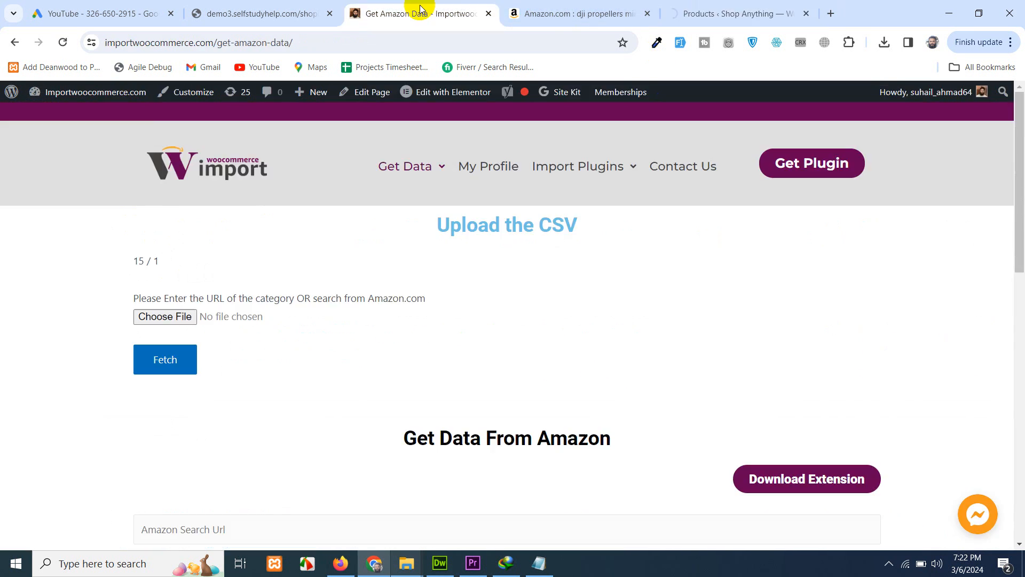
{"action": "left_click", "coordinate": [738, 13]}
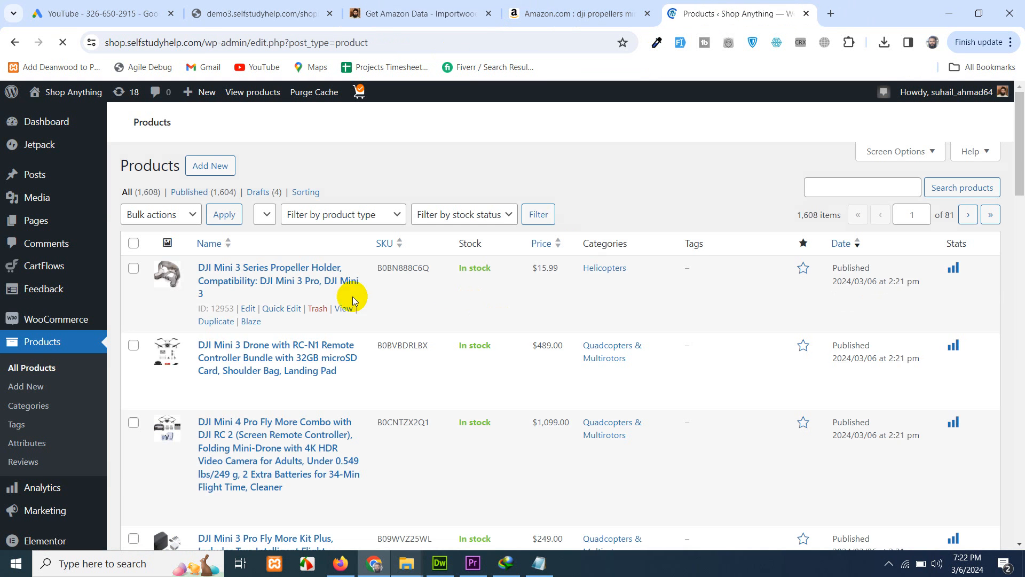
{"action": "scroll", "scroll_direction": "down", "scroll_amount": 3}
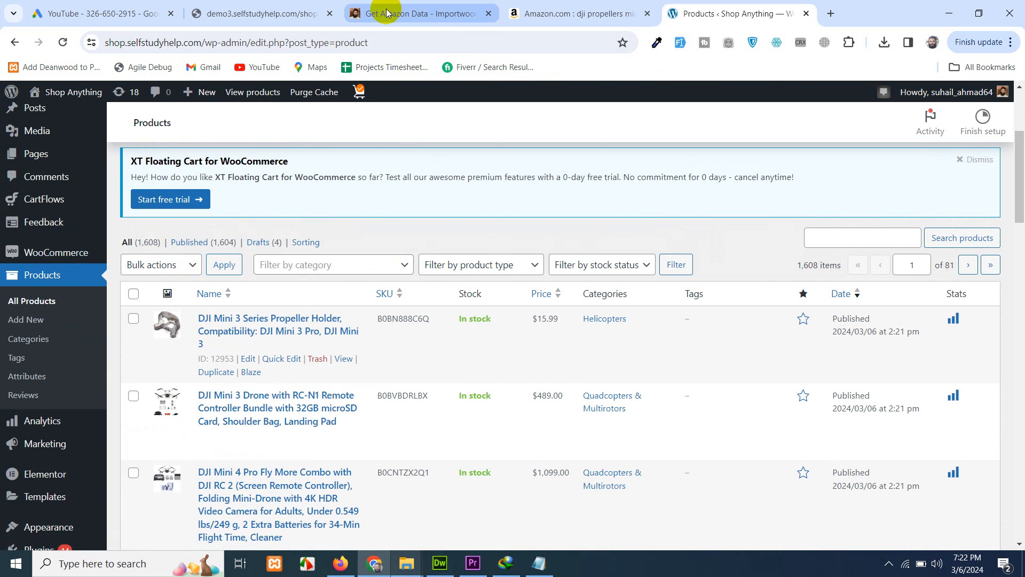
Check the Get Amazon Data upload counter, now at 15 / 10
{"action": "left_click", "coordinate": [419, 13]}
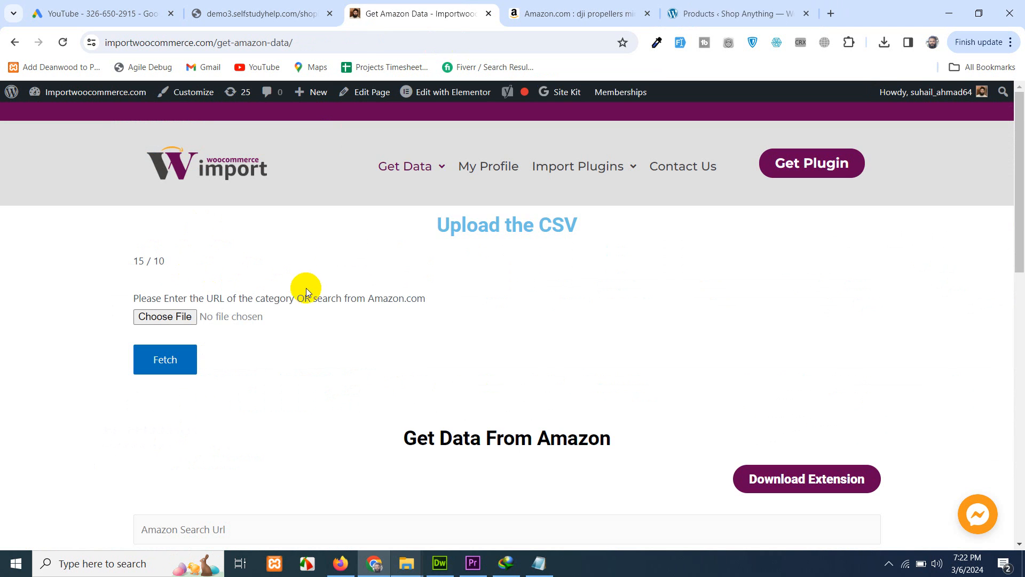
{"action": "mouse_move", "coordinate": [218, 419]}
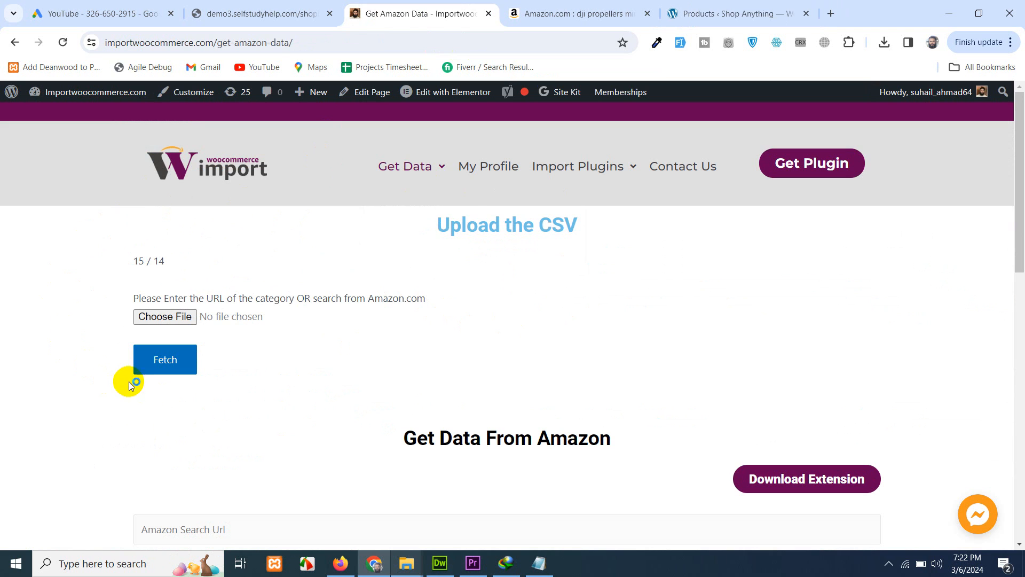
{"action": "mouse_move", "coordinate": [298, 264]}
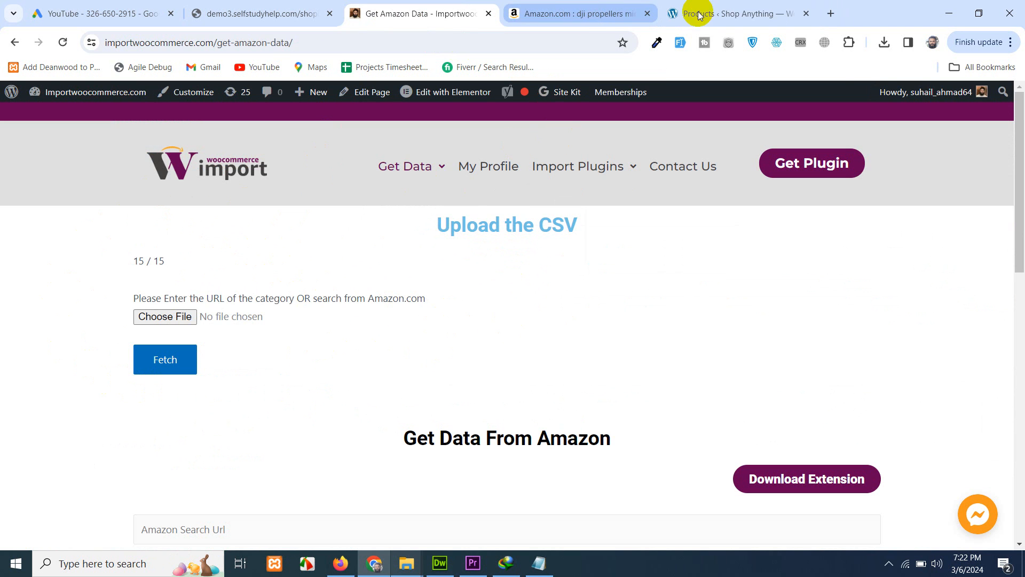
Scroll the imported DJI products and open the DJI Mini 3 Drone Fly More Combo page
{"action": "left_click", "coordinate": [738, 13]}
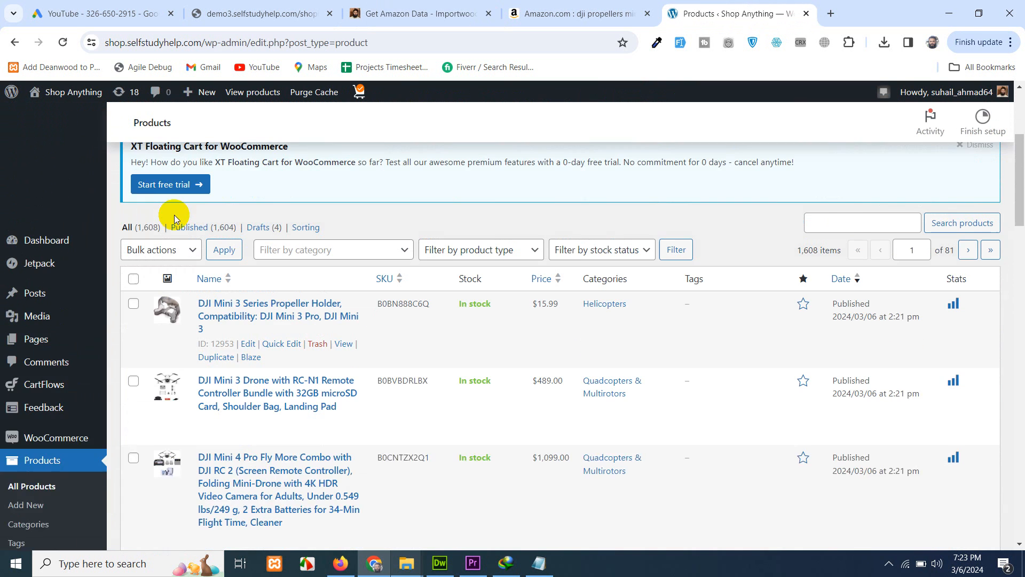
{"action": "scroll", "scroll_direction": "down", "scroll_amount": 3}
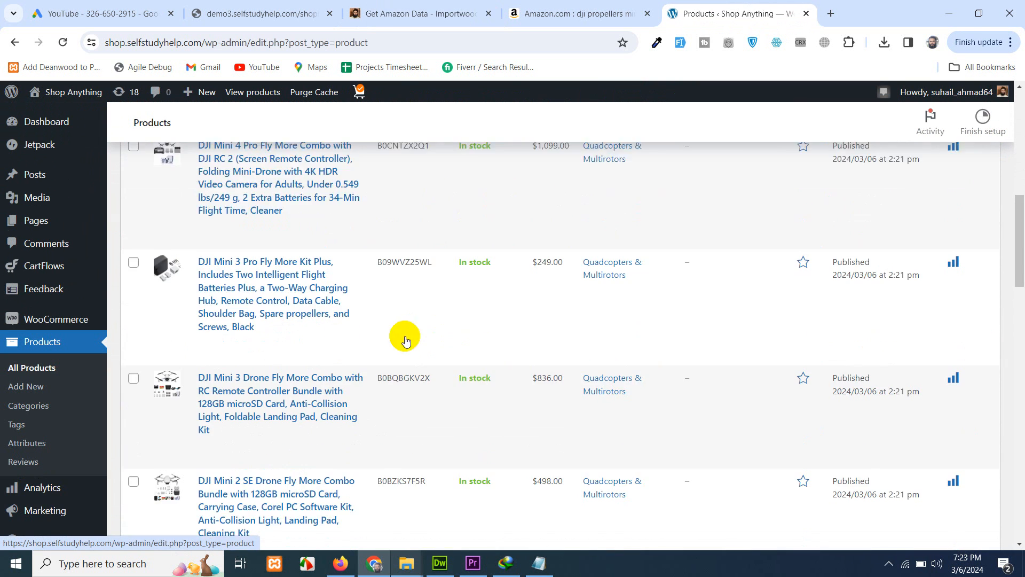
{"action": "scroll", "scroll_direction": "down", "scroll_amount": 3}
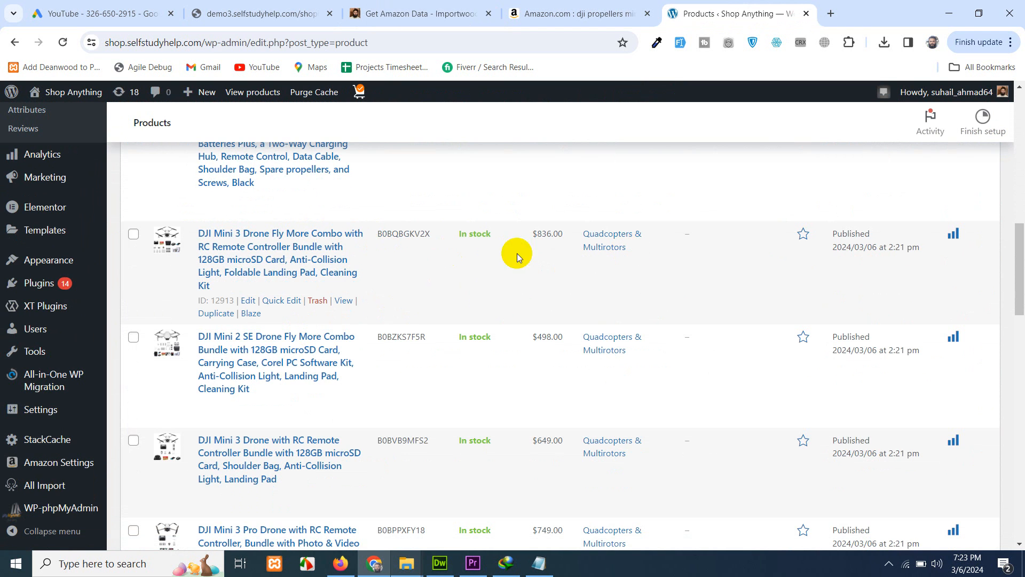
{"action": "right_click", "coordinate": [342, 300]}
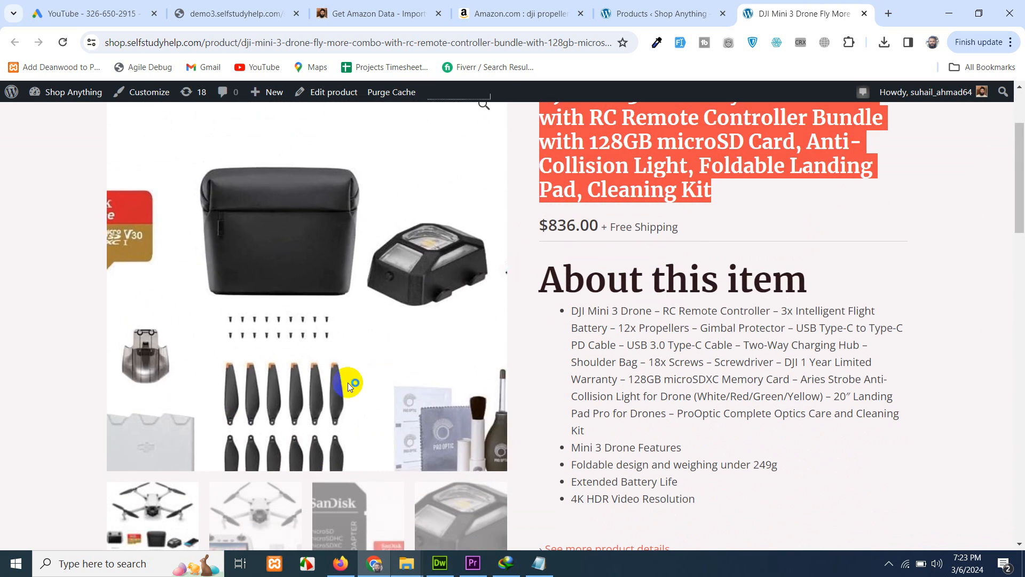
Check the Fly More Combo's ASIN, Description and Reviews (1) tabs, then return to admin products
{"action": "scroll", "scroll_direction": "down", "scroll_amount": 3}
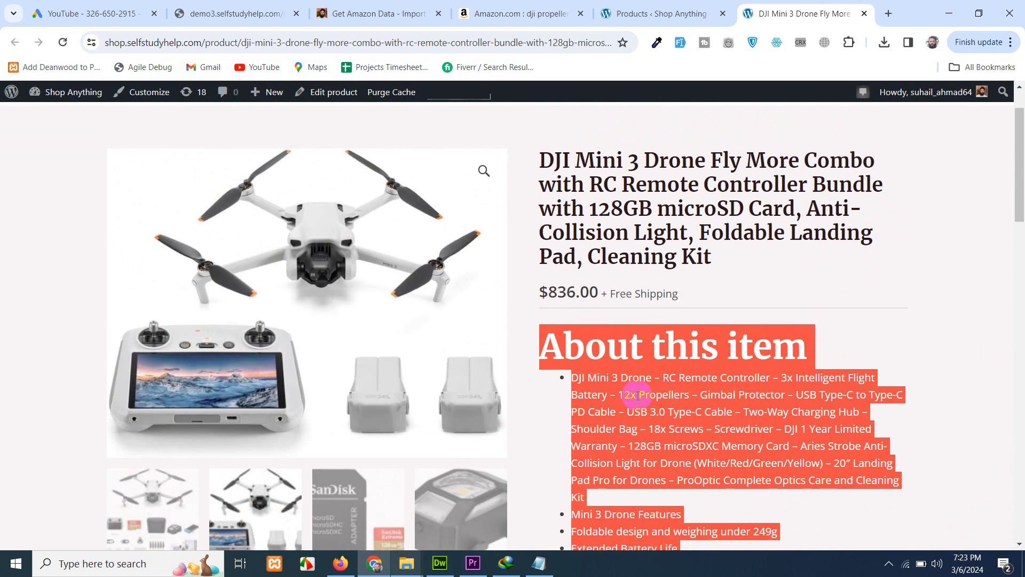
{"action": "scroll", "scroll_direction": "down", "scroll_amount": 3}
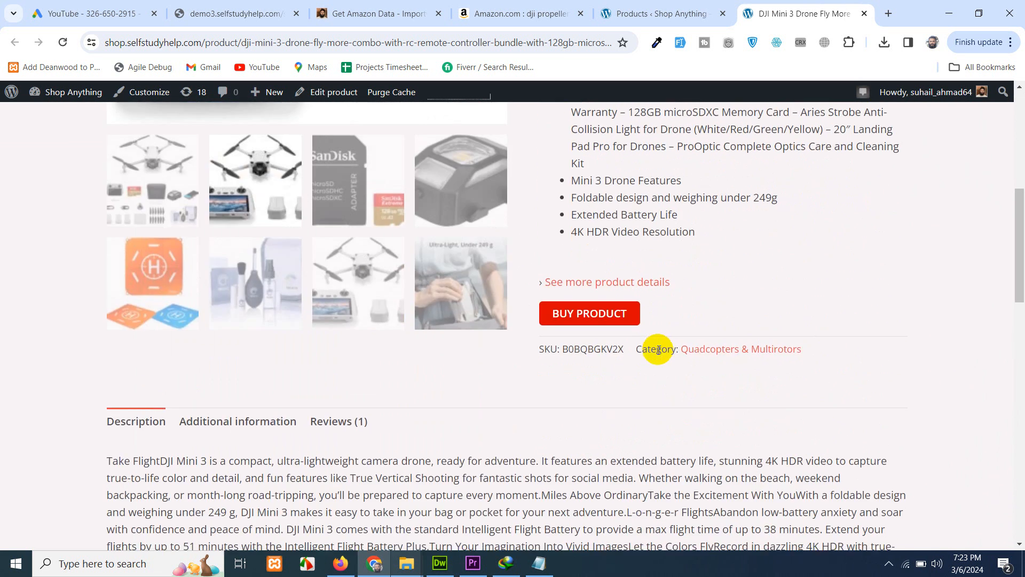
{"action": "mouse_move", "coordinate": [588, 313]}
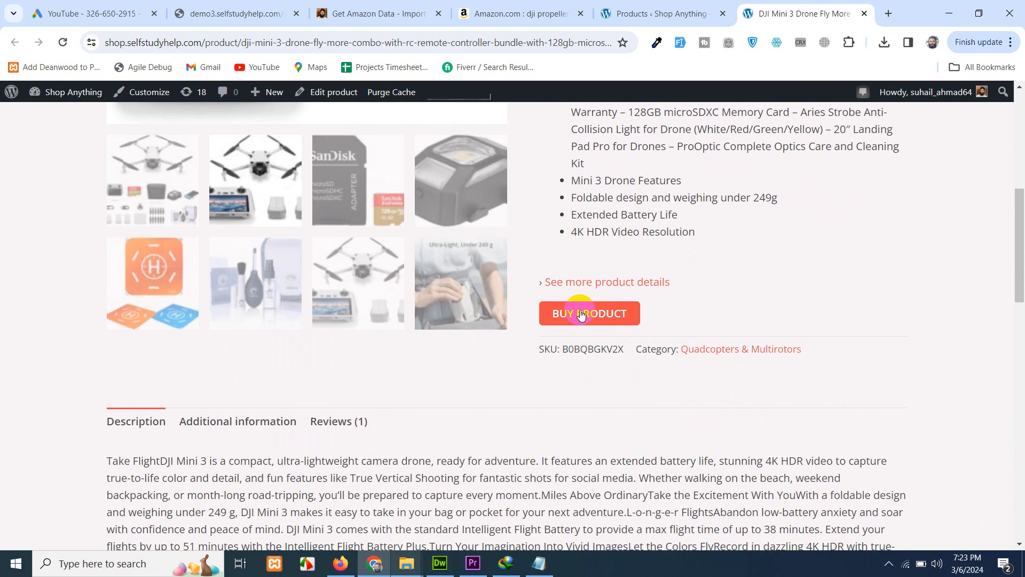
{"action": "mouse_move", "coordinate": [598, 321]}
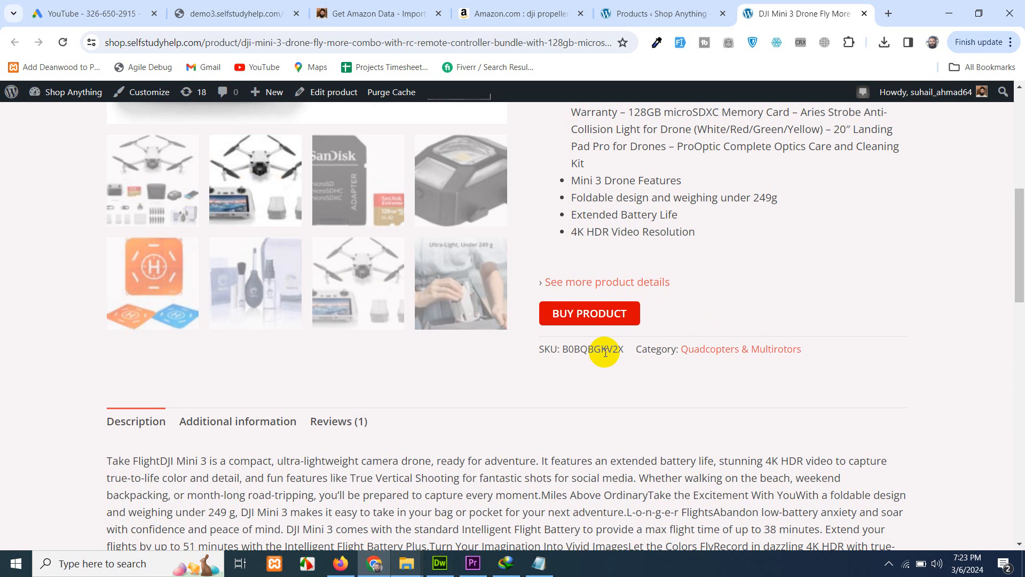
{"action": "scroll", "scroll_direction": "down", "scroll_amount": 3}
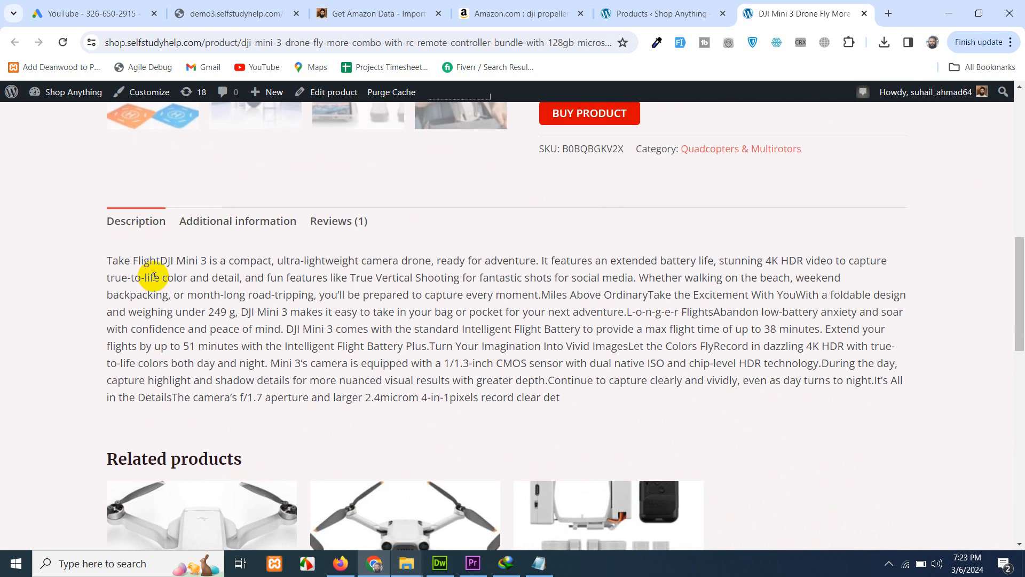
{"action": "left_click", "coordinate": [237, 221]}
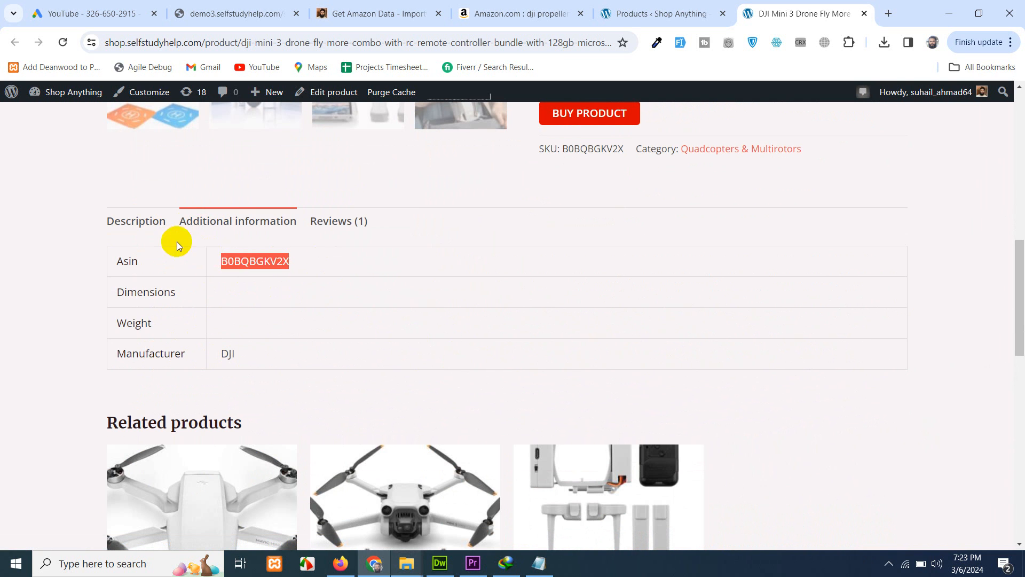
{"action": "left_click", "coordinate": [136, 220]}
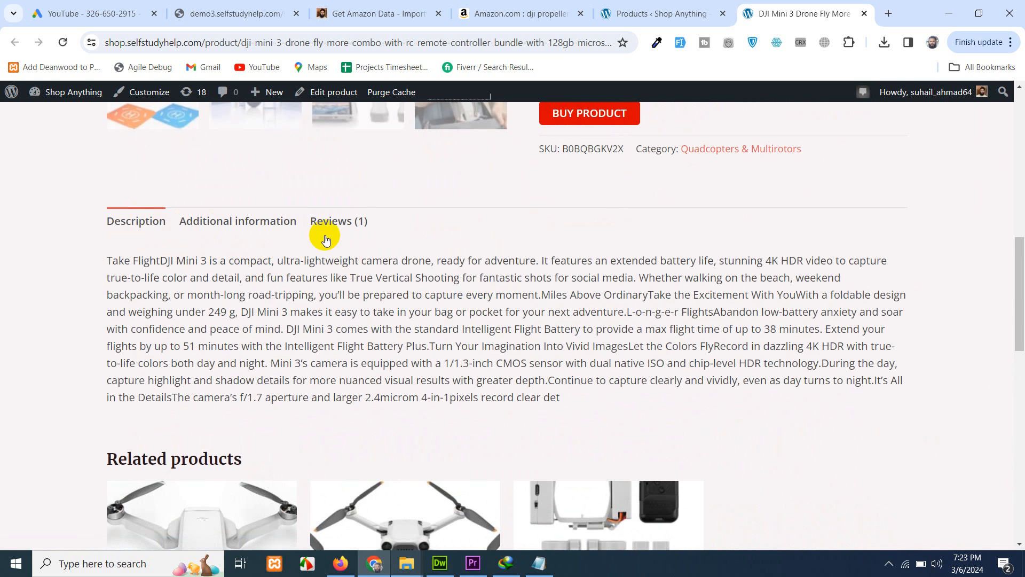
{"action": "left_click", "coordinate": [339, 221]}
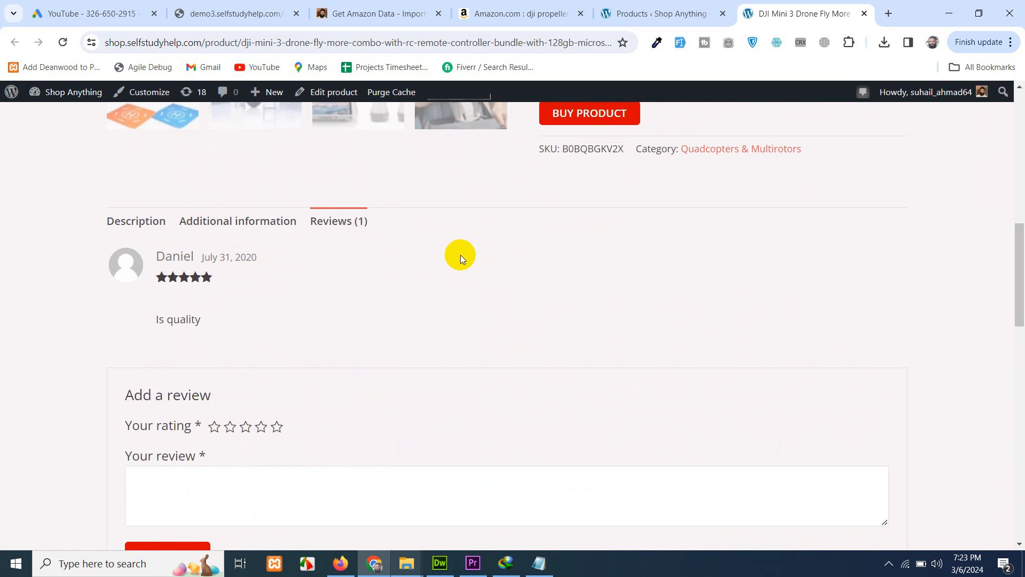
{"action": "left_click", "coordinate": [661, 13]}
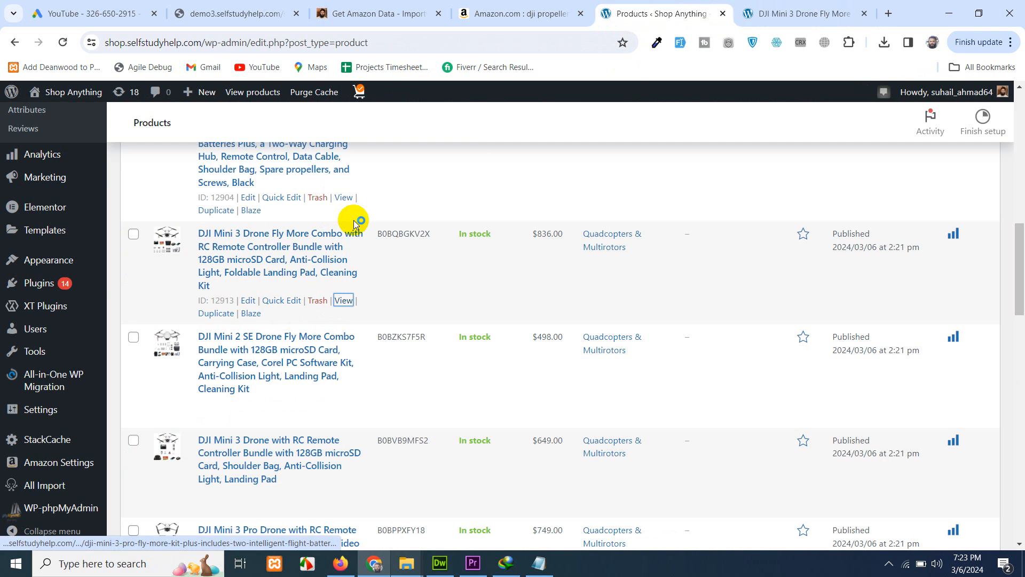
View the DJI Mini 3 Pro Fly More Kit Plus ($249.00) and scroll its eight reviews
{"action": "left_click", "coordinate": [343, 300]}
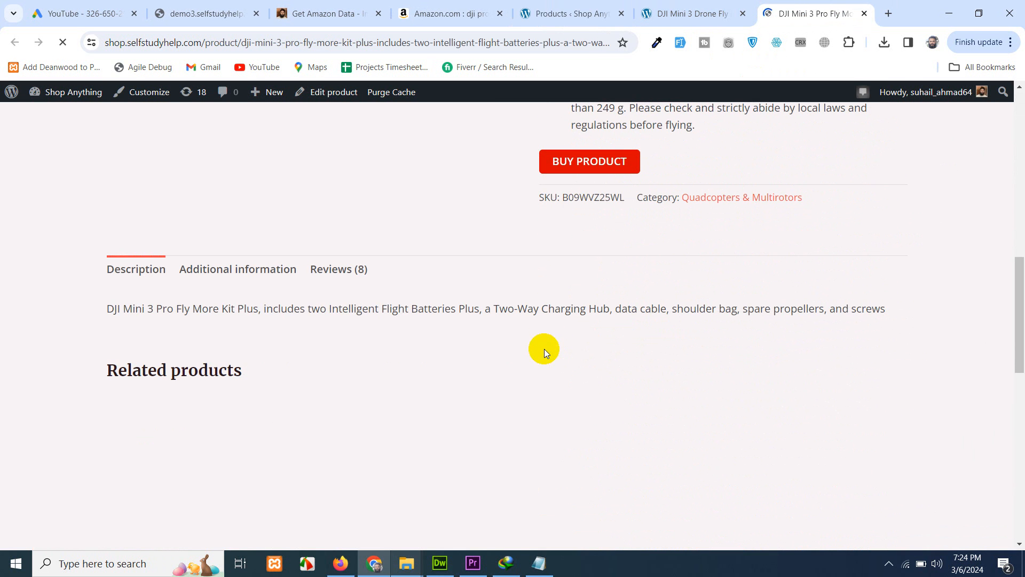
{"action": "left_click", "coordinate": [339, 268]}
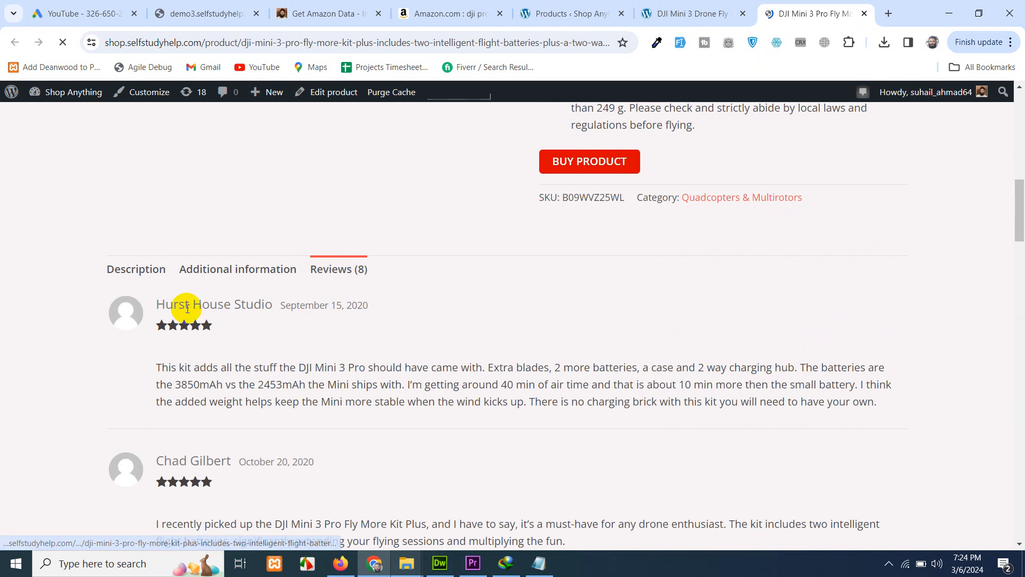
{"action": "scroll", "scroll_direction": "down", "scroll_amount": 3}
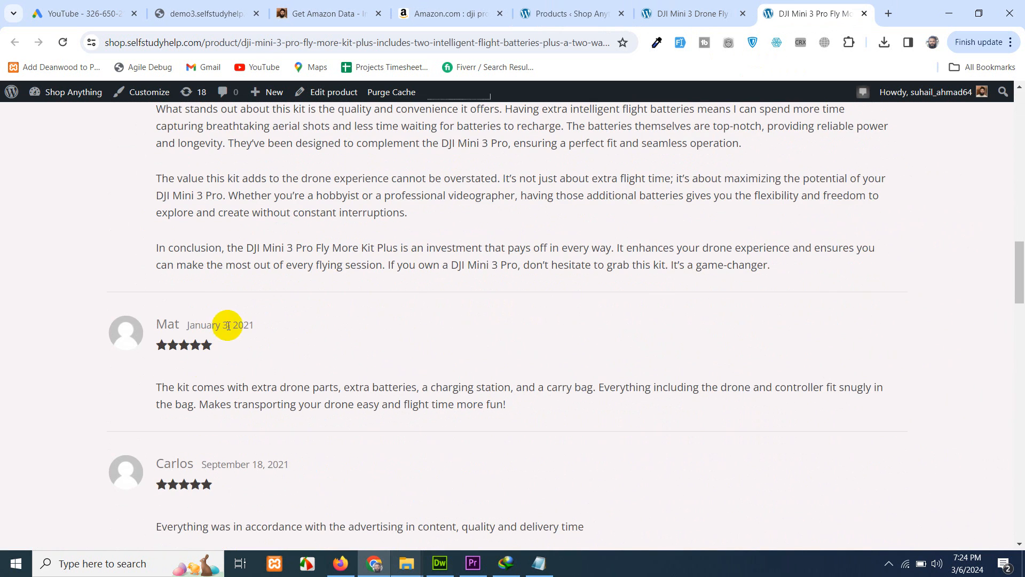
{"action": "scroll", "scroll_direction": "down", "scroll_amount": 3}
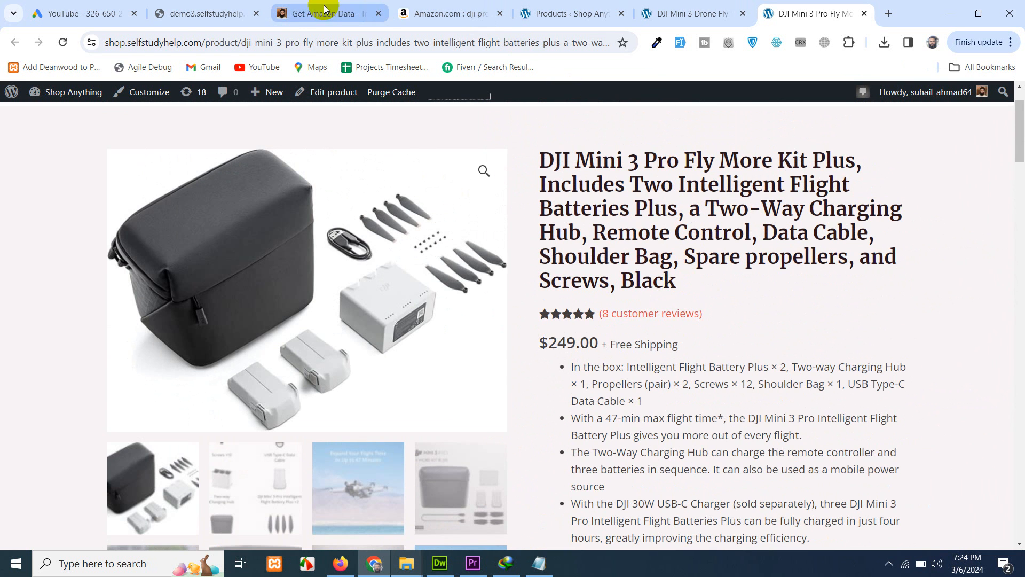
Return to Get Amazon Data (15 / 15) and open, close, then reopen the Messenger chat
{"action": "left_click", "coordinate": [325, 13]}
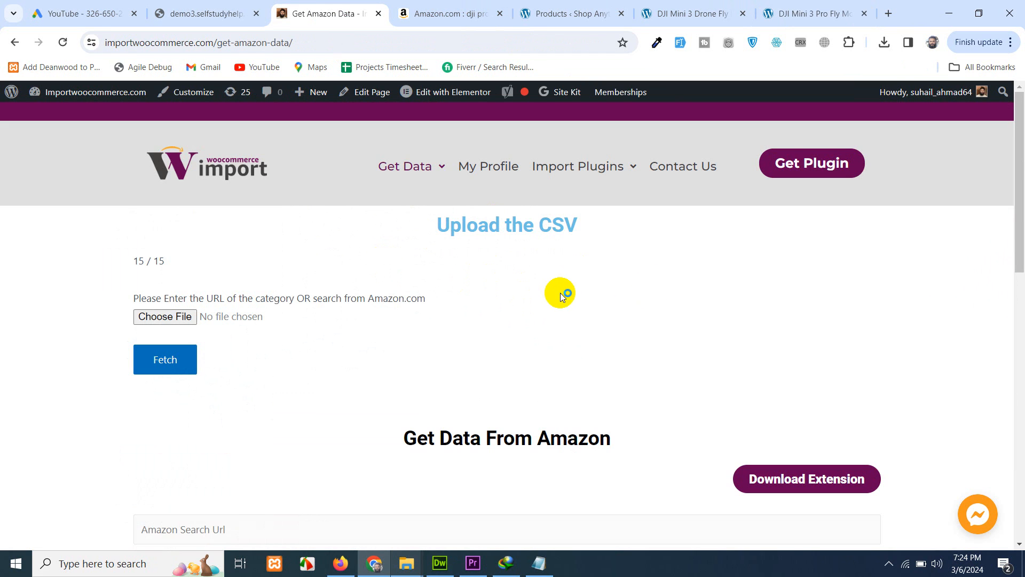
{"action": "mouse_move", "coordinate": [519, 302]}
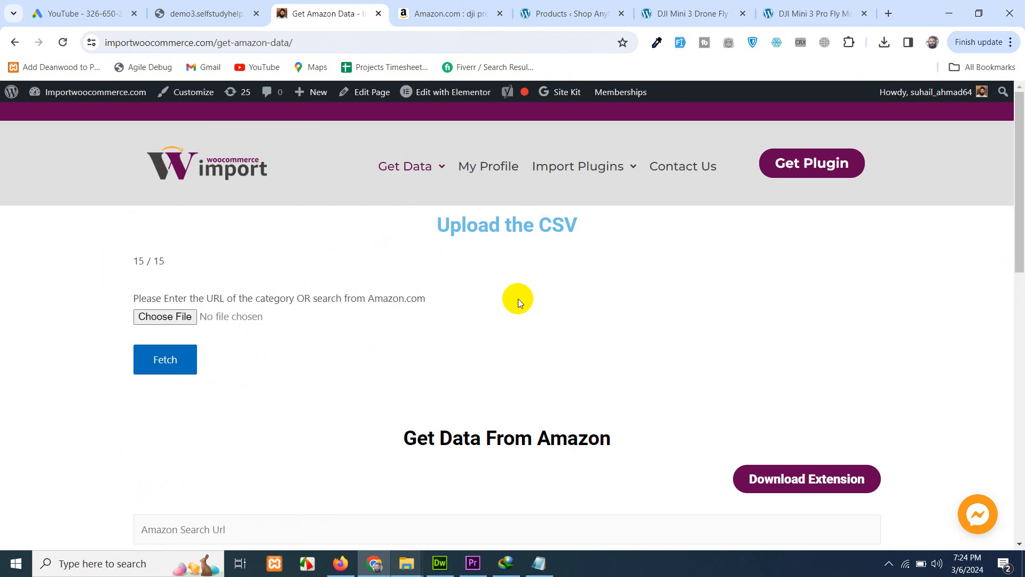
{"action": "mouse_move", "coordinate": [528, 260]}
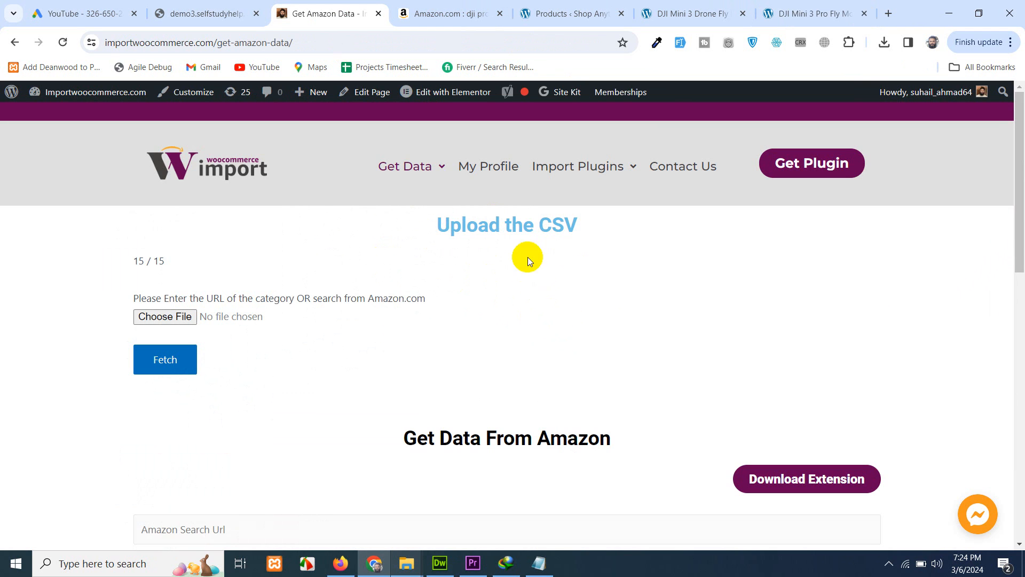
{"action": "mouse_move", "coordinate": [873, 385]}
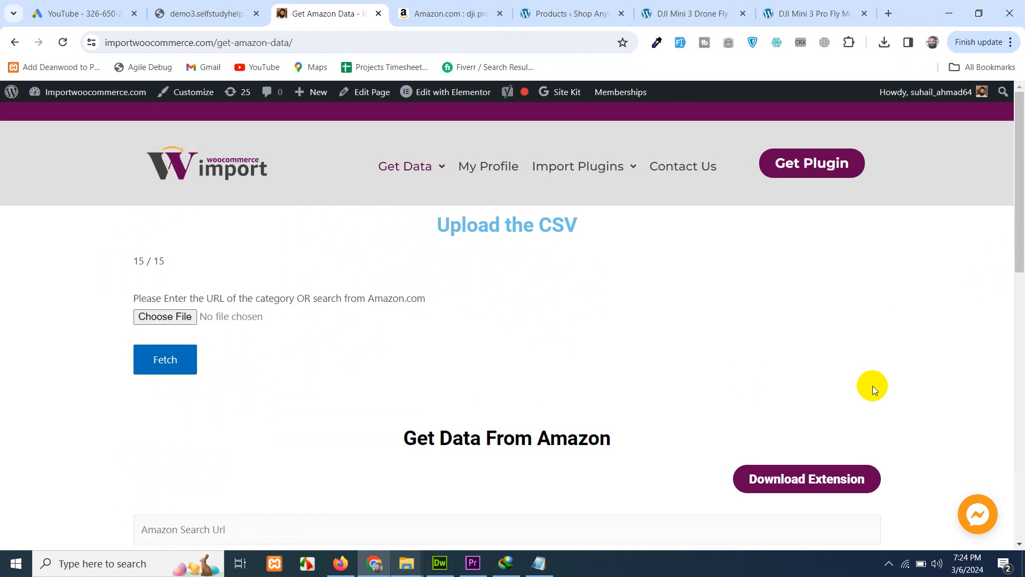
{"action": "left_click", "coordinate": [977, 514]}
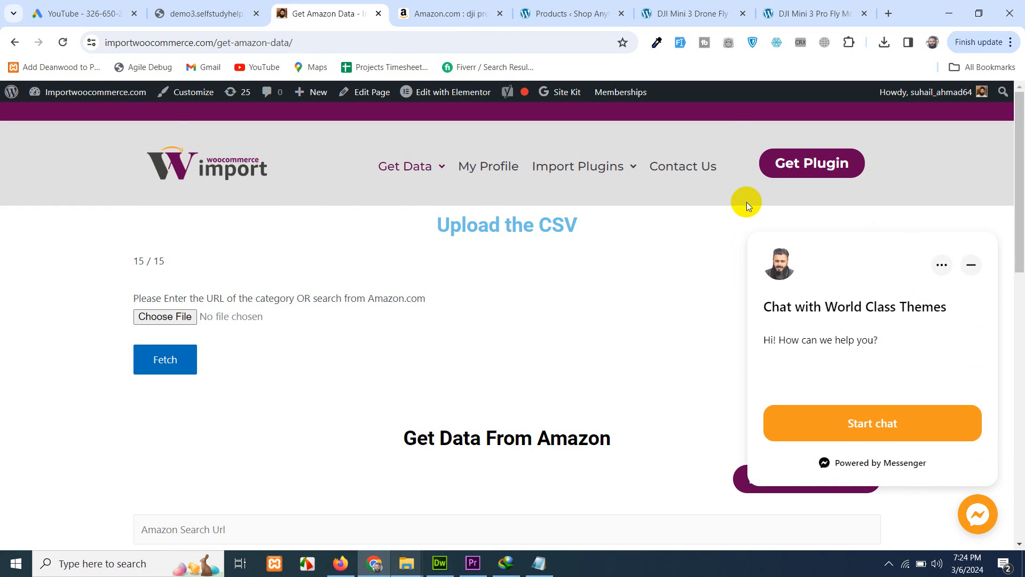
{"action": "mouse_move", "coordinate": [876, 327]}
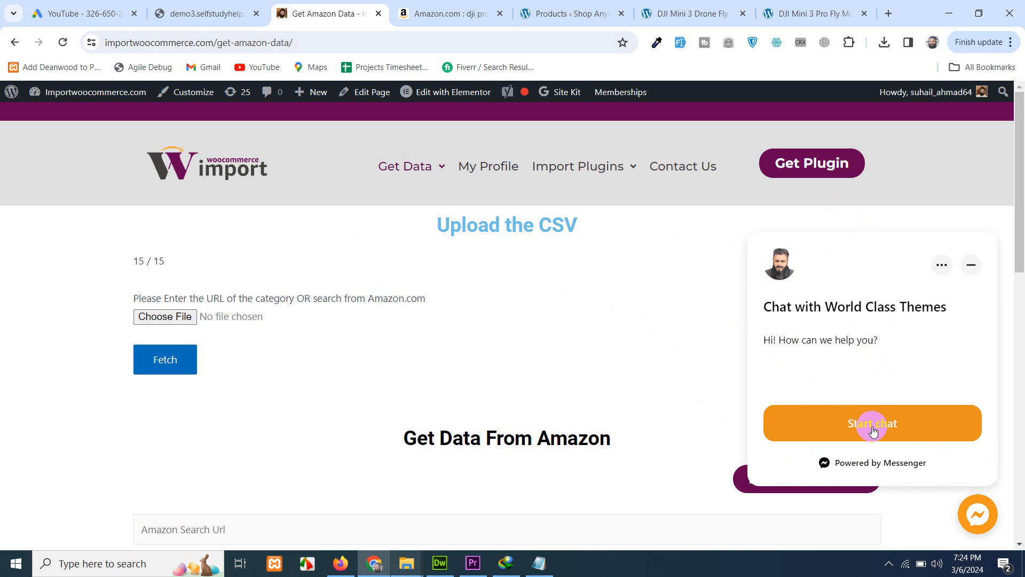
{"action": "left_click", "coordinate": [970, 265]}
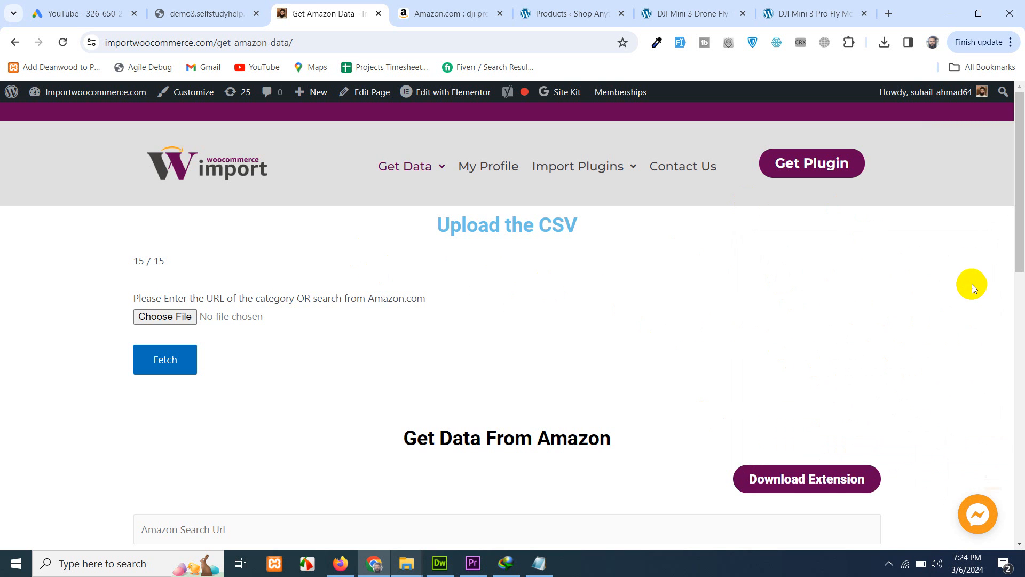
{"action": "left_click", "coordinate": [977, 514]}
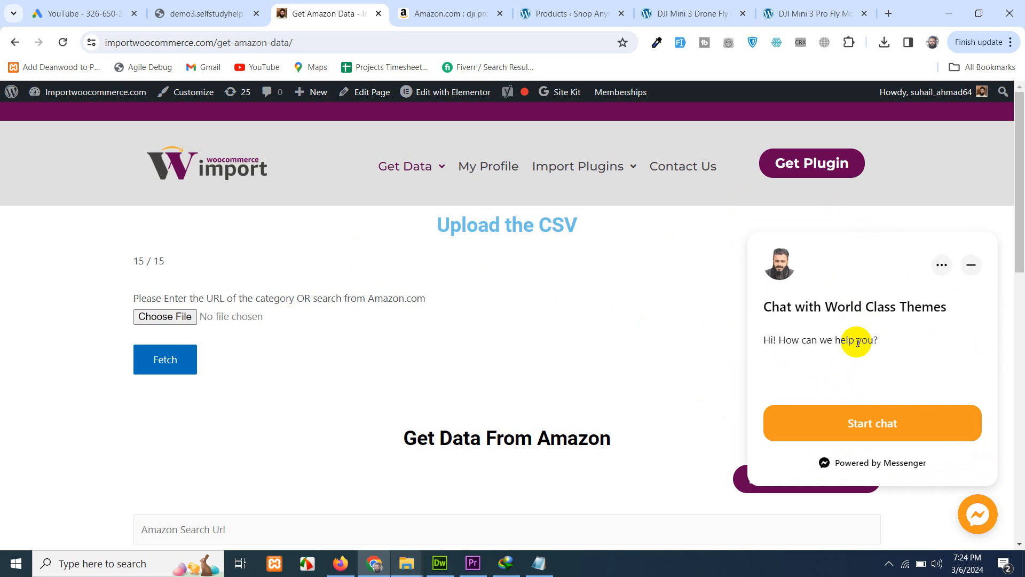
{"action": "mouse_move", "coordinate": [844, 276]}
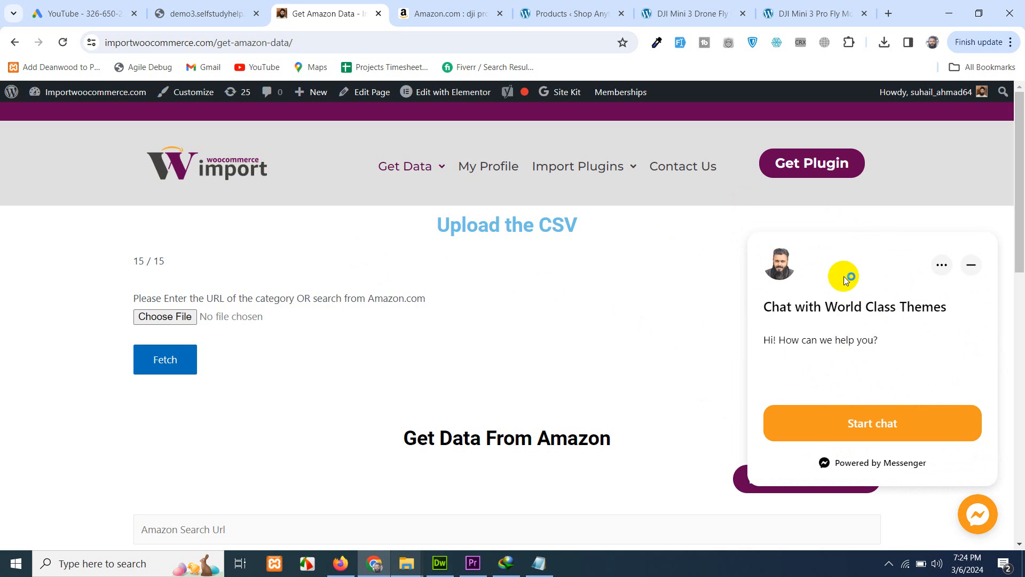
{"action": "mouse_move", "coordinate": [876, 301]}
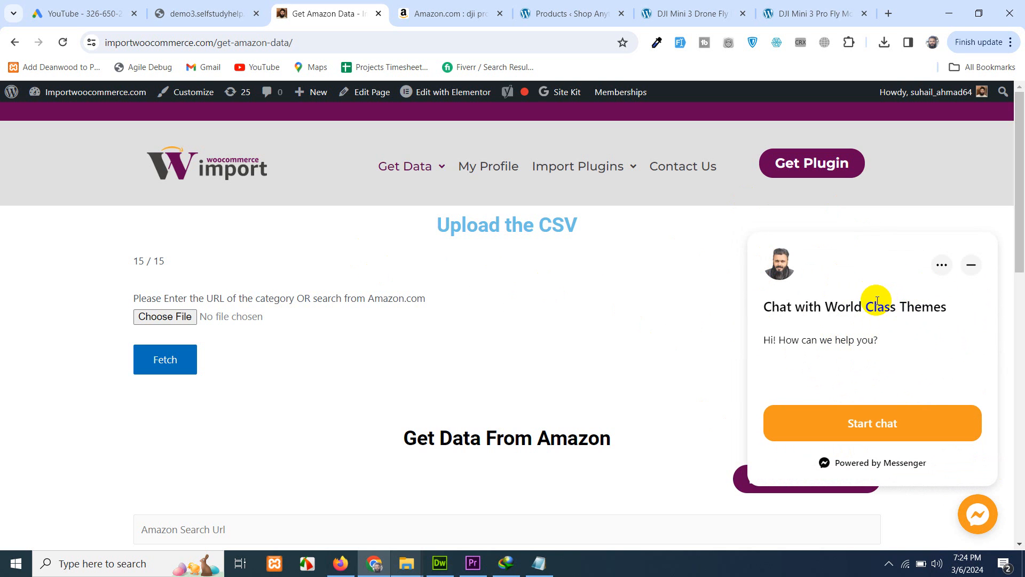
{"action": "mouse_move", "coordinate": [970, 272]}
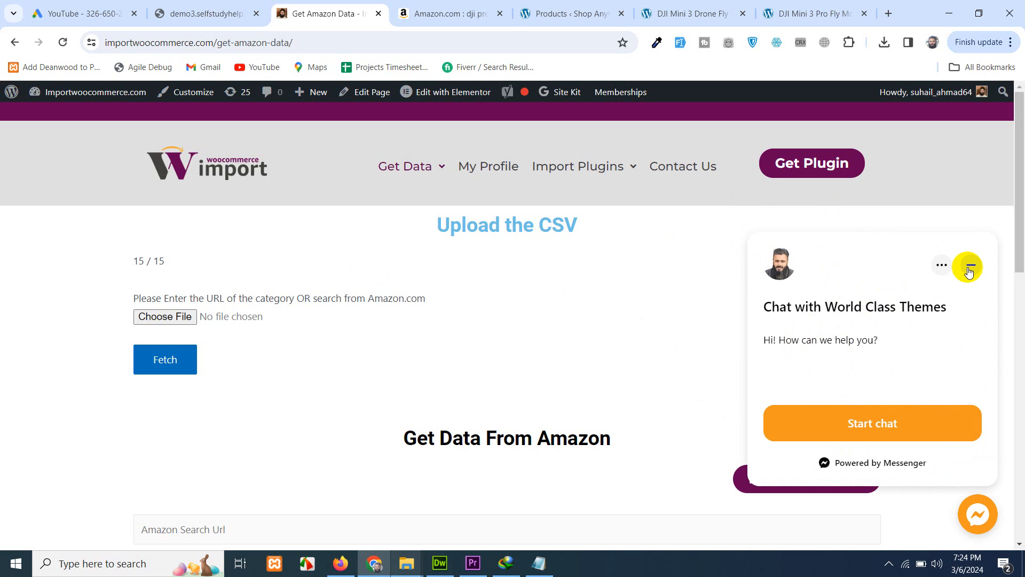
{"action": "mouse_move", "coordinate": [586, 335]}
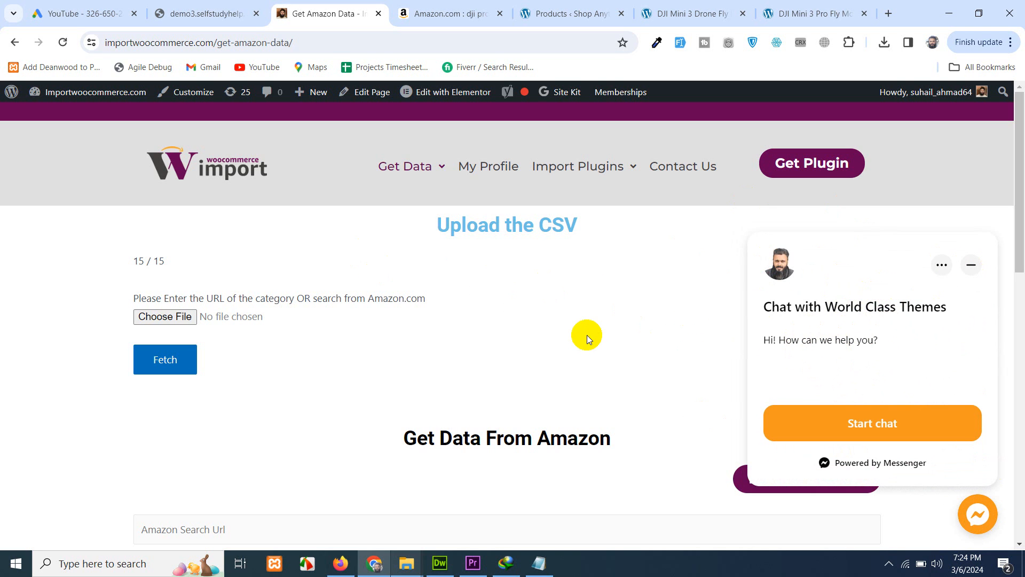
{"action": "mouse_move", "coordinate": [642, 266]}
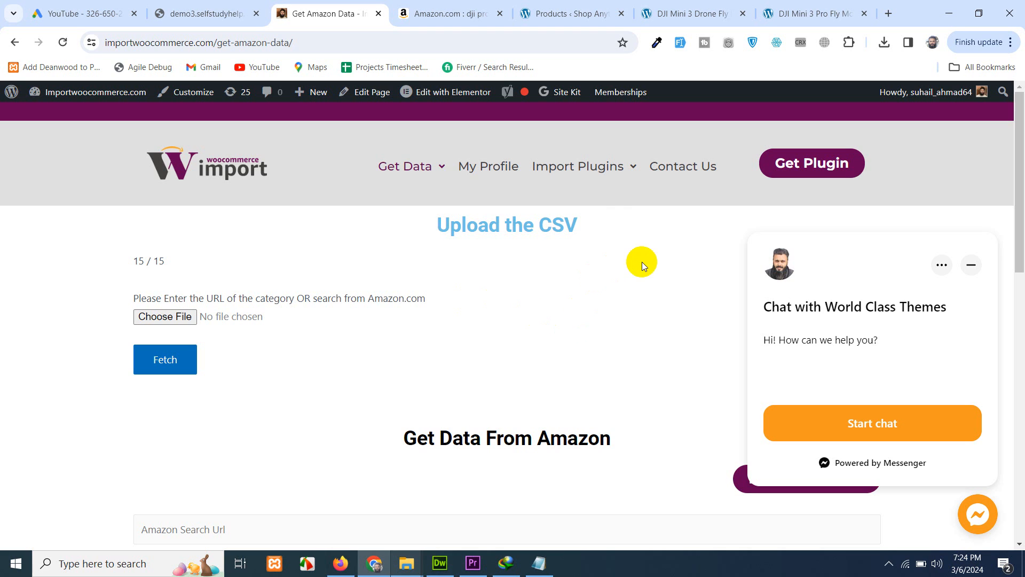
{"action": "mouse_move", "coordinate": [531, 318]}
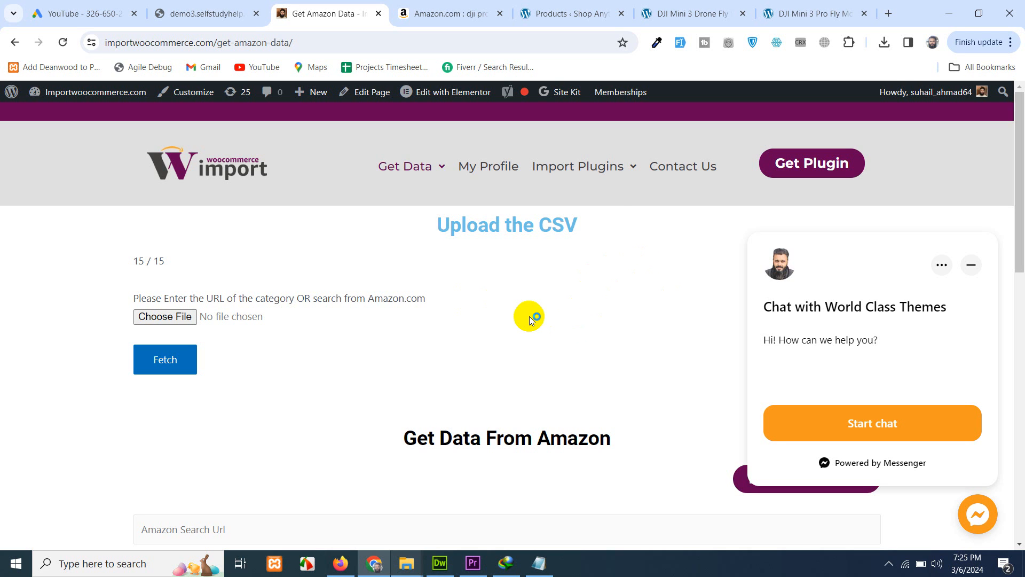
{"action": "mouse_move", "coordinate": [530, 319]}
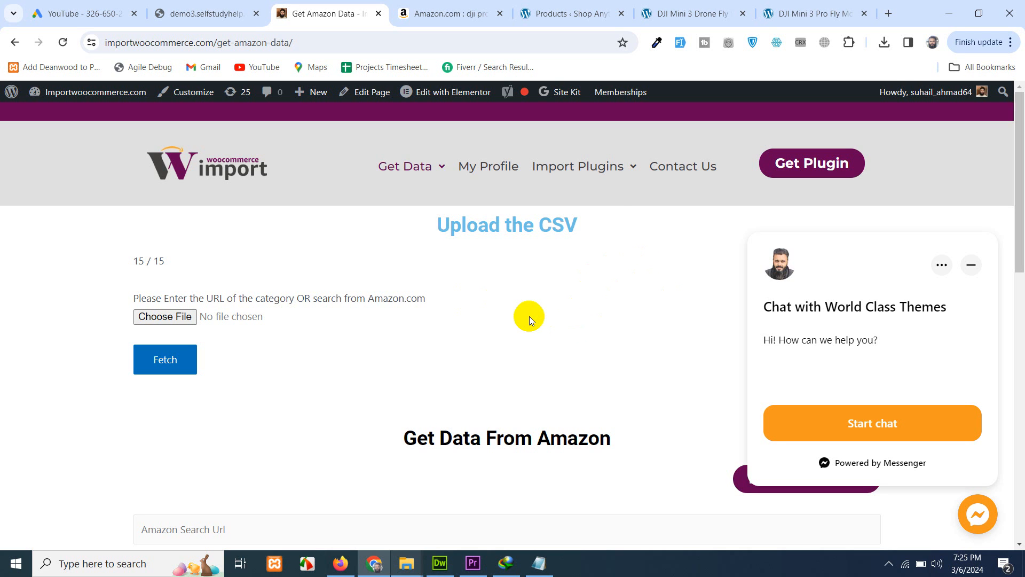